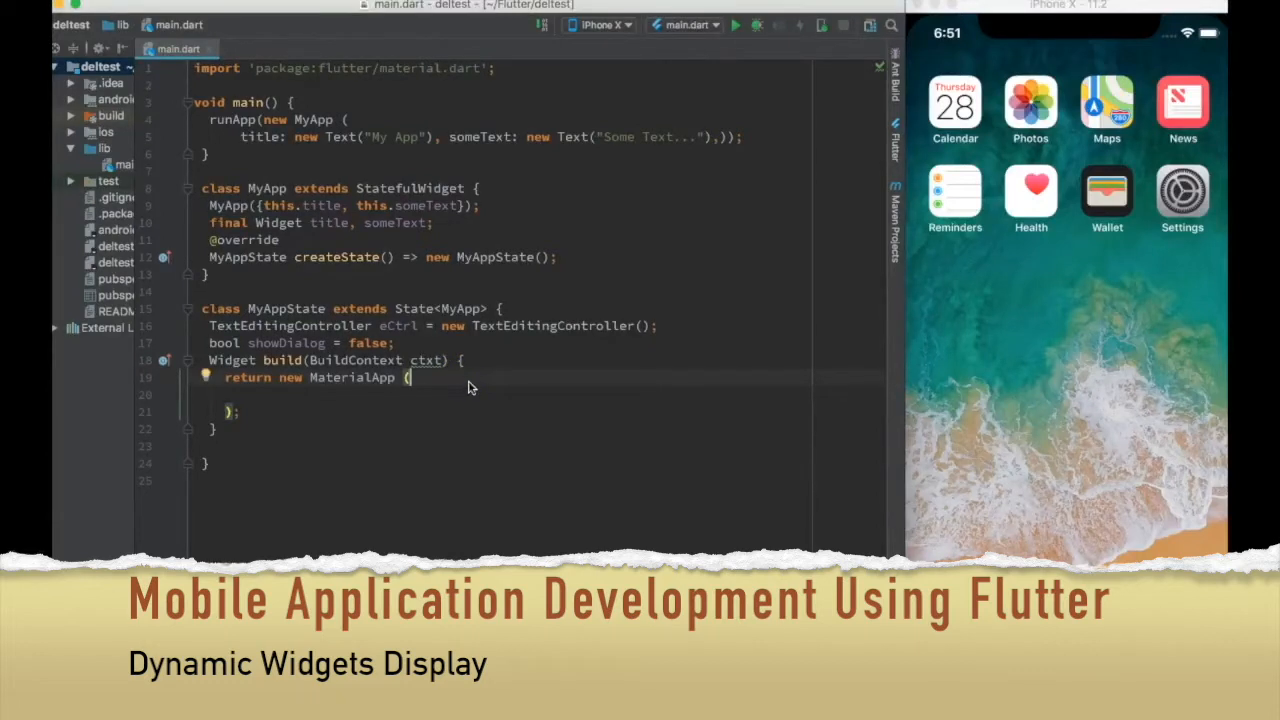
Return a MaterialApp: Scaffold, AppBar titled widget.title, Column with Text("Hello Flutter").
text(home: new Scaffold(),)
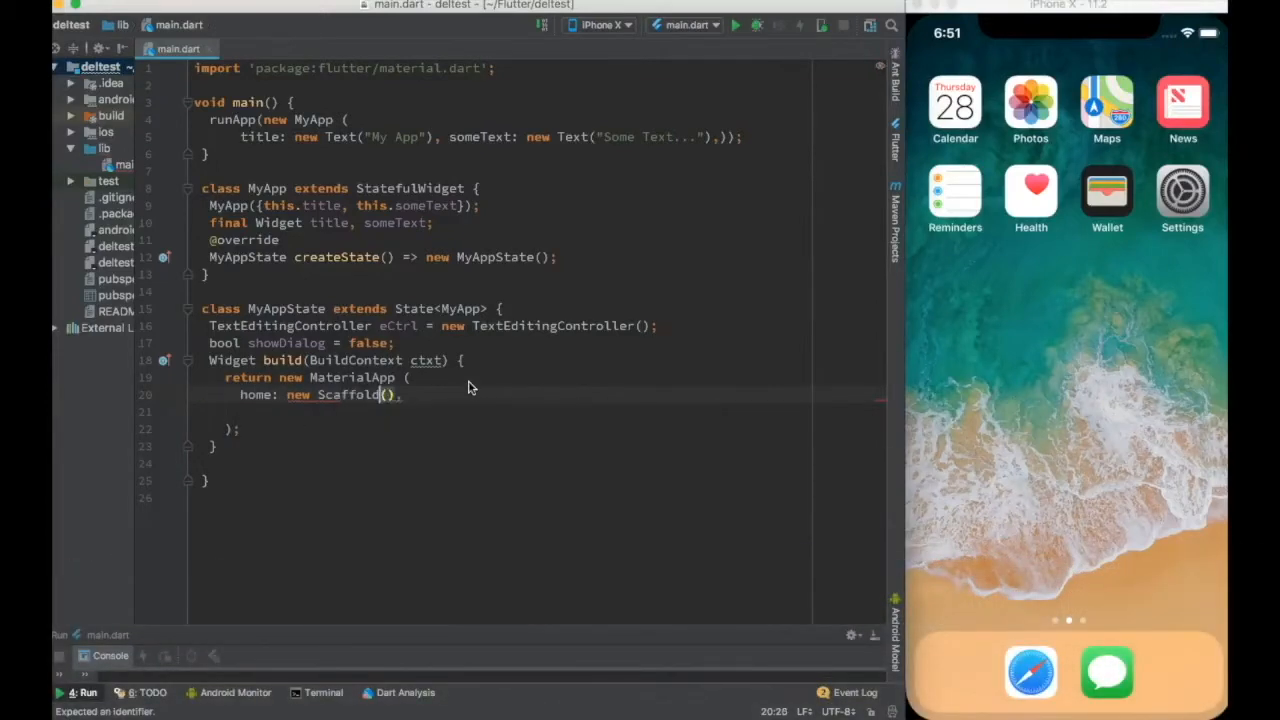
text(appBar: new AppBar()
text(t)
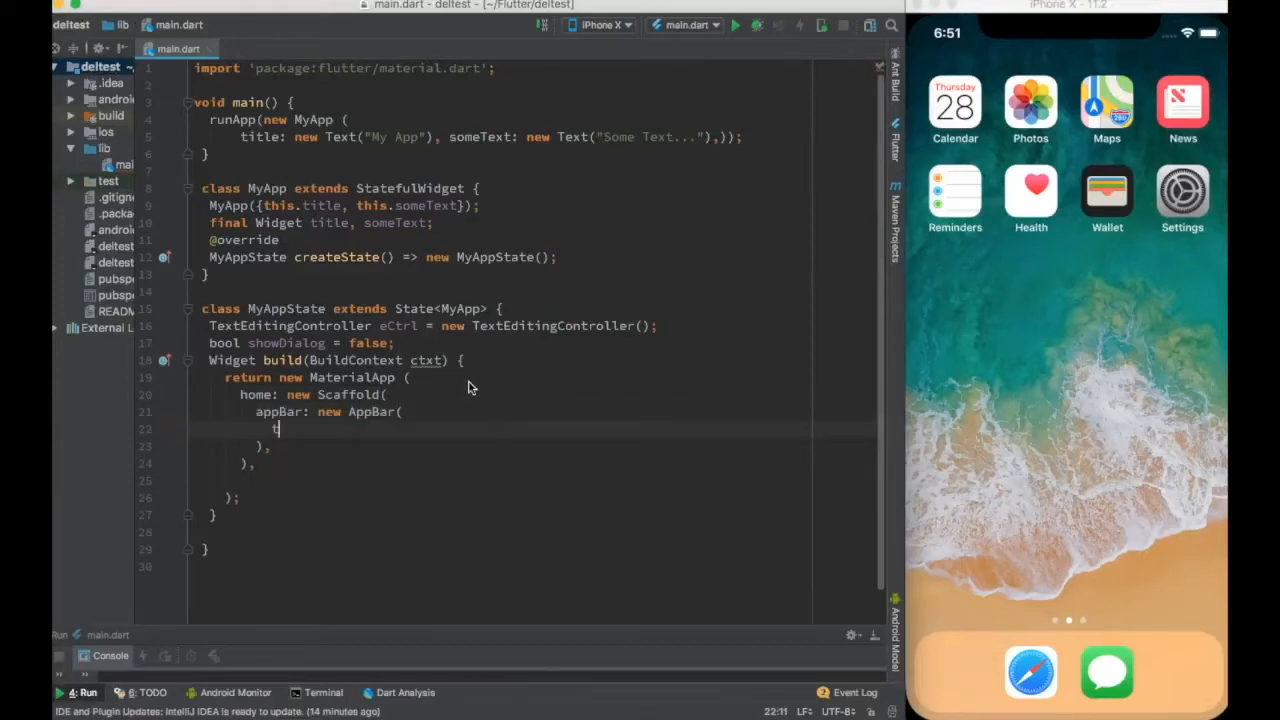
text(itle: widget.title,)
text(body: new)
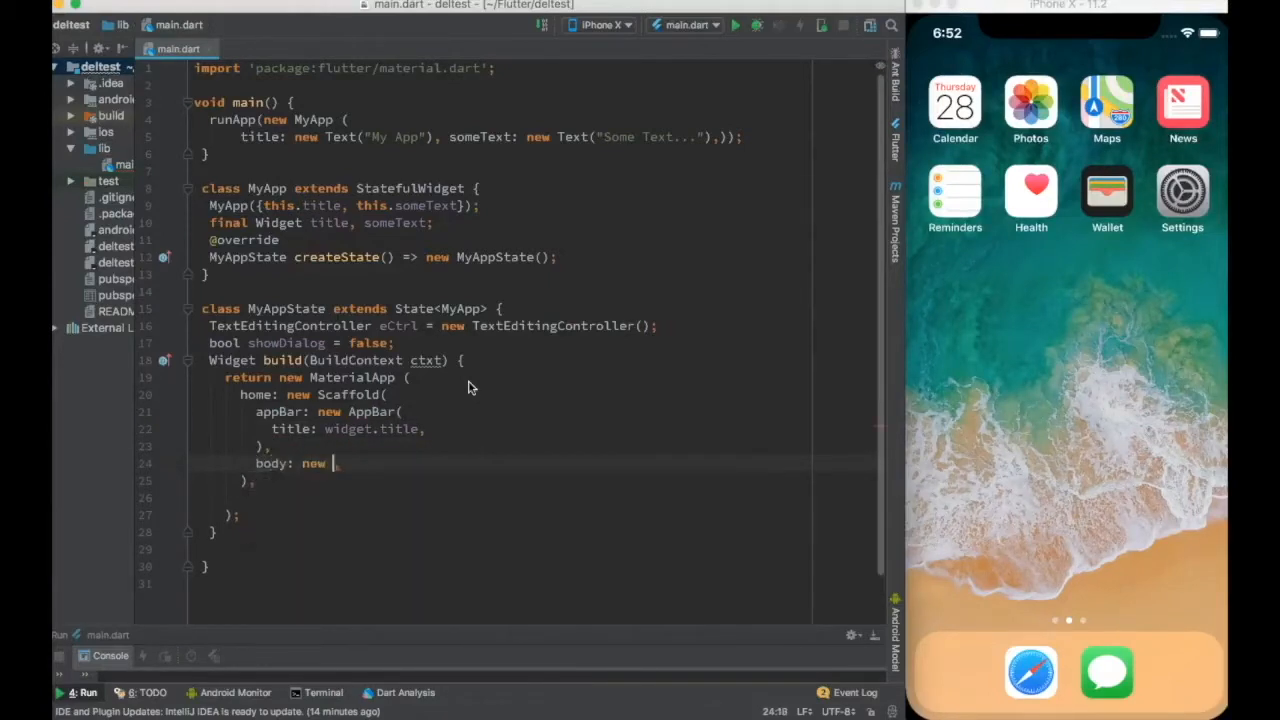
text(Column())
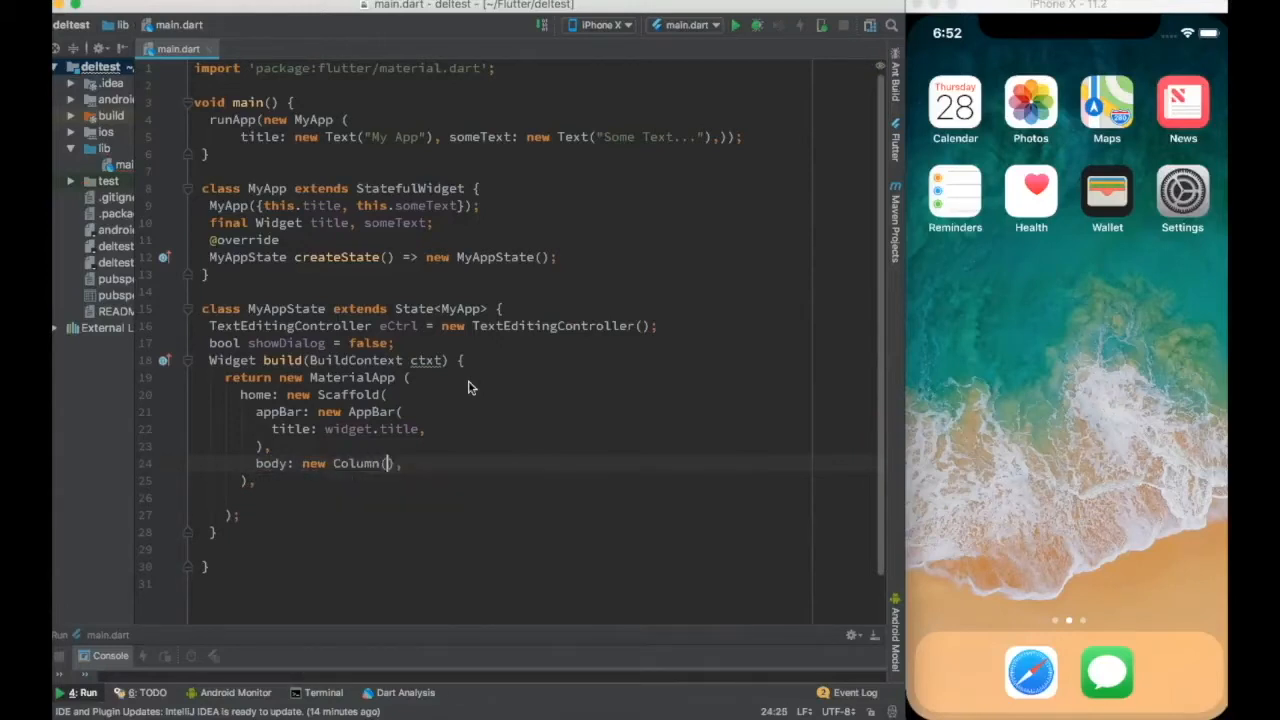
text(children: <Widget>[)
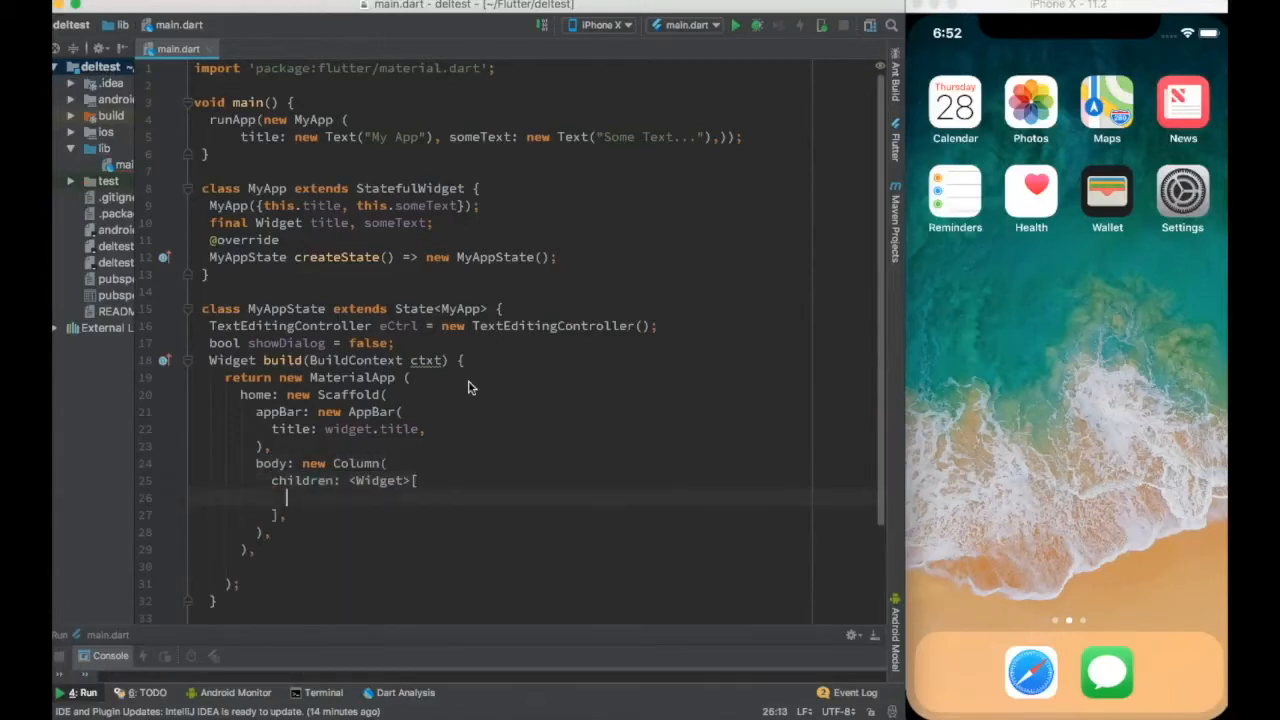
text(new Text("Hello Flutter)
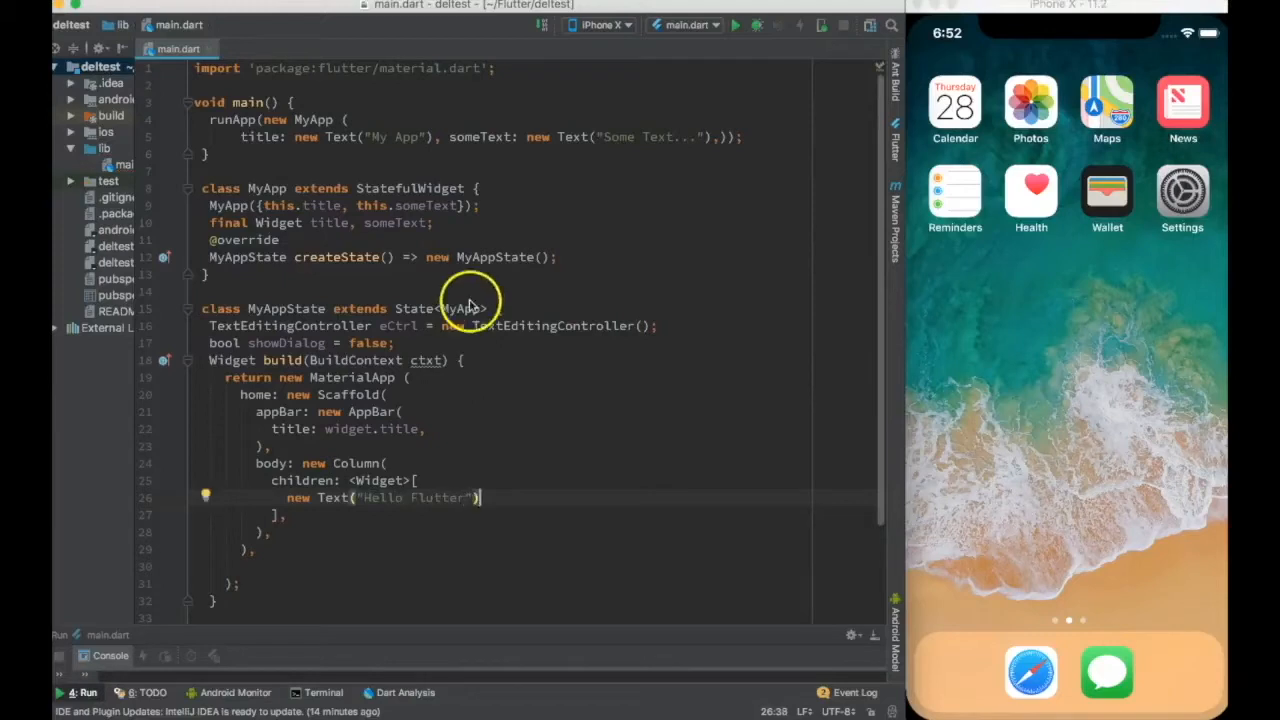
scroll(down, 3)
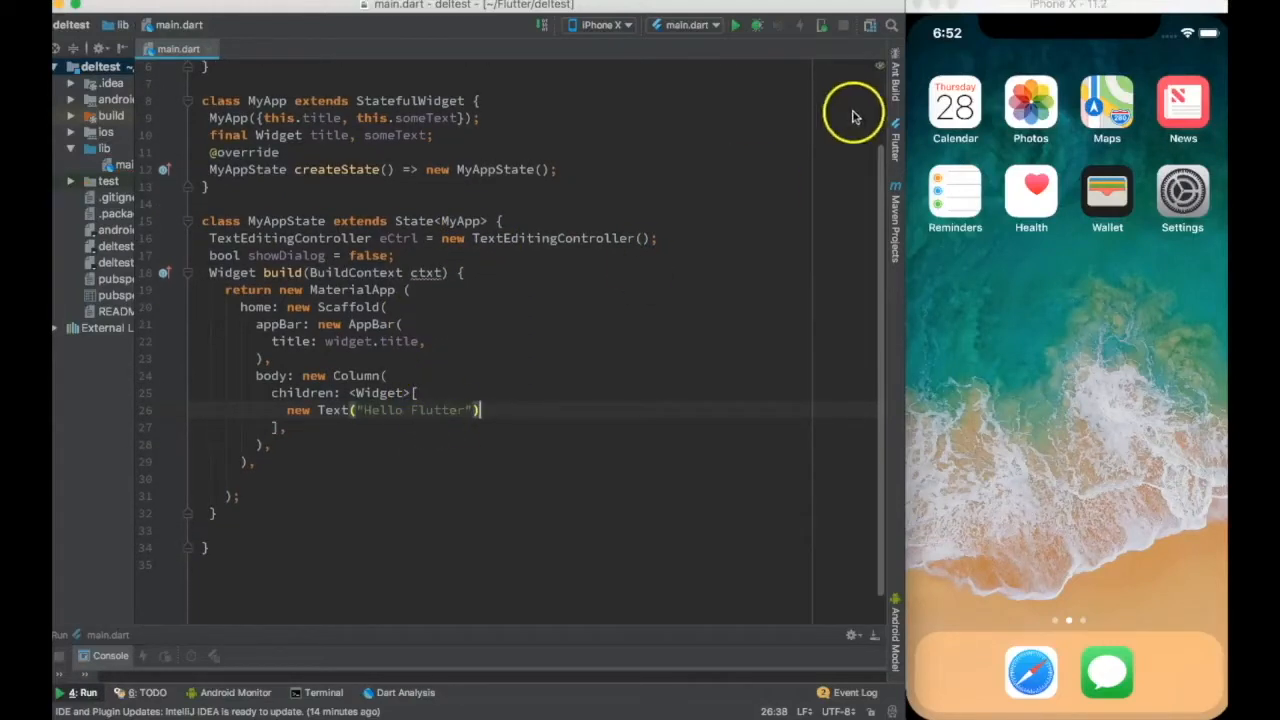
Launch the app on the iPhone X simulator and resume coding after Hello Flutter.
click(735, 25)
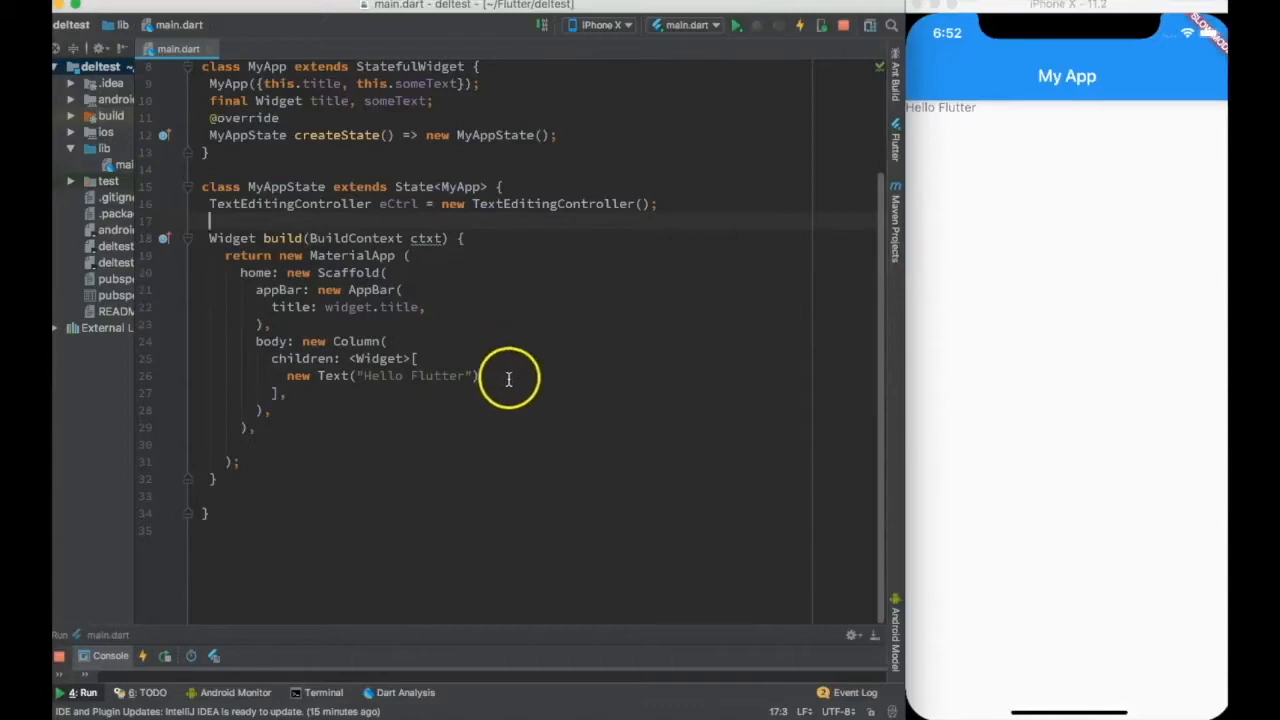
mouse_move(569, 263)
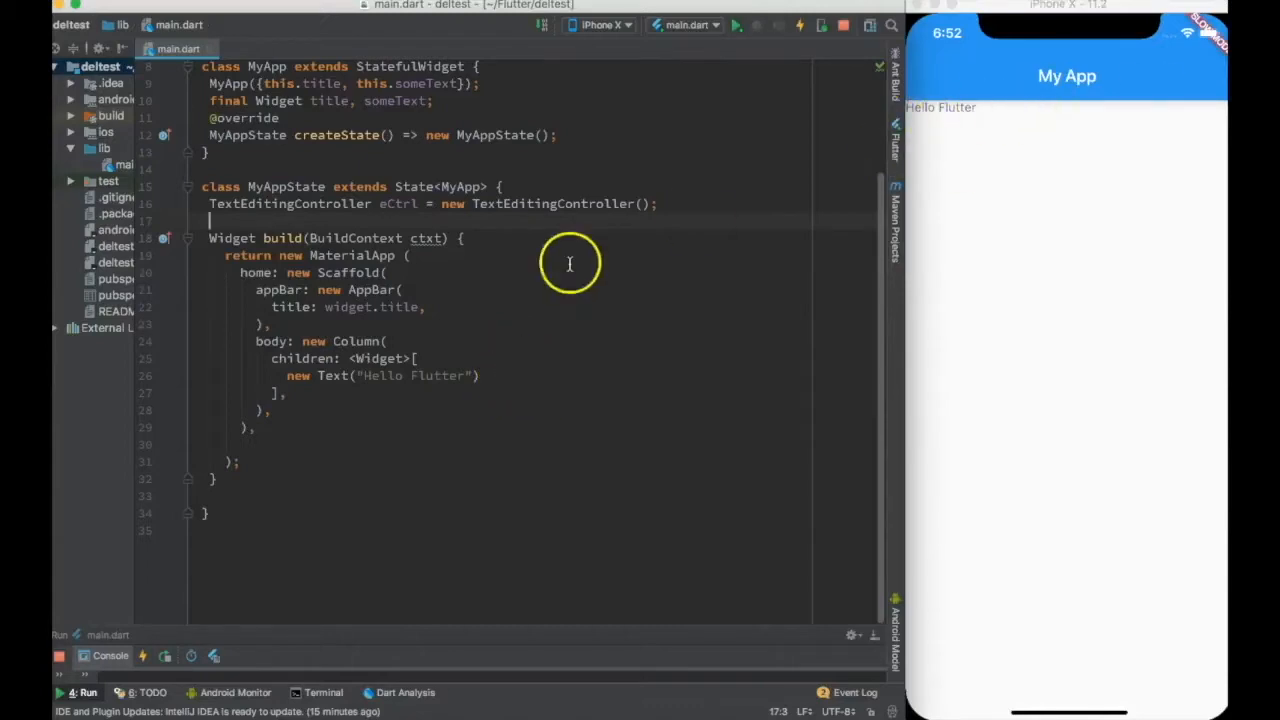
mouse_move(1045, 222)
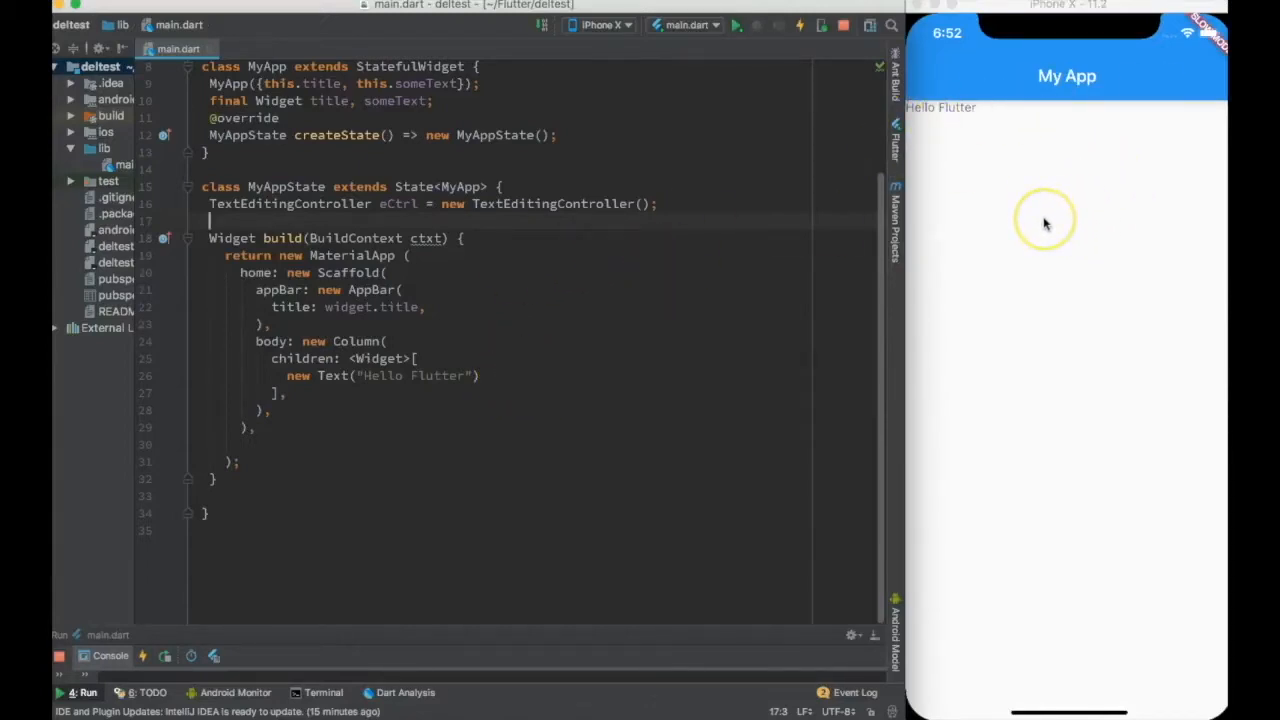
click(481, 375)
text(new AlertDialog()
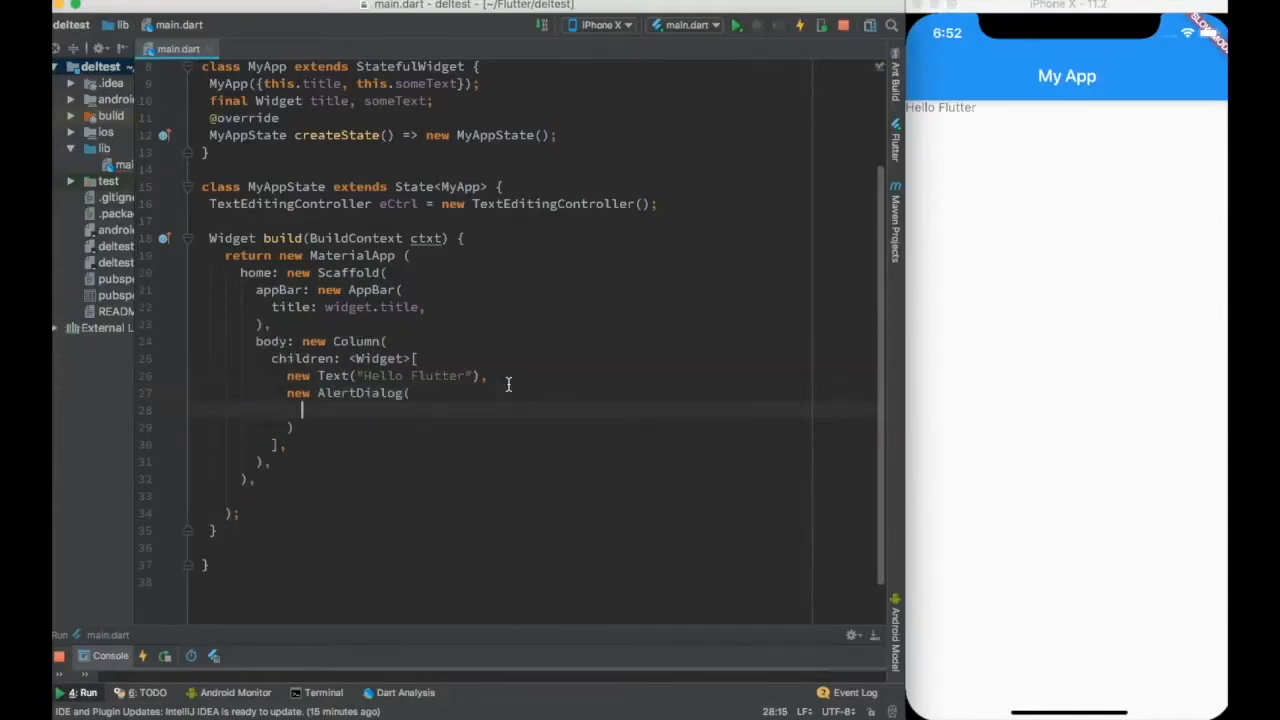
Give the AlertDialog title: new Text("Alert Dialog") and hot reload.
text(title: new Text("A"),)
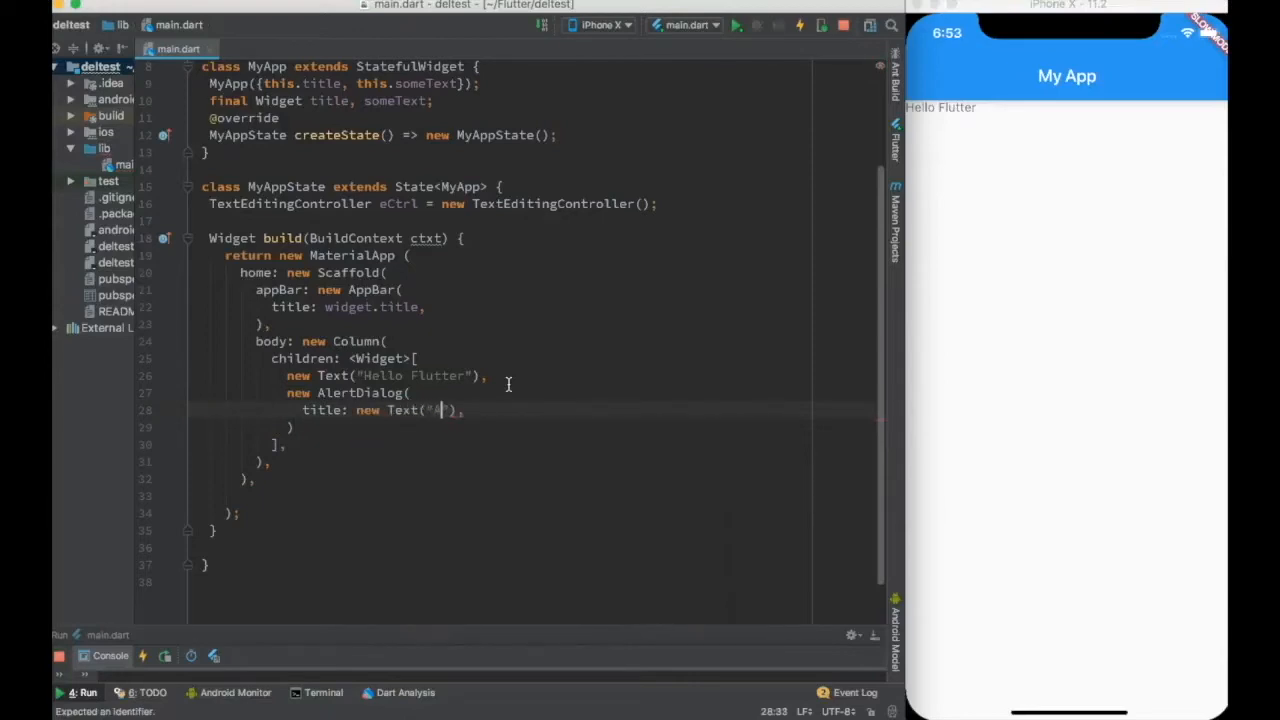
text(Alert)
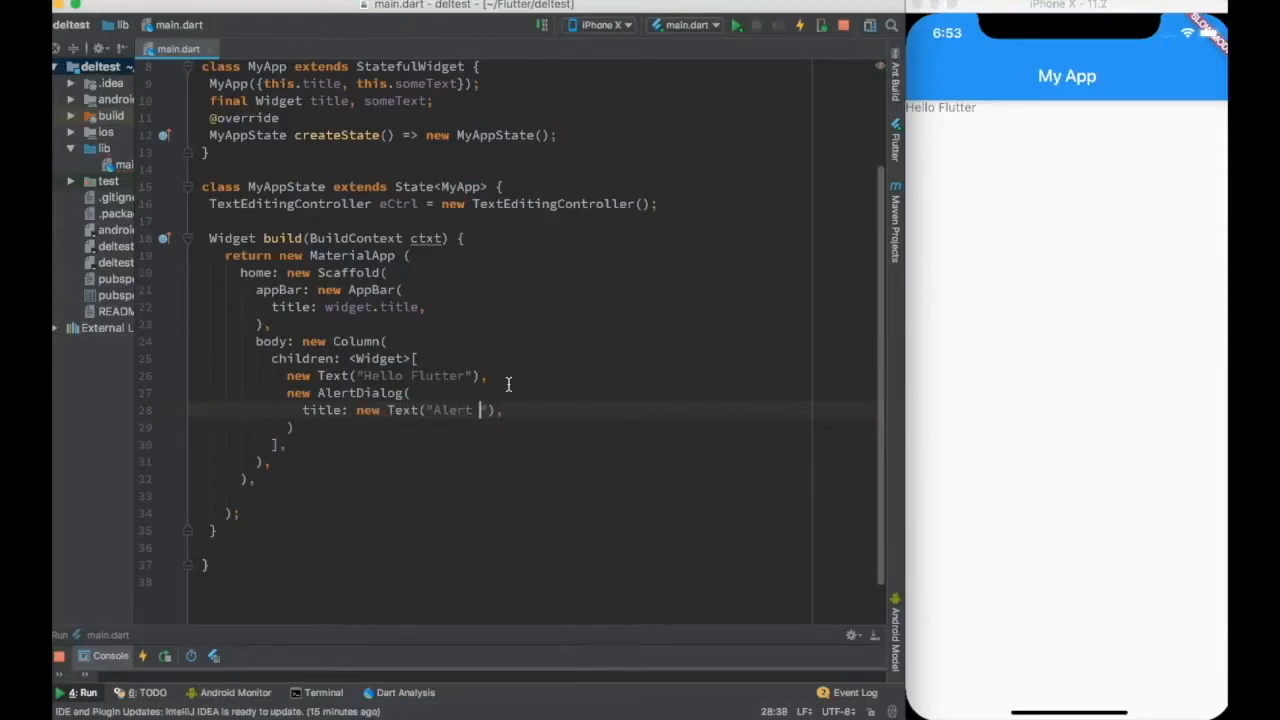
text(Dialog)
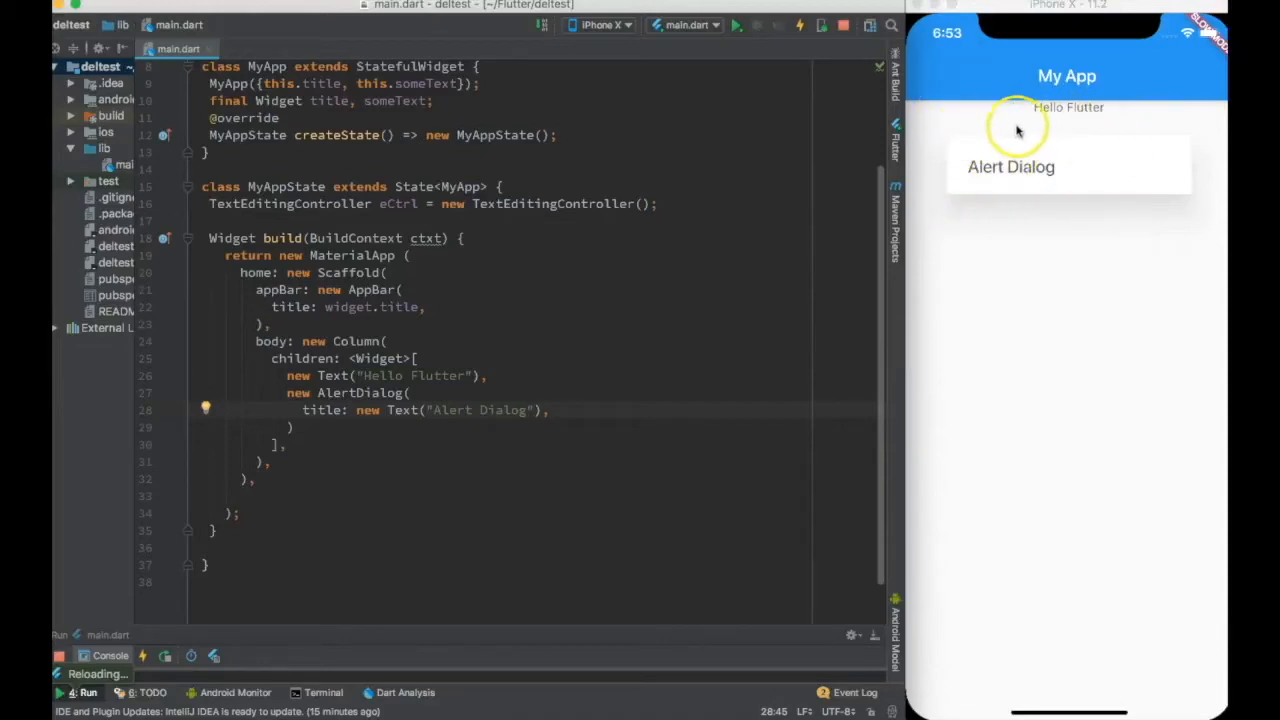
mouse_move(1188, 85)
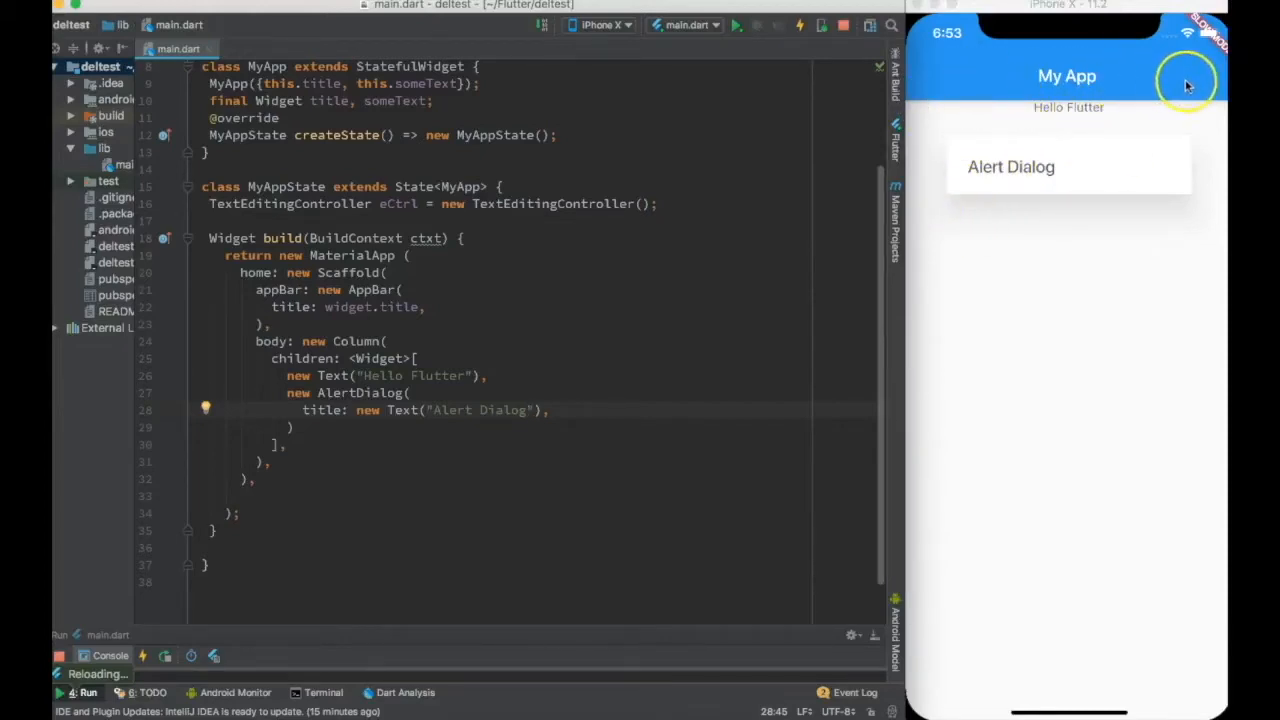
mouse_move(1130, 83)
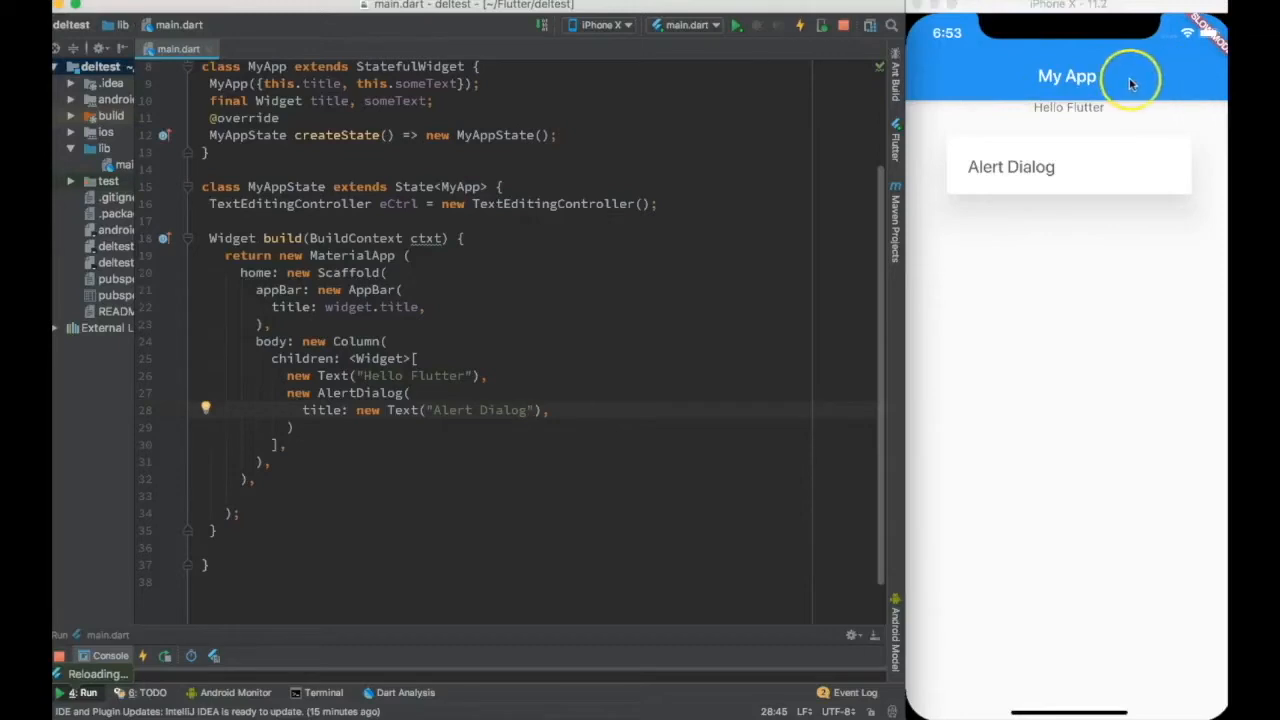
mouse_move(1015, 178)
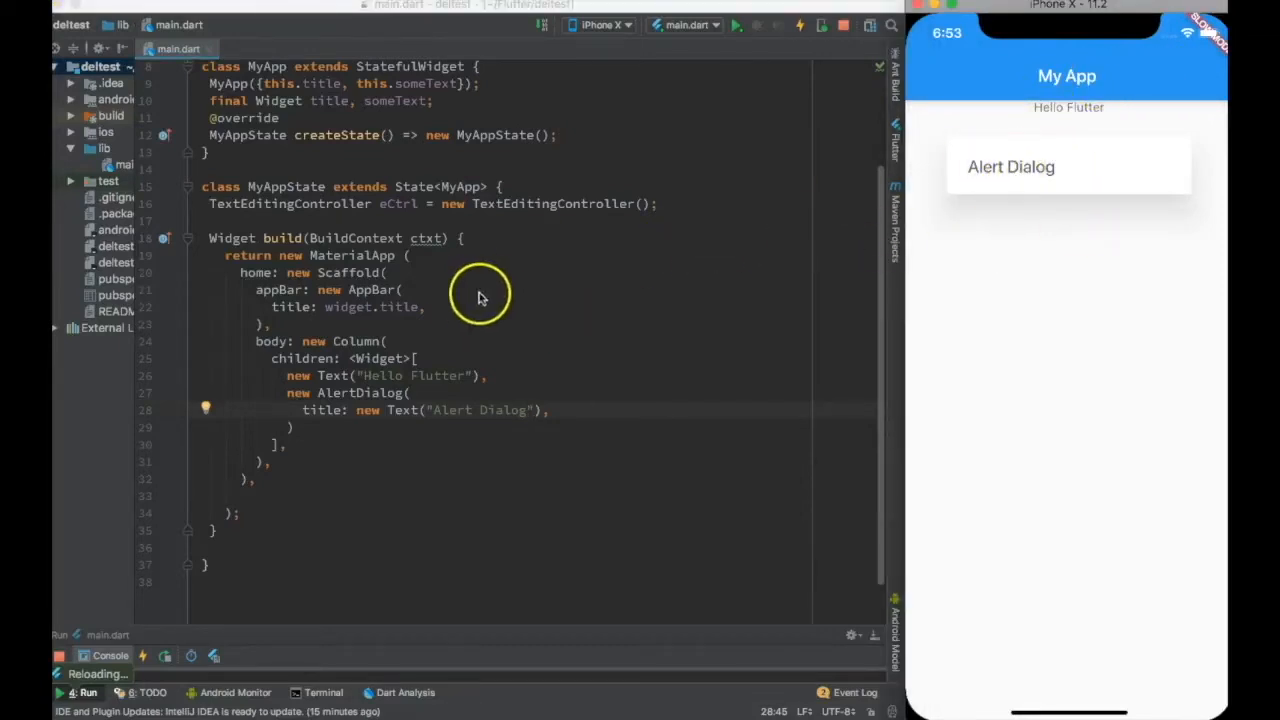
mouse_move(478, 310)
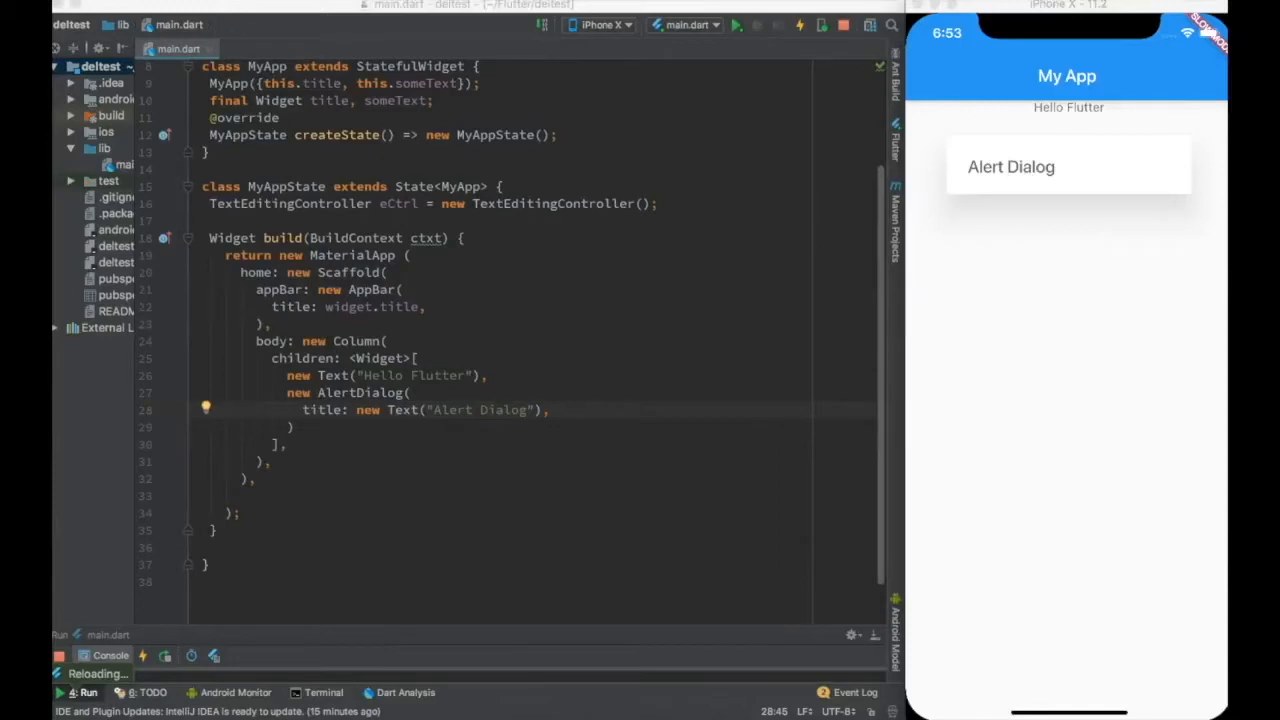
mouse_move(528, 442)
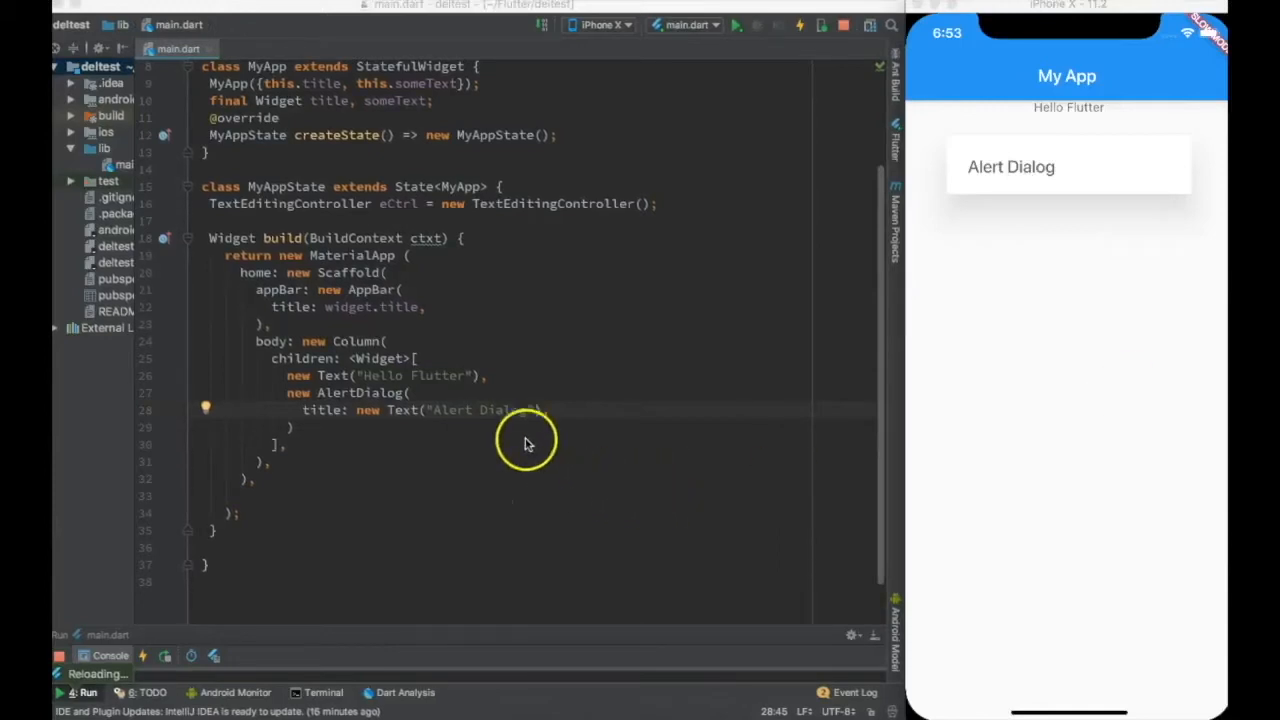
Add AppBar actions with an Icons.add_comment IconButton and empty onPressed handler.
text(actions: <Wid)
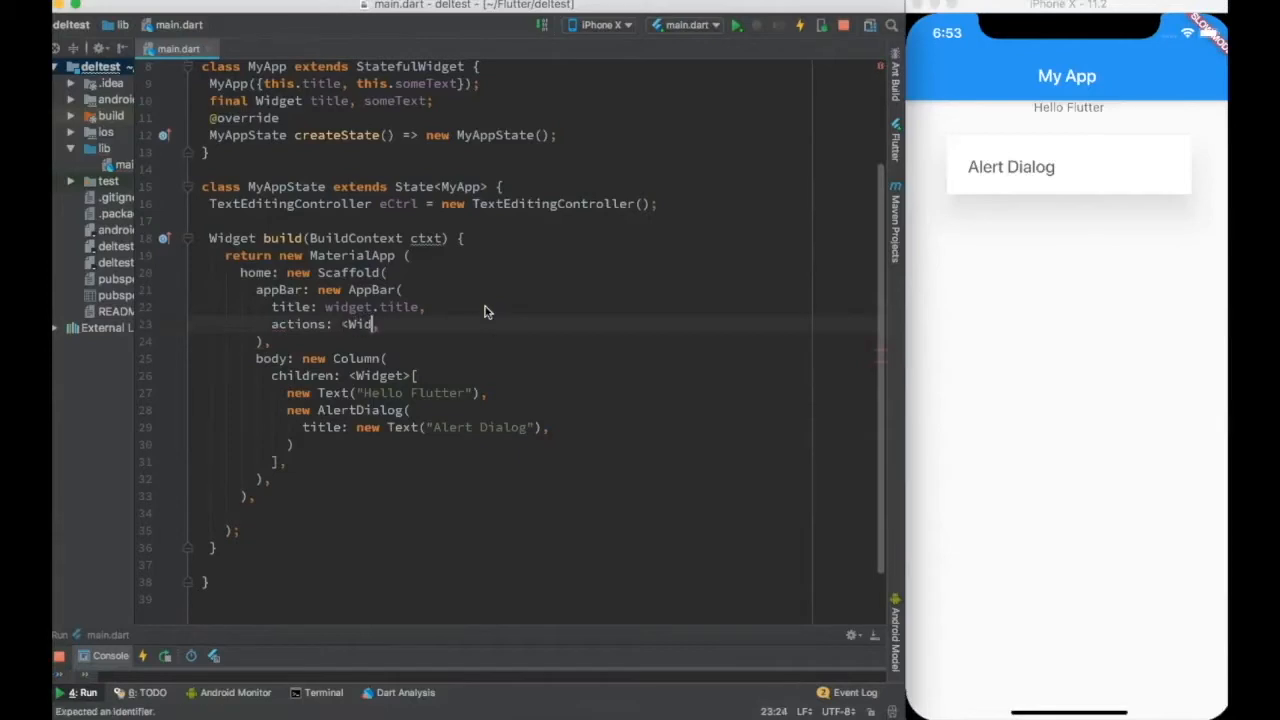
text(gets>)
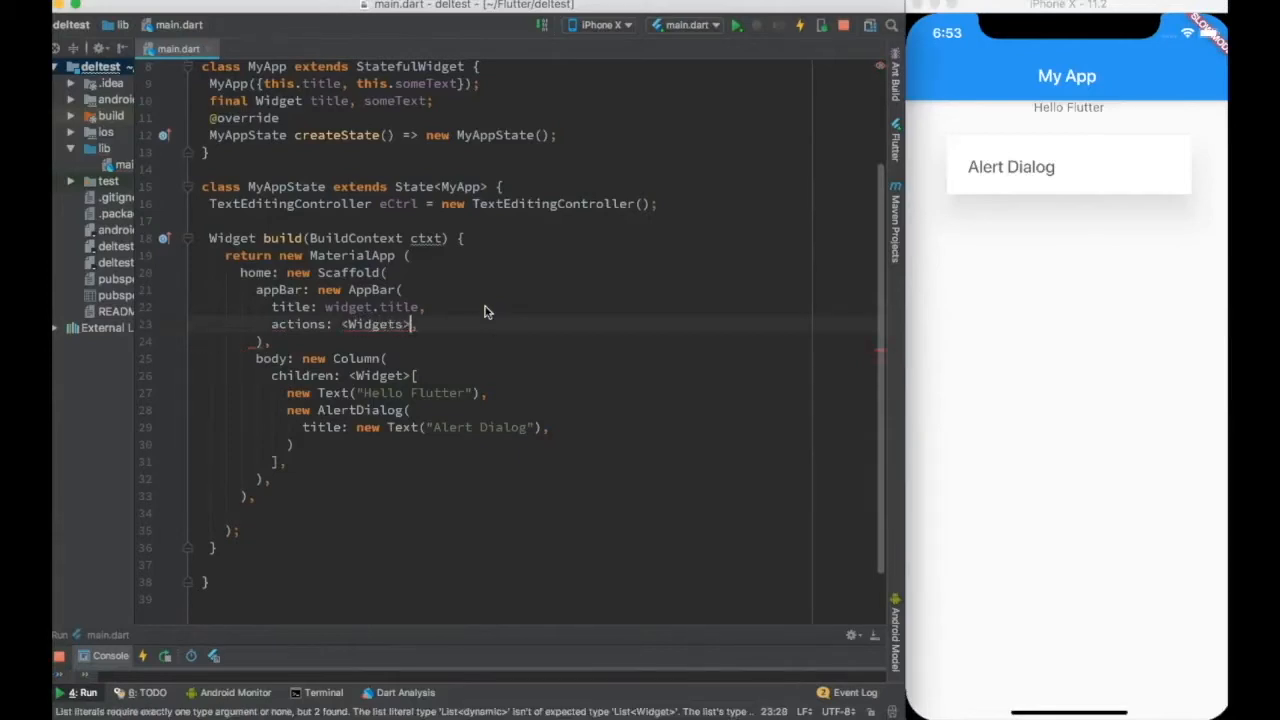
text([)
key(Return)
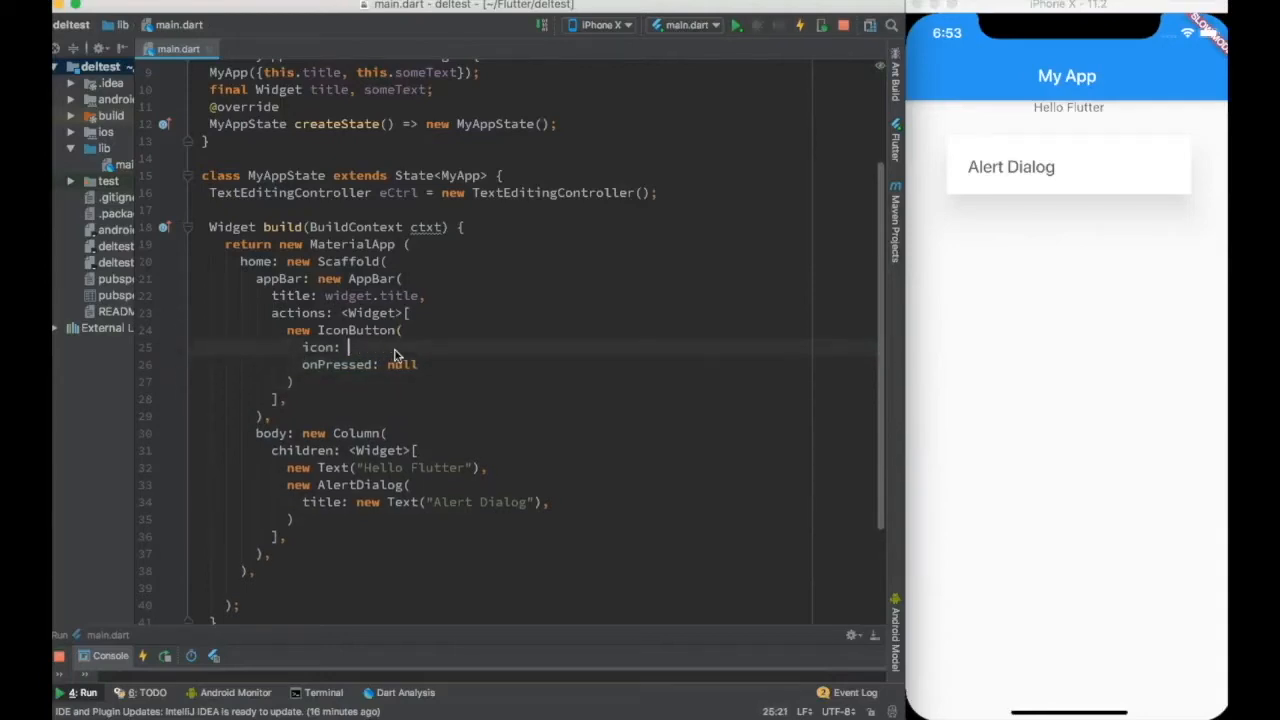
text(new Icon(Icons.add_comment)
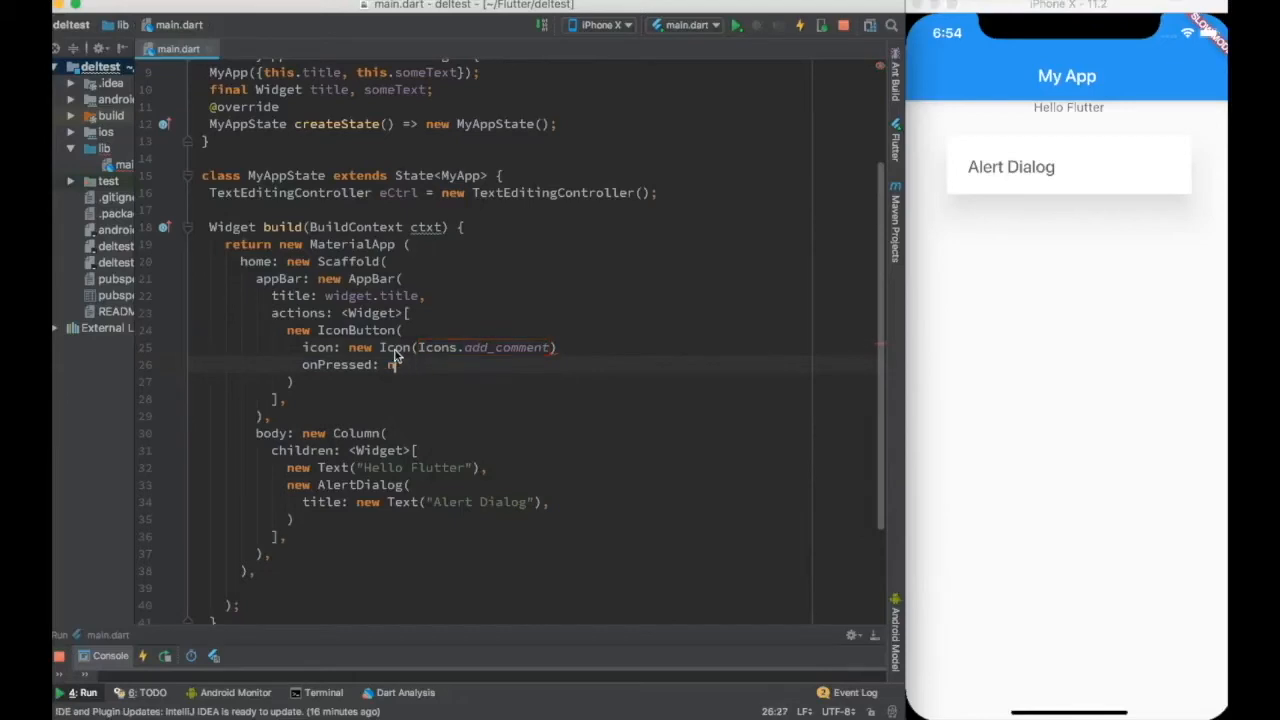
text(() {)
click(430, 347)
text(,)
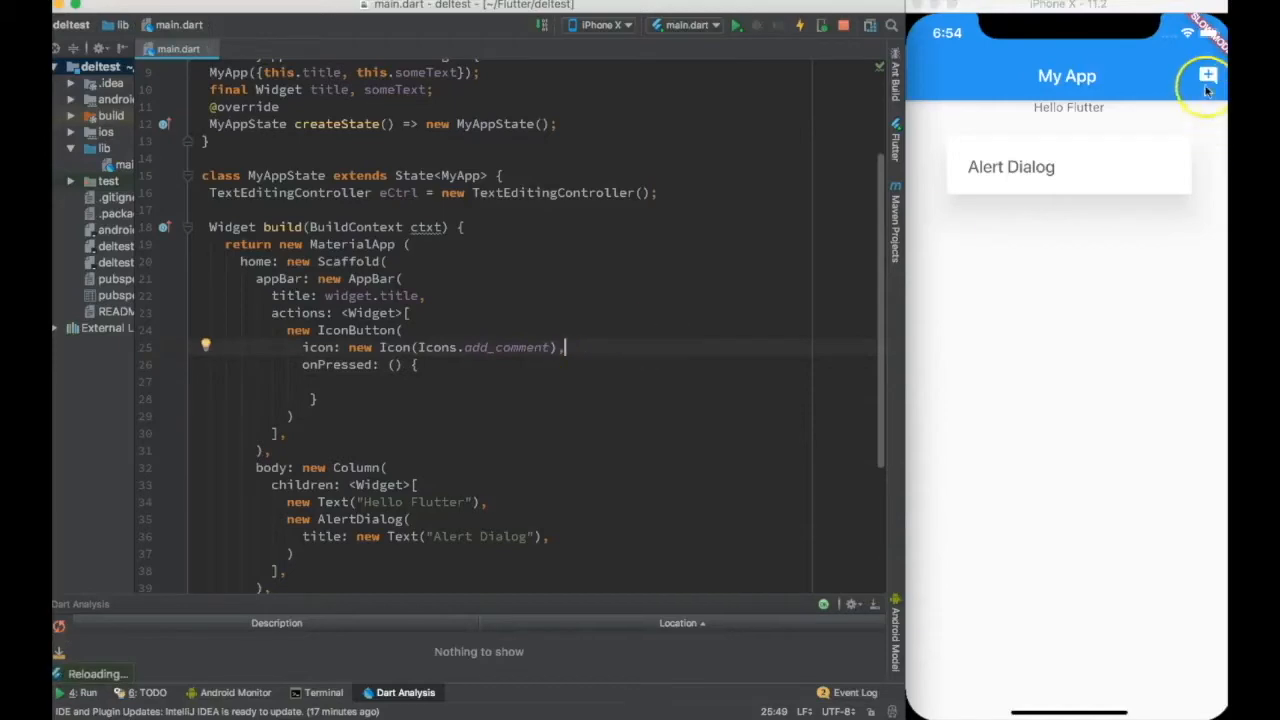
mouse_move(1208, 77)
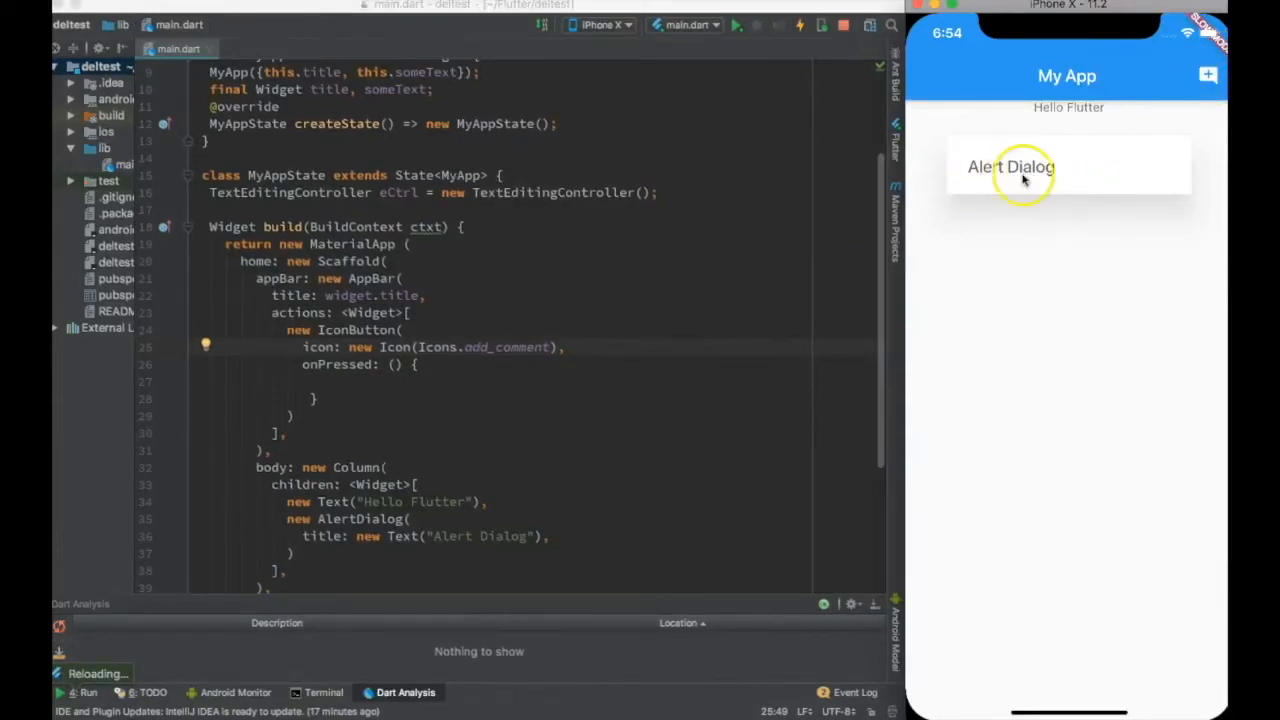
mouse_move(300, 315)
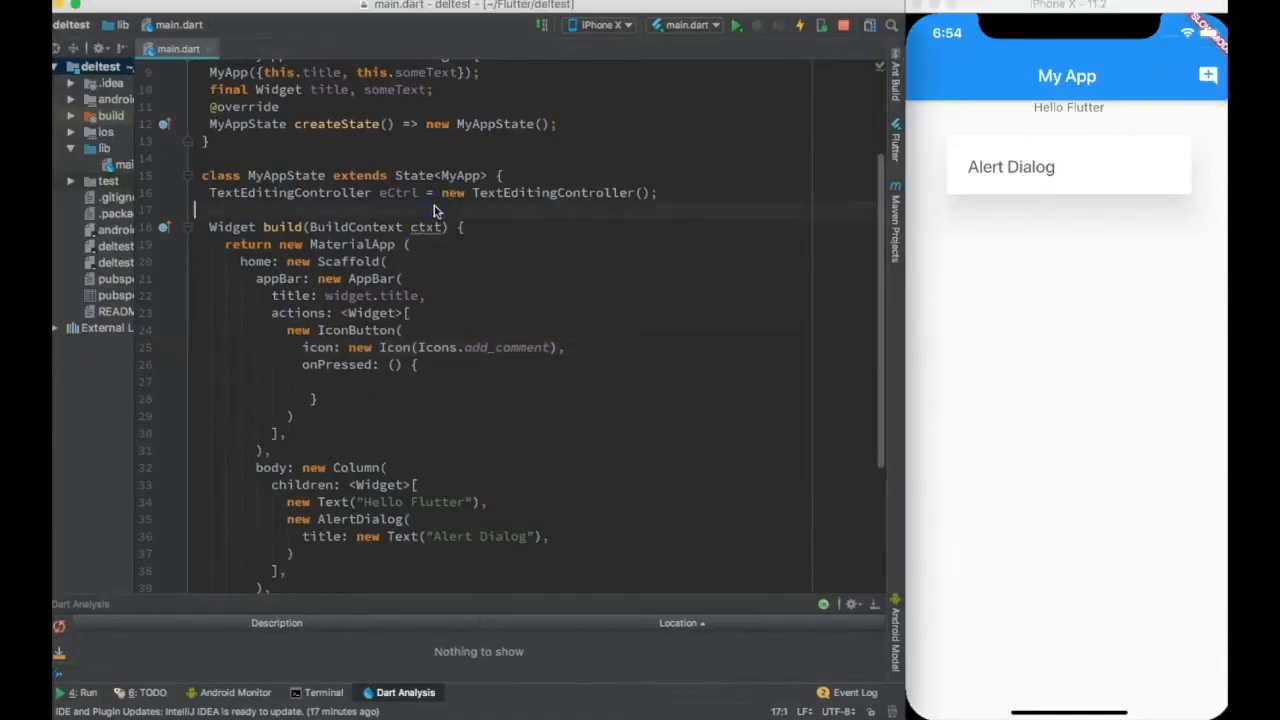
Declare bool showDialog = false; in MyAppState.
text(bool sh)
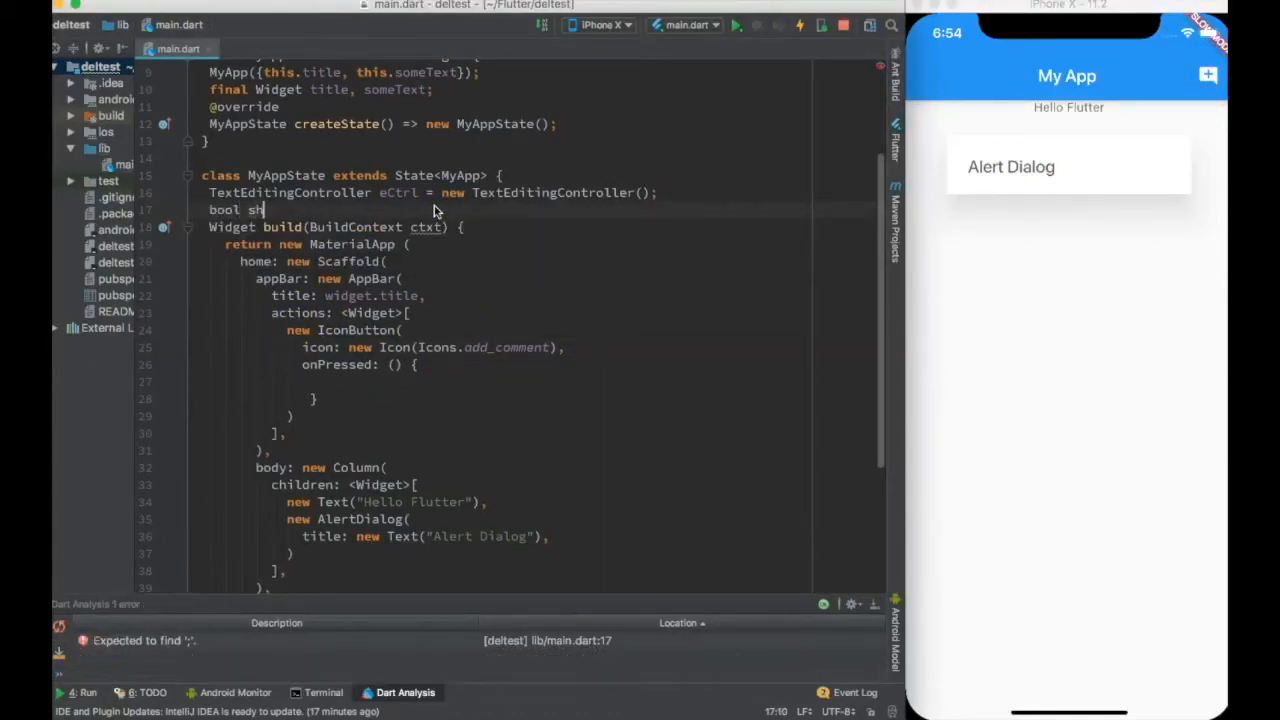
text(owDialog =)
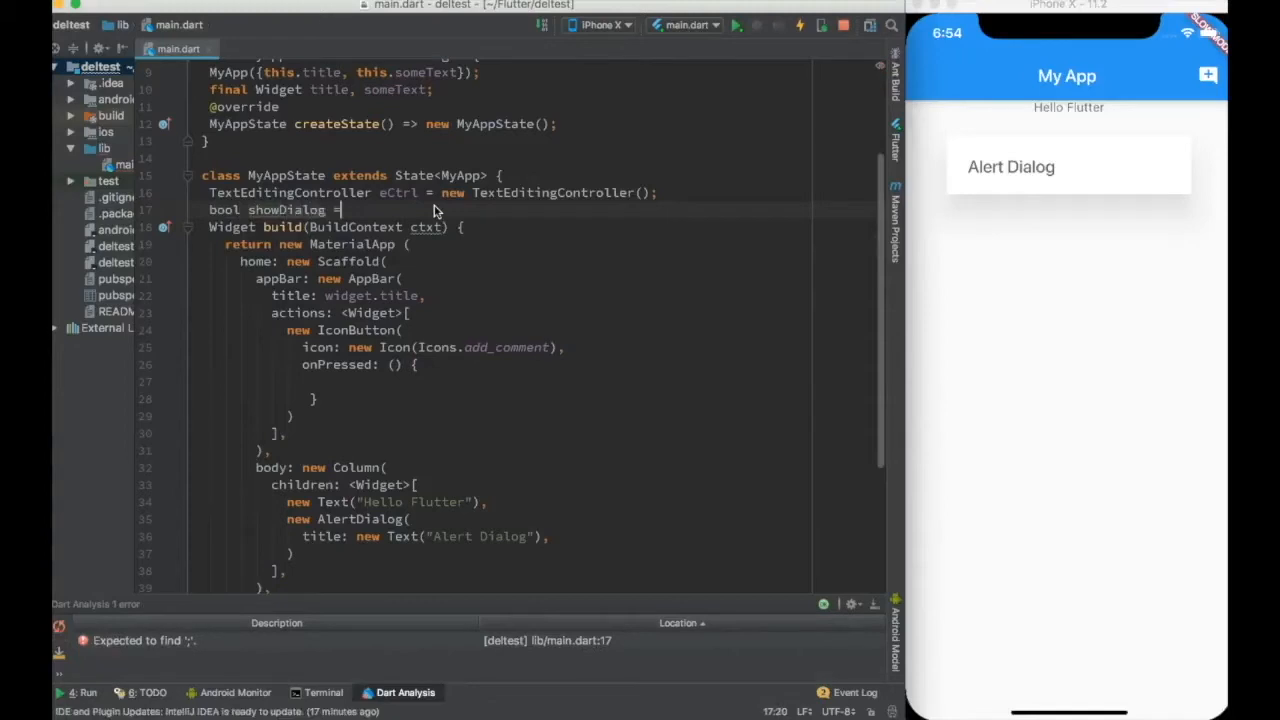
text(false;)
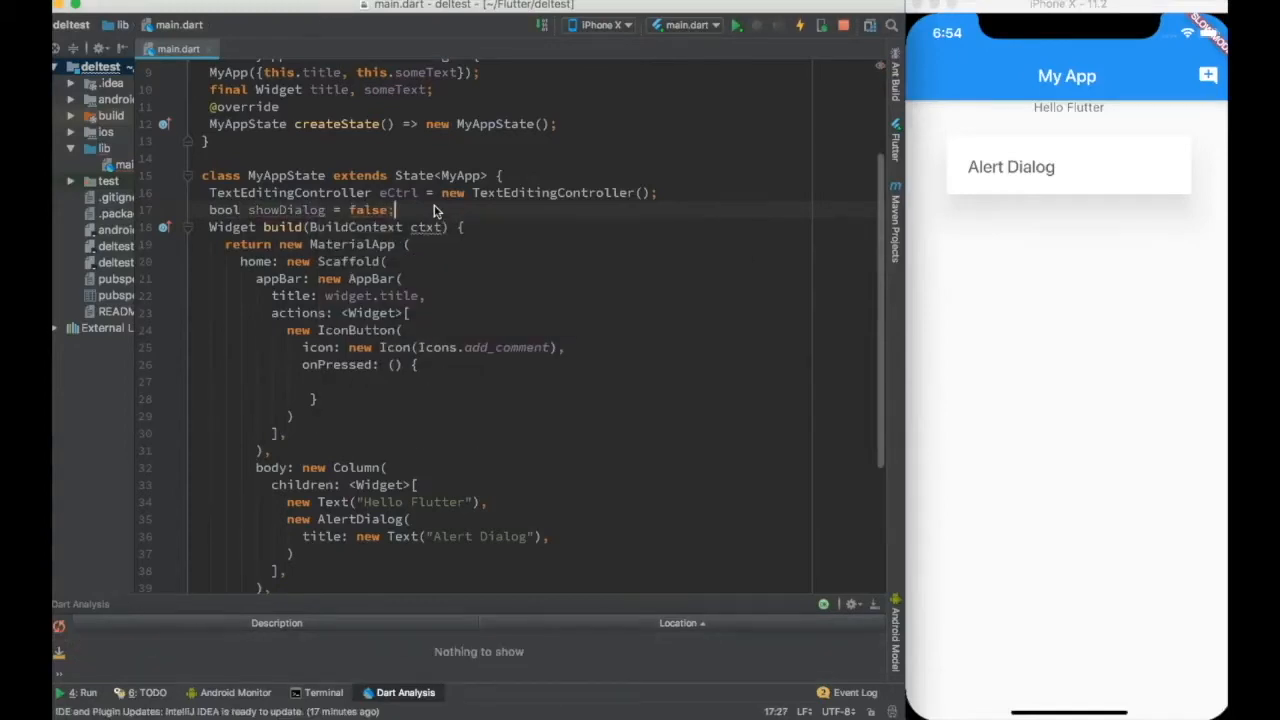
Wrap the AlertDialog in showDialog == true ? … : new Text("").
scroll(down, 3)
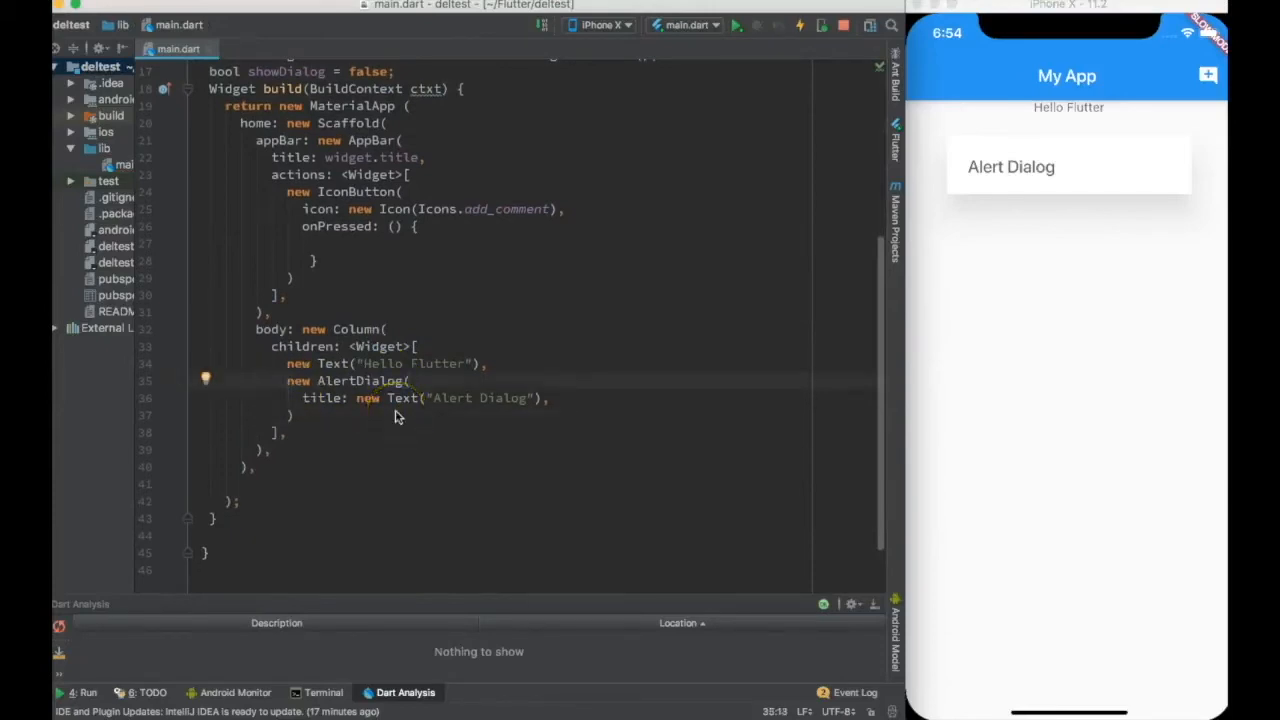
text(showDialog)
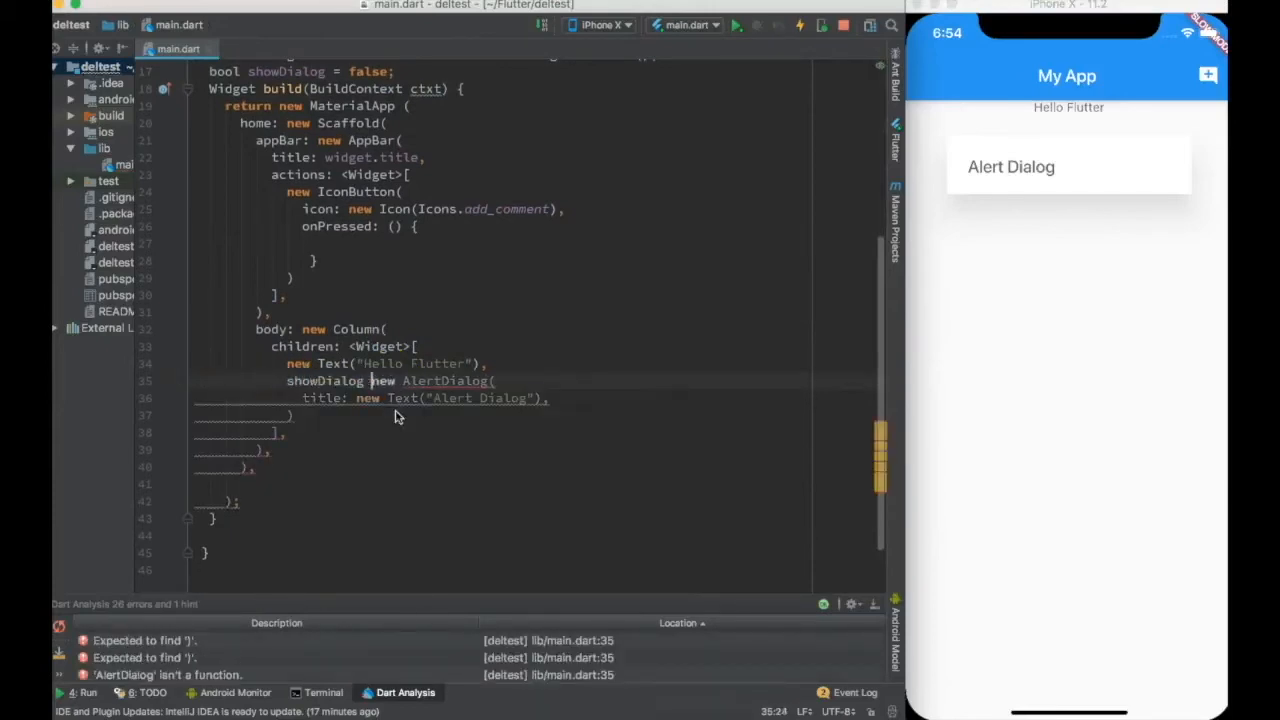
text(== true?)
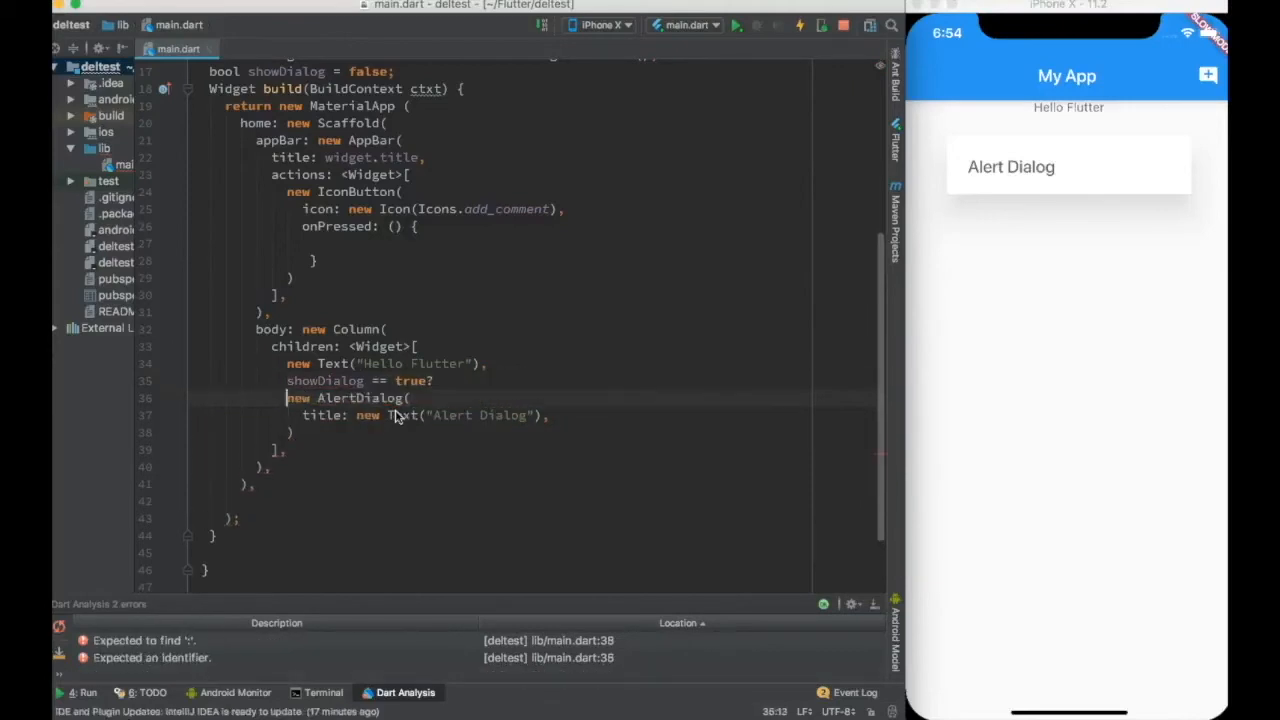
text(: new Text(")
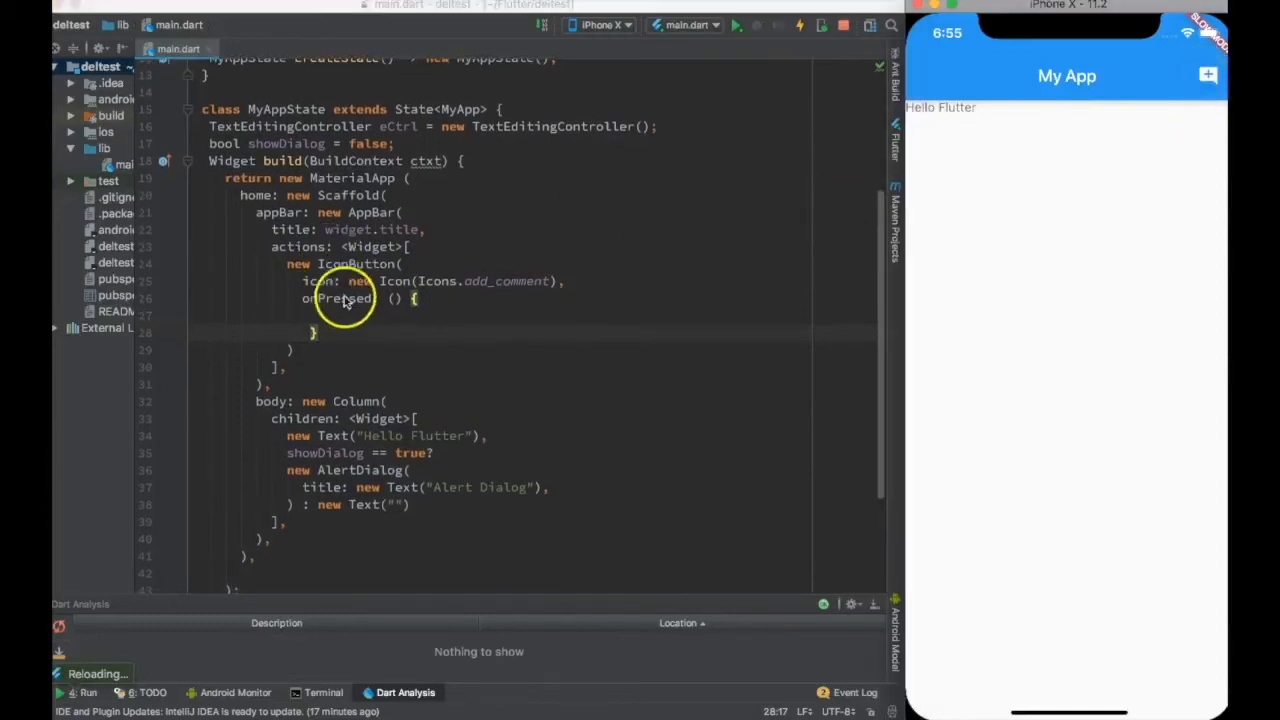
Make onPressed call setState(() { showDialog = true; }) and tap the app-bar icon.
scroll(up, 3)
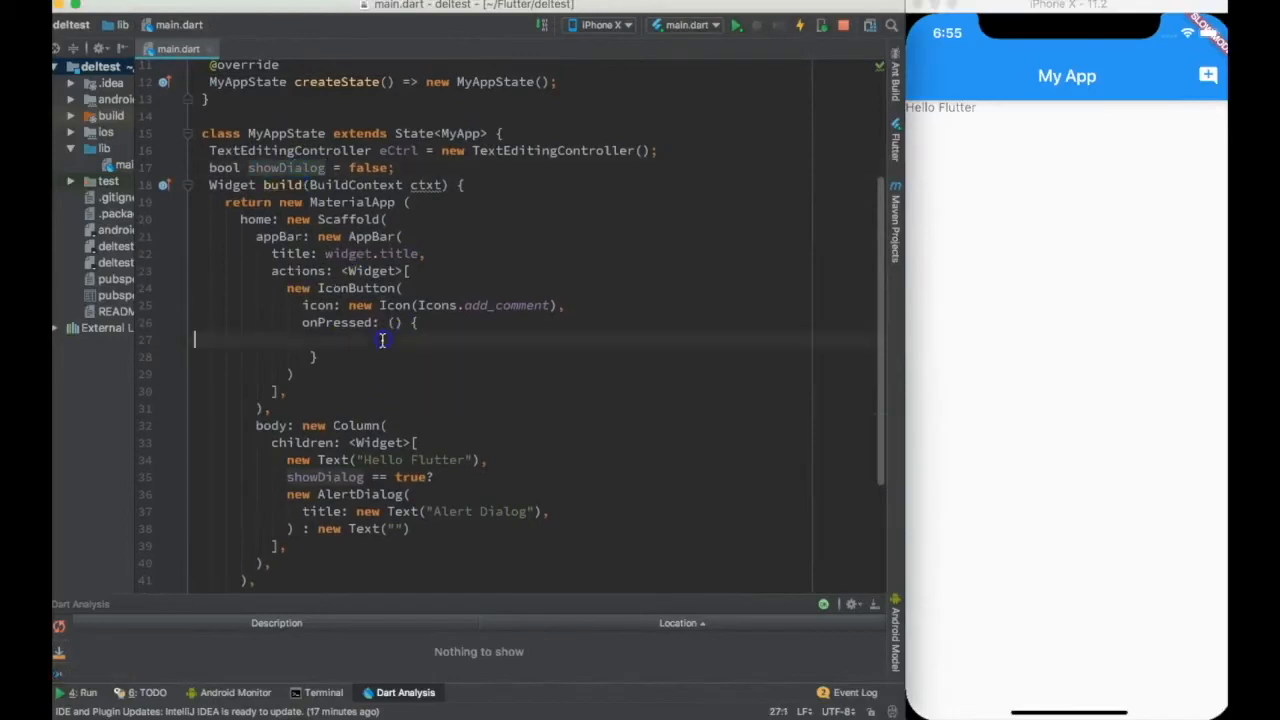
text(showDialog = true;)
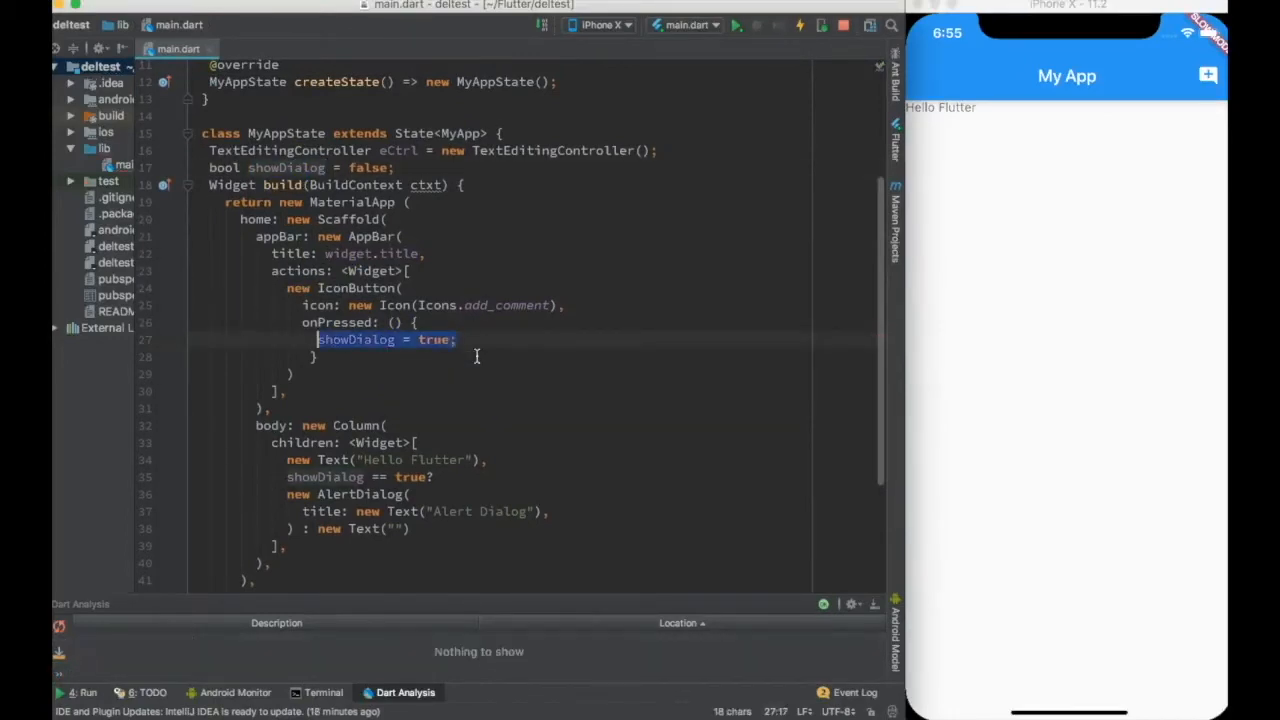
click(1207, 75)
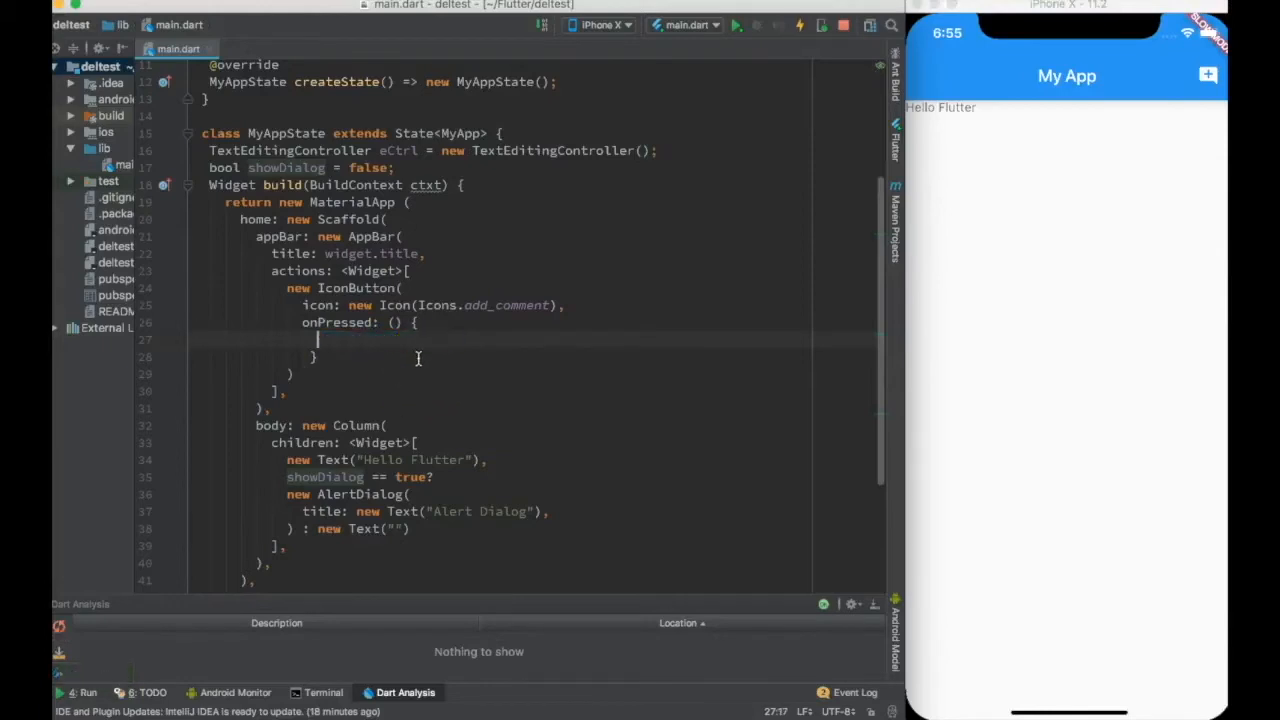
text(setState())
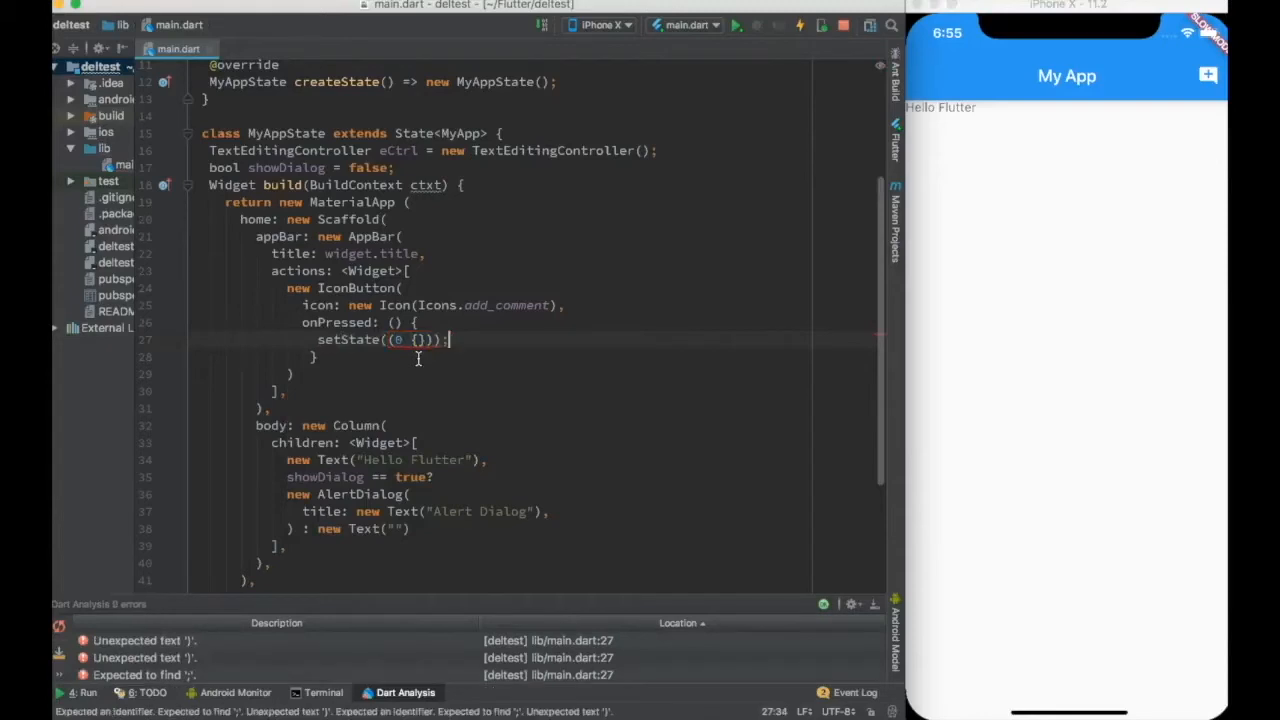
text(showDialog = true;)
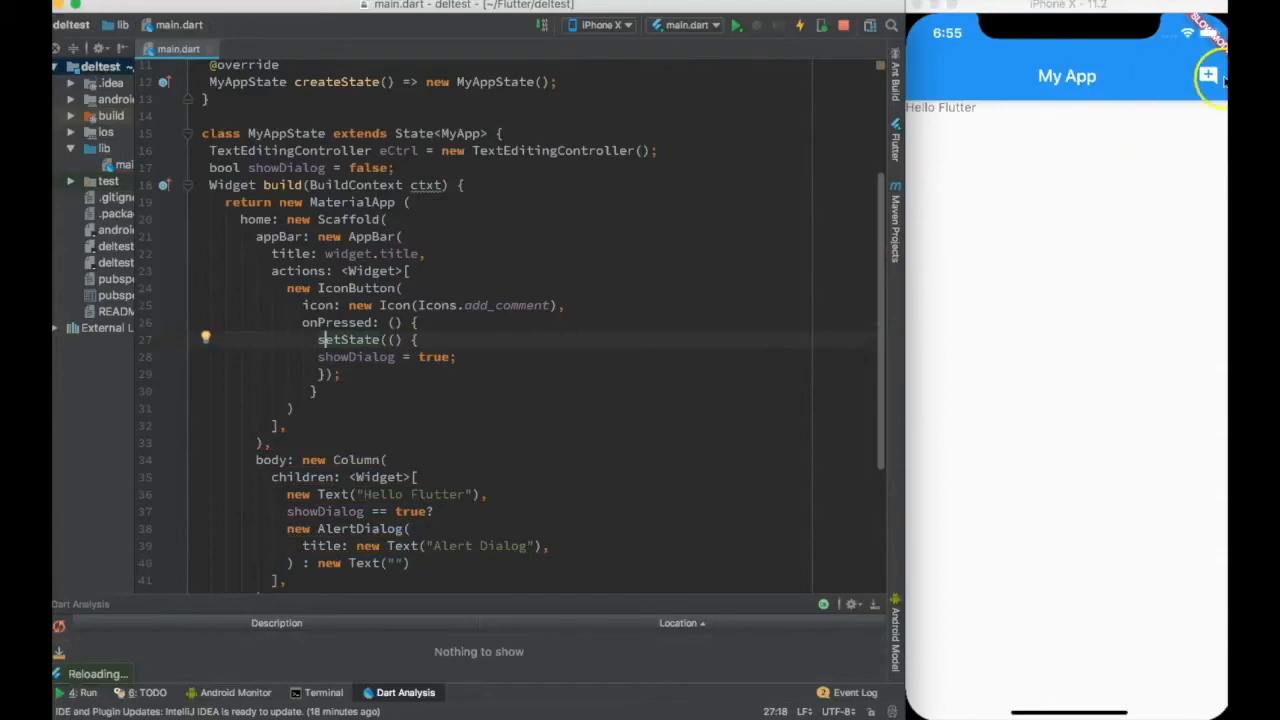
click(1208, 76)
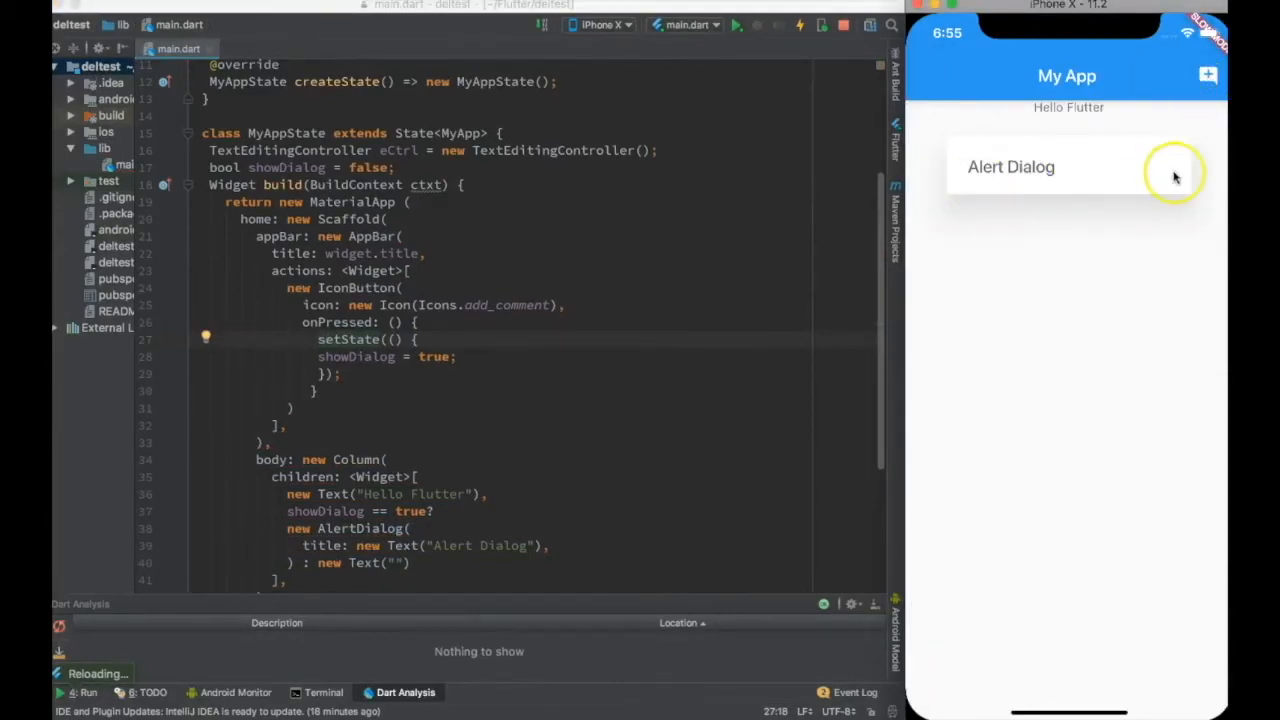
mouse_move(1090, 187)
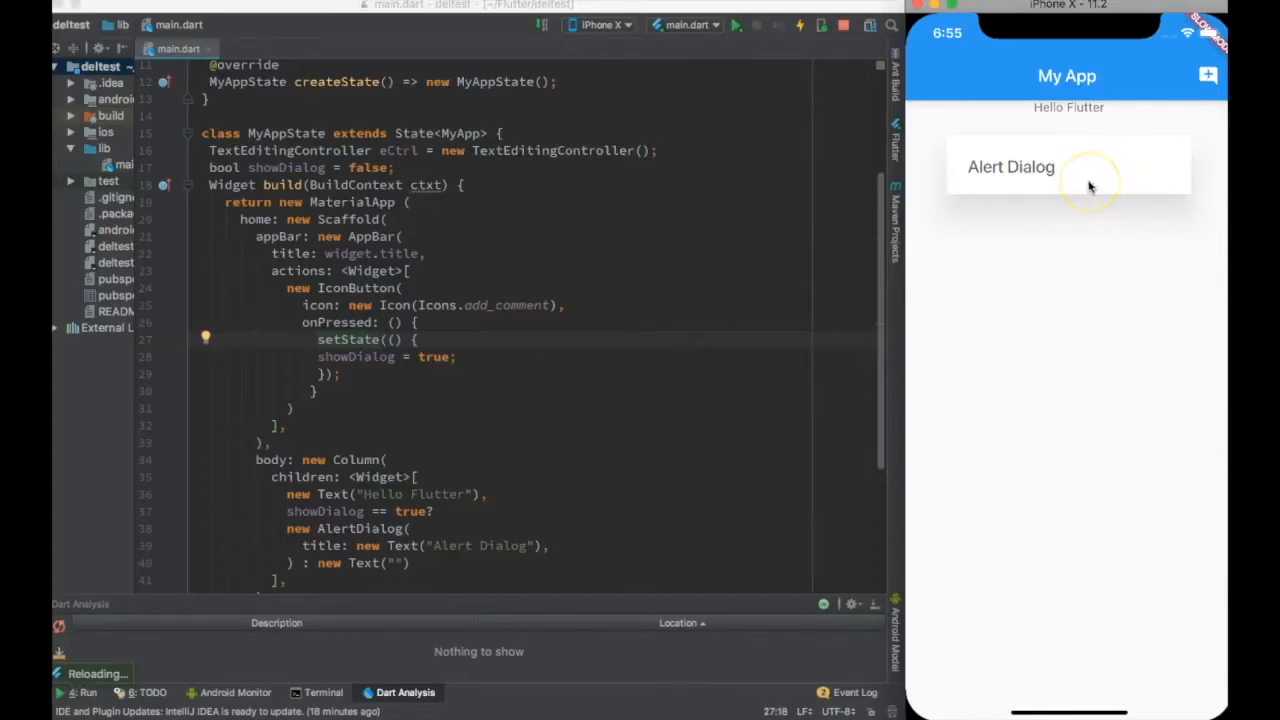
mouse_move(890, 200)
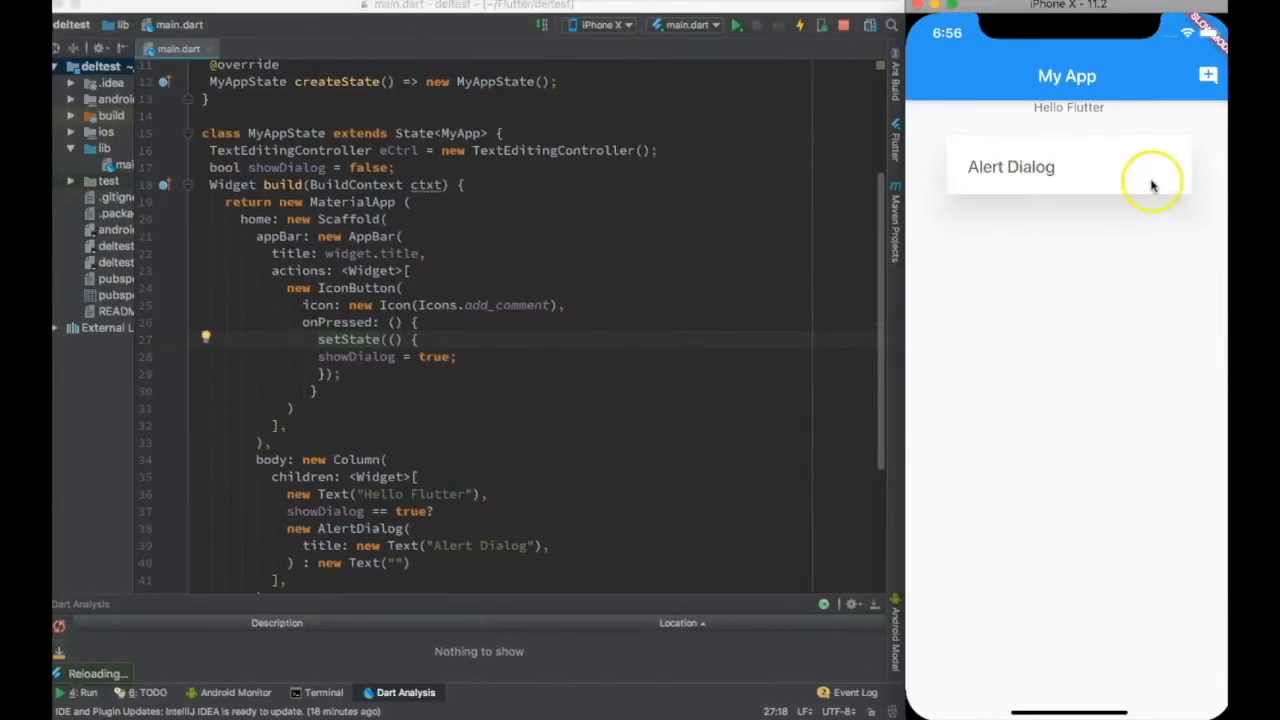
scroll(down, 3)
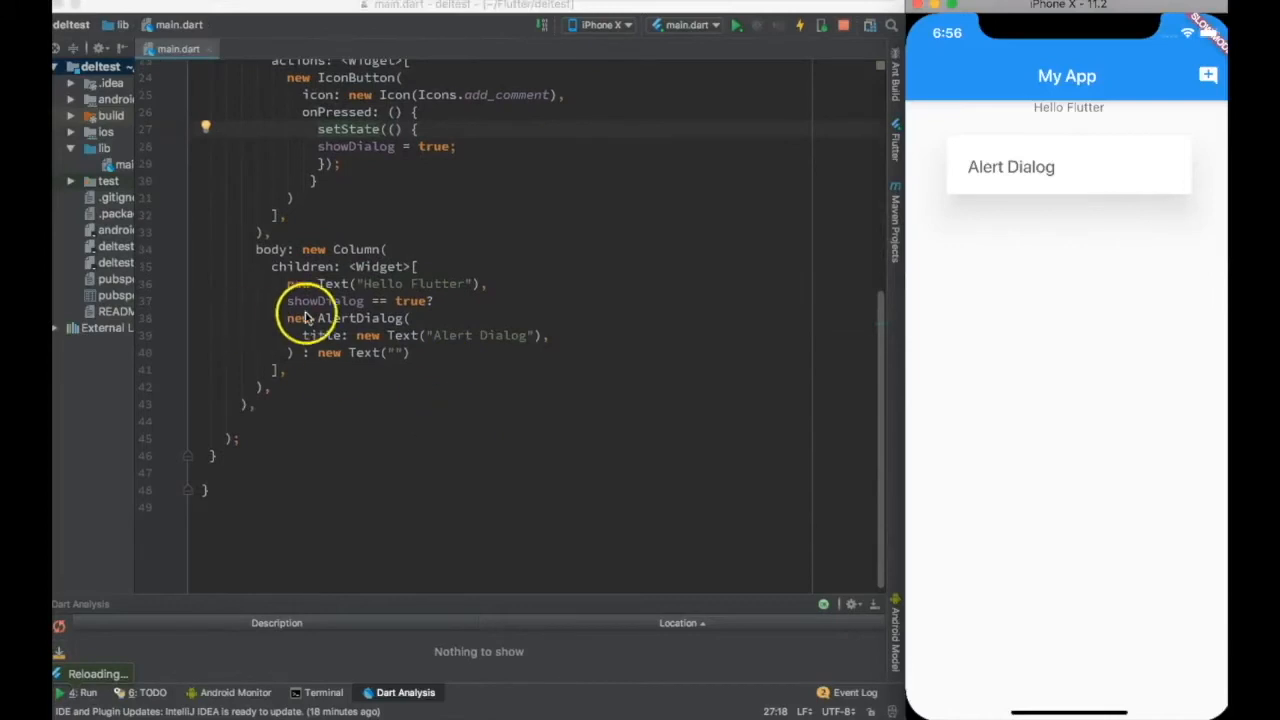
Add an actions: <Widget>[] list to the AlertDialog with a FlatButton.
key(enter)
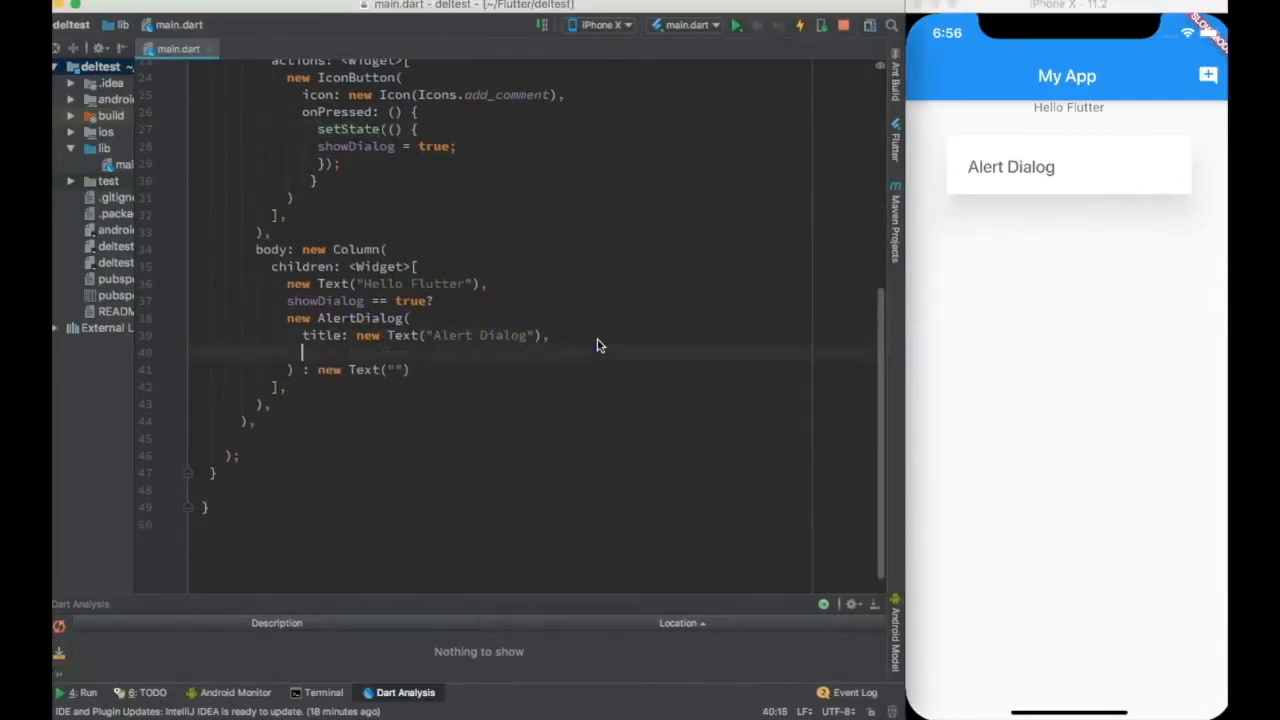
text(actions:)
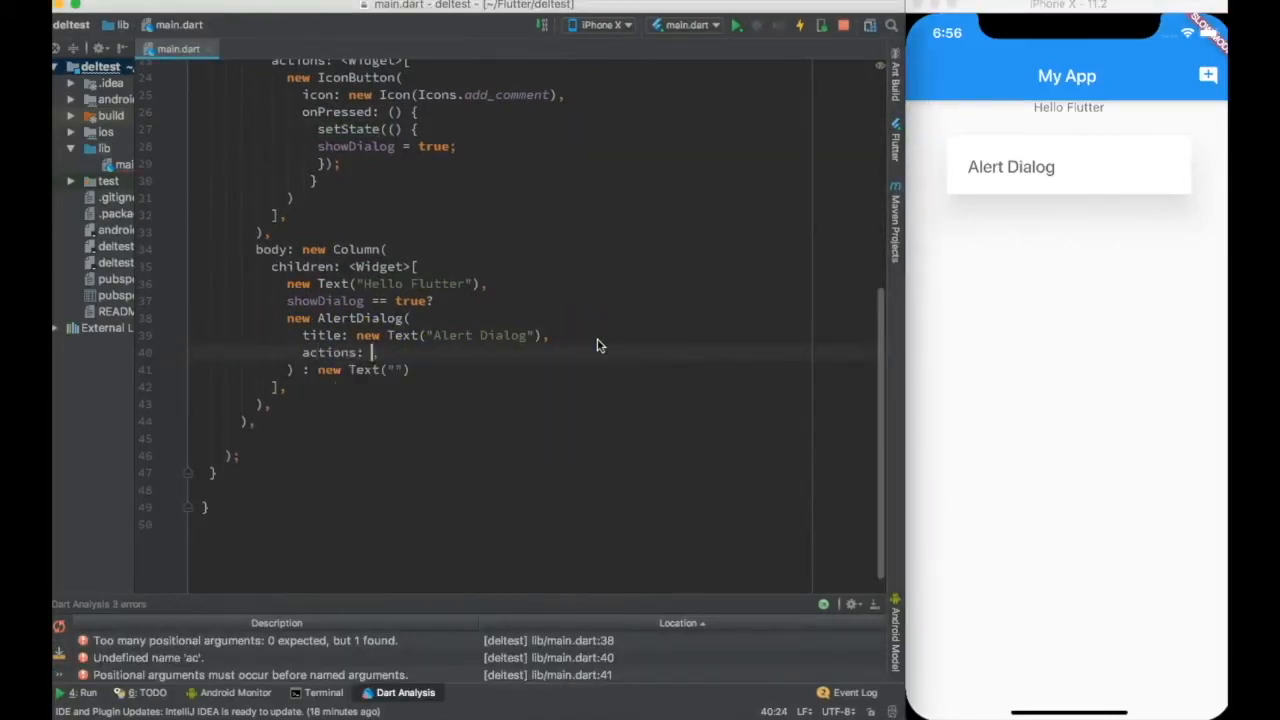
text(<Widget)
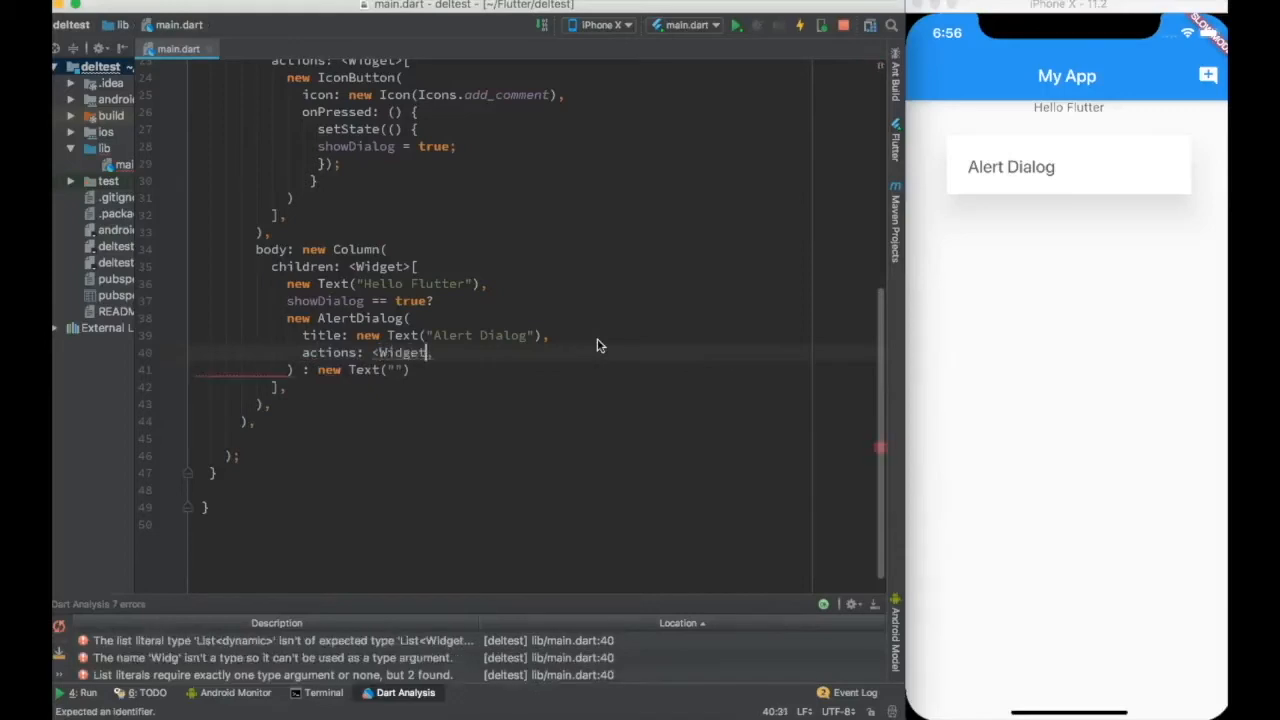
text([])
text(new FlatButton(onPressed: null, child: null))
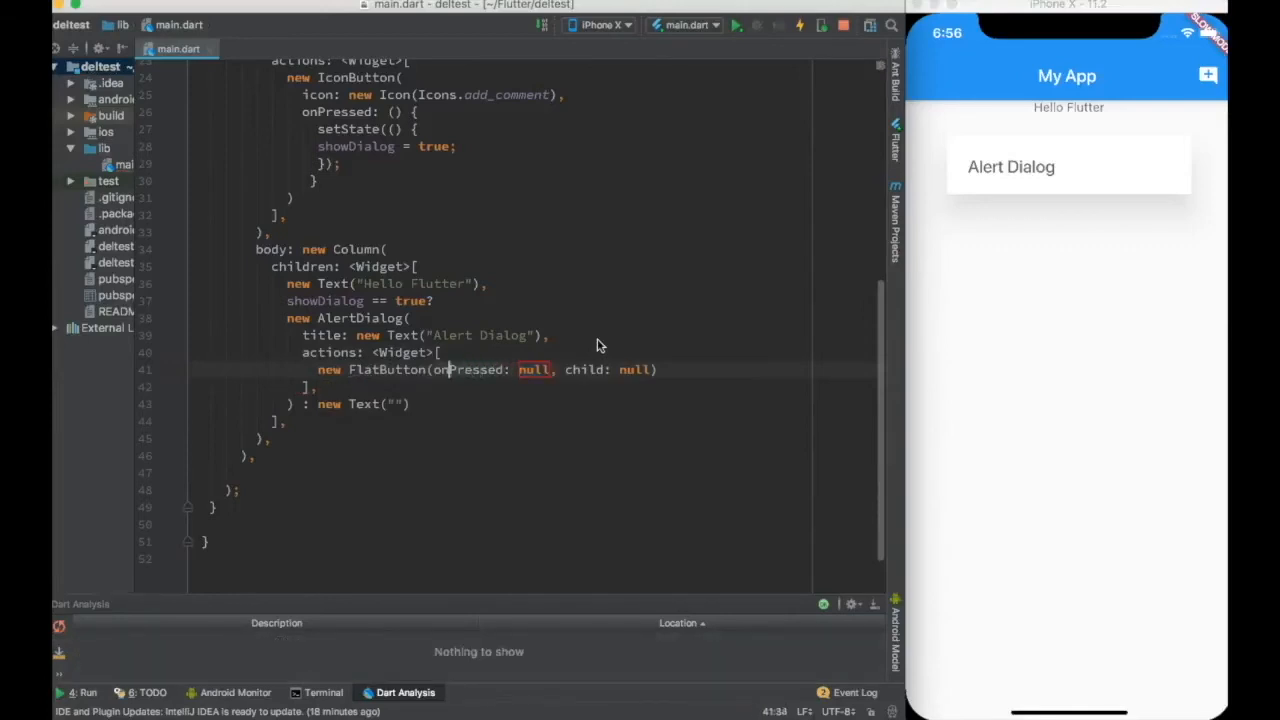
key(enter)
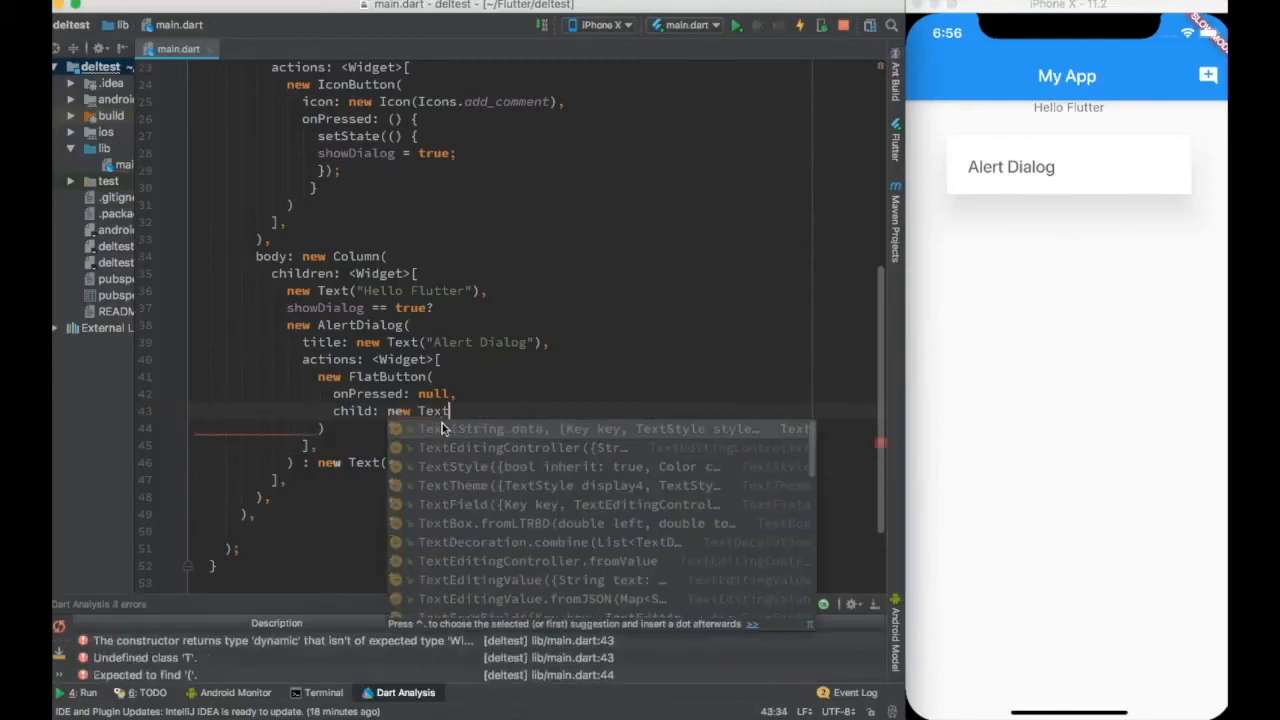
Label the FlatButton "OK" and have it call setState setting showDialog = false.
text("OK"))
text(showDialog =)
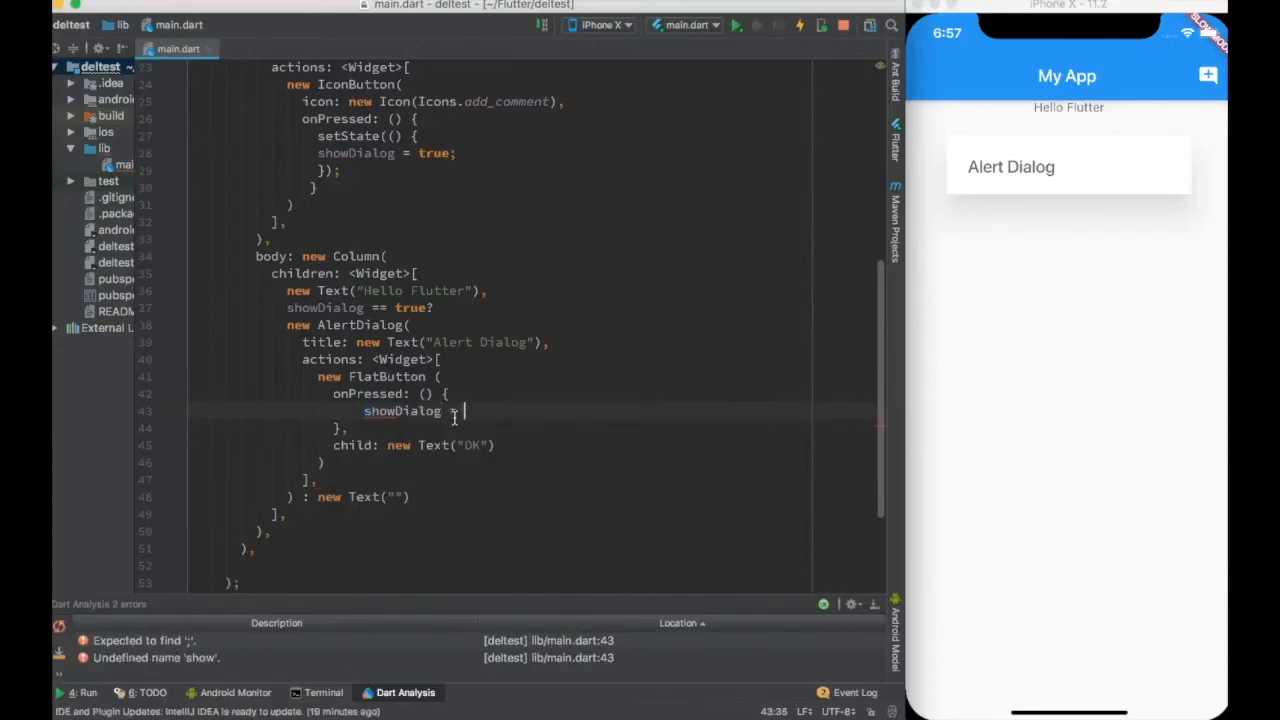
text(false;)
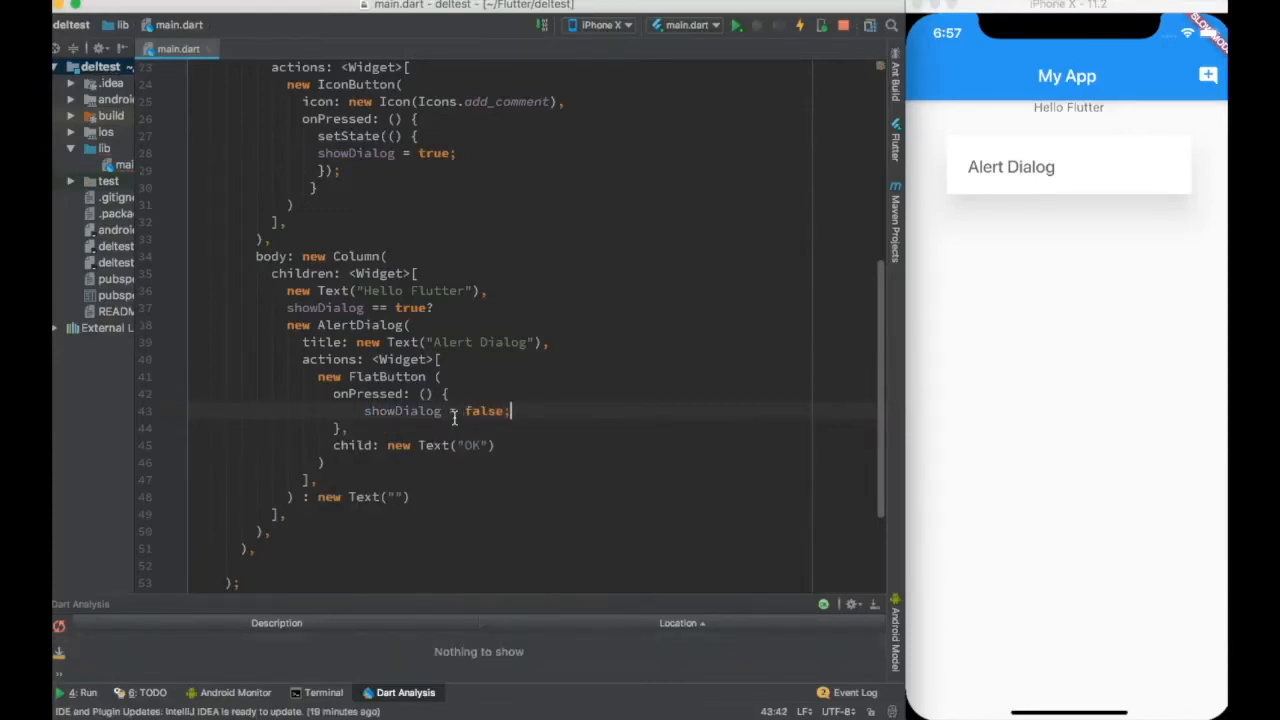
double_click(402, 411)
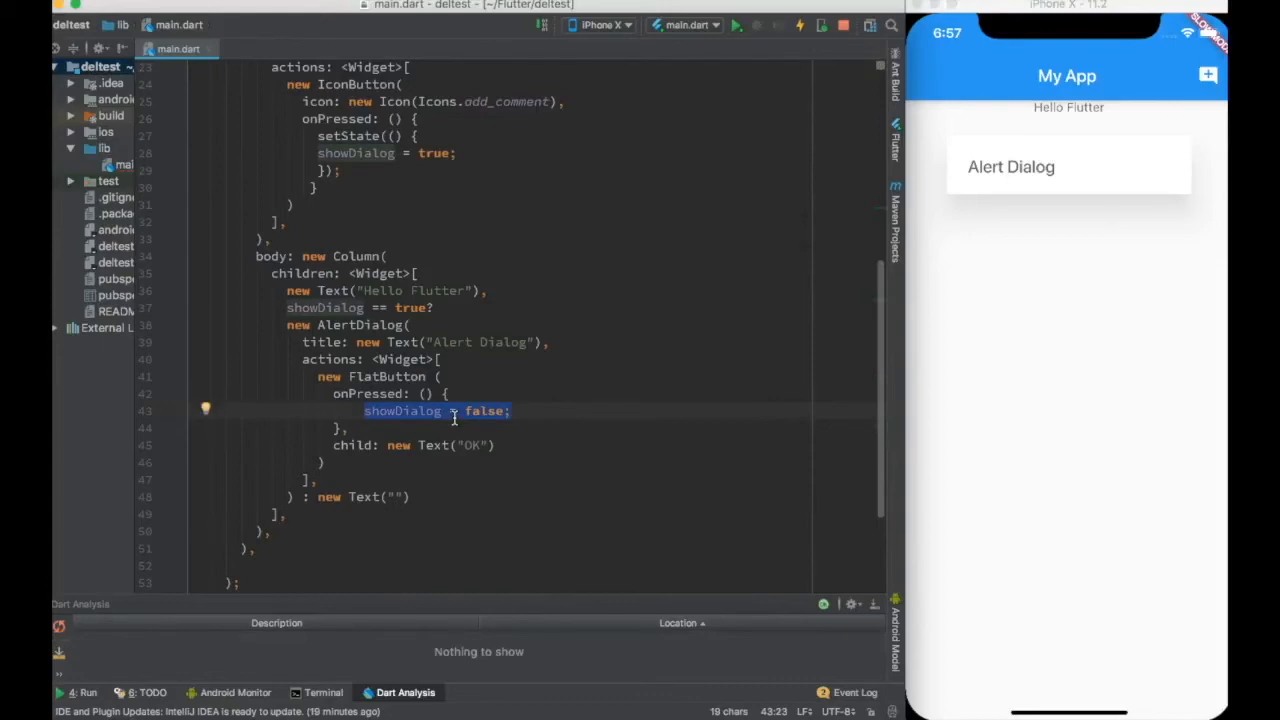
text(setState(()
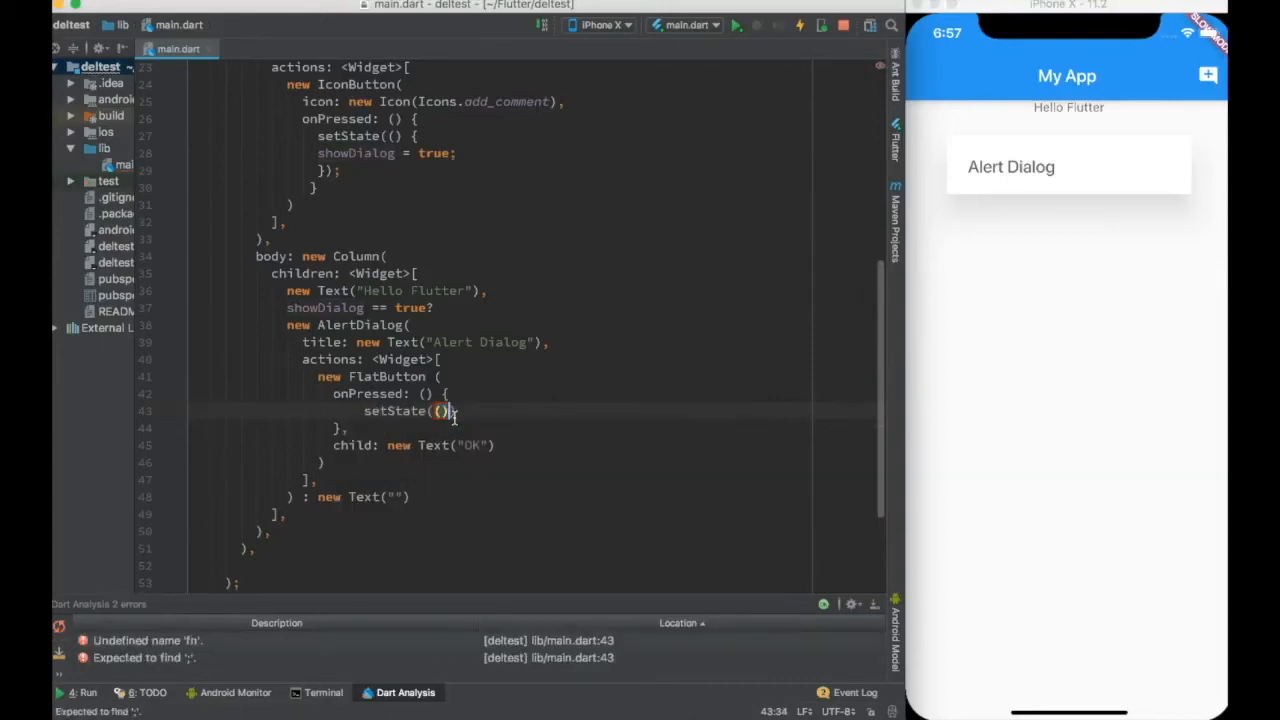
text({})
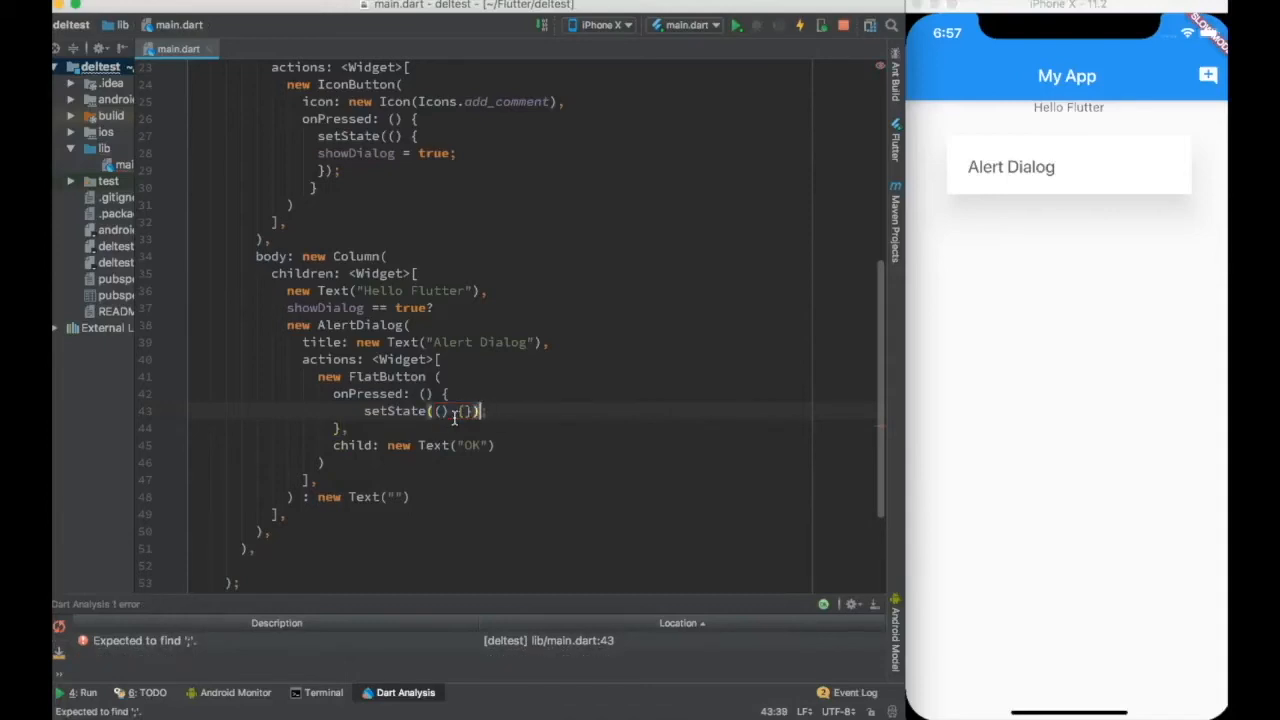
text(showDialog = false;)
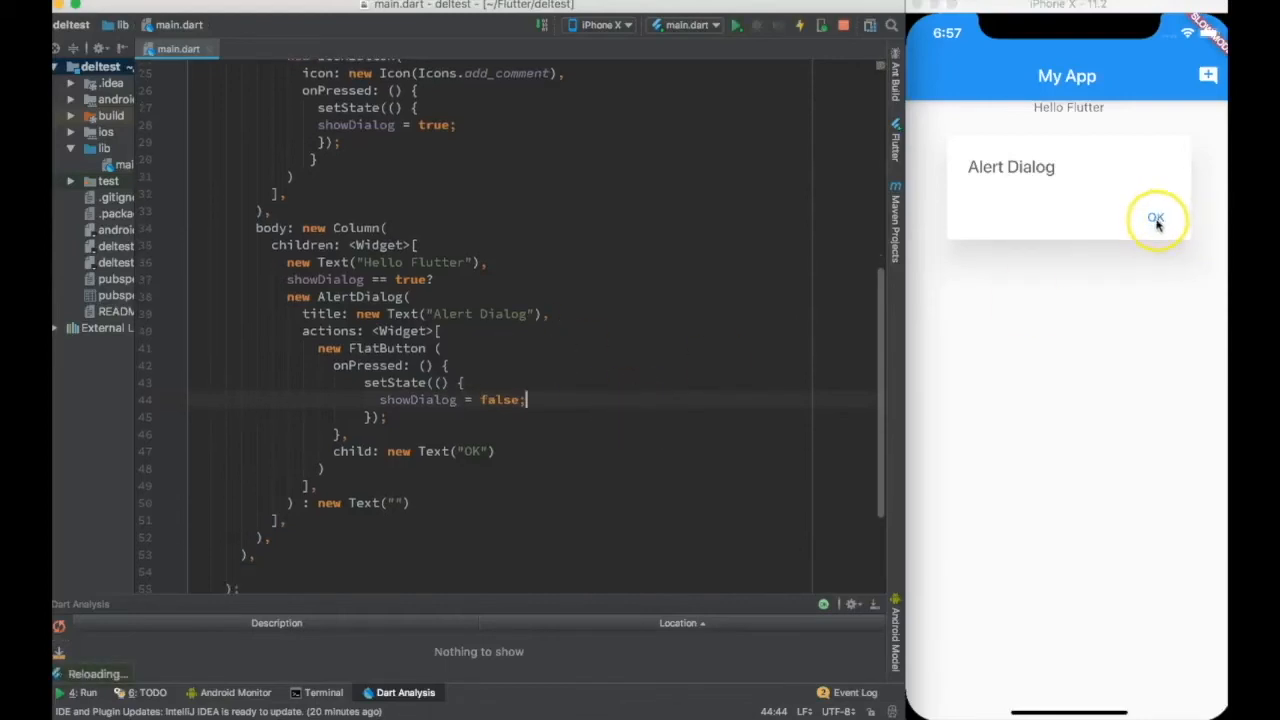
click(1156, 218)
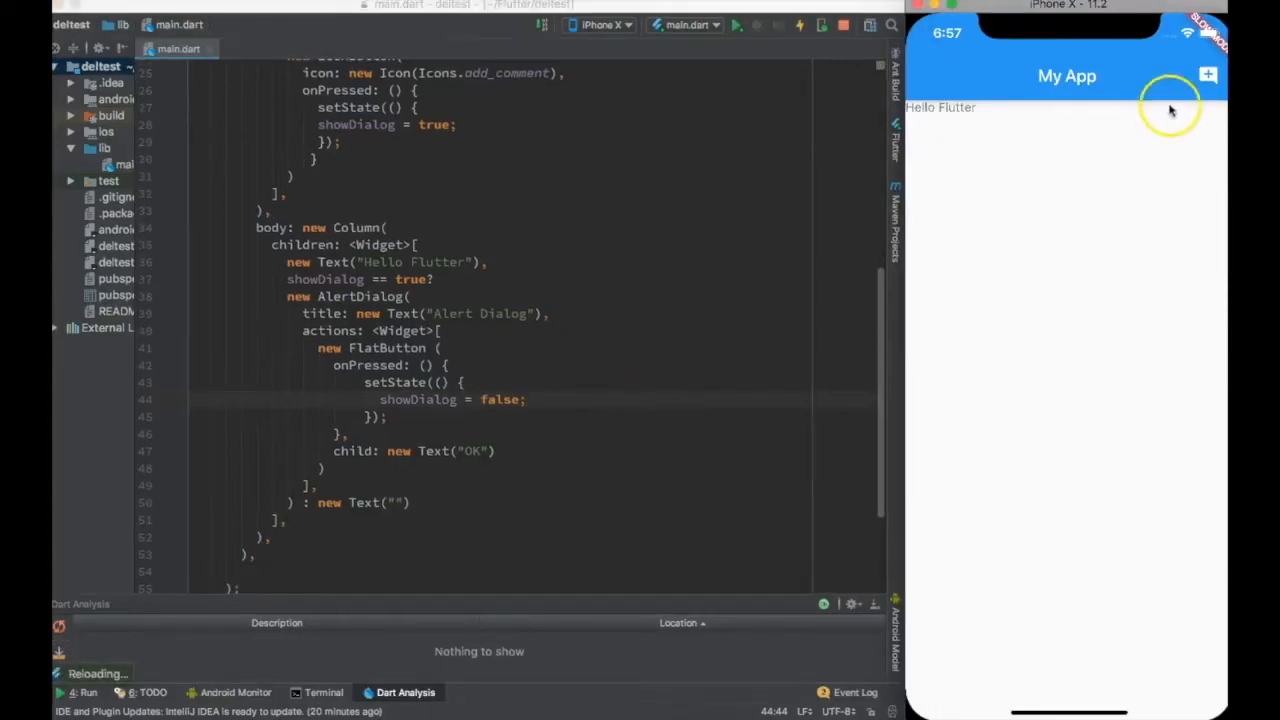
click(1207, 75)
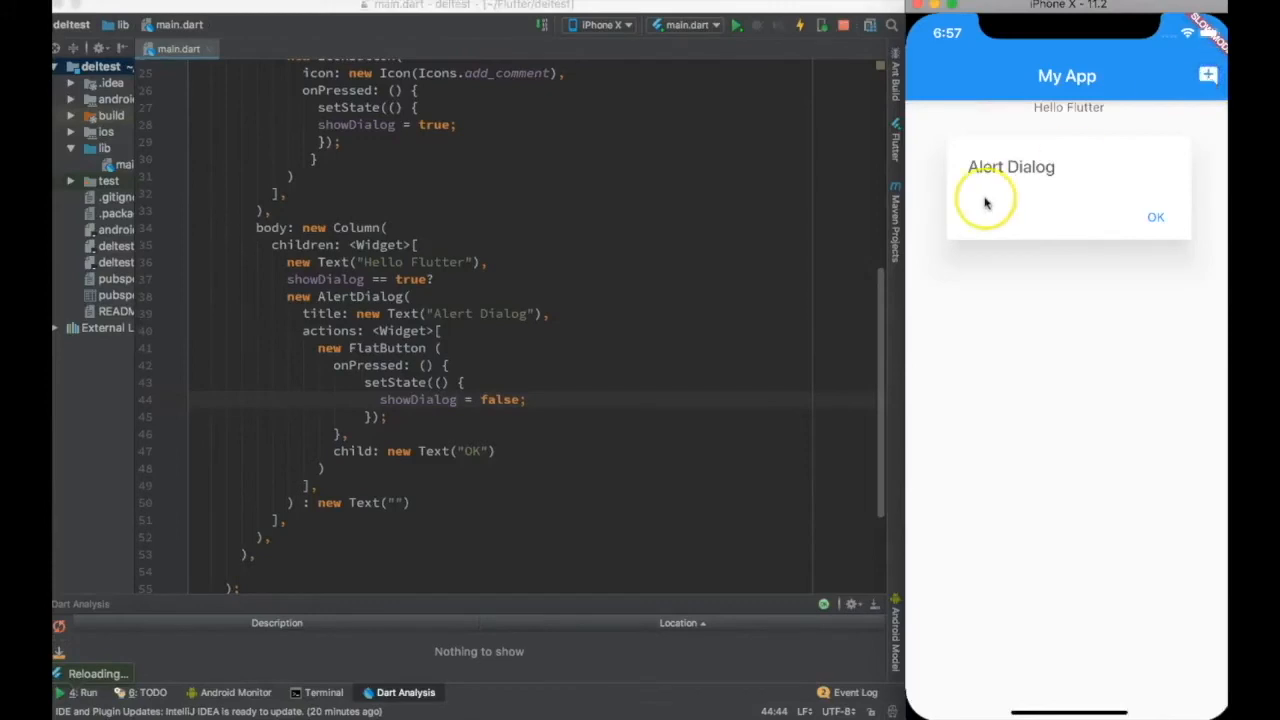
click(1154, 217)
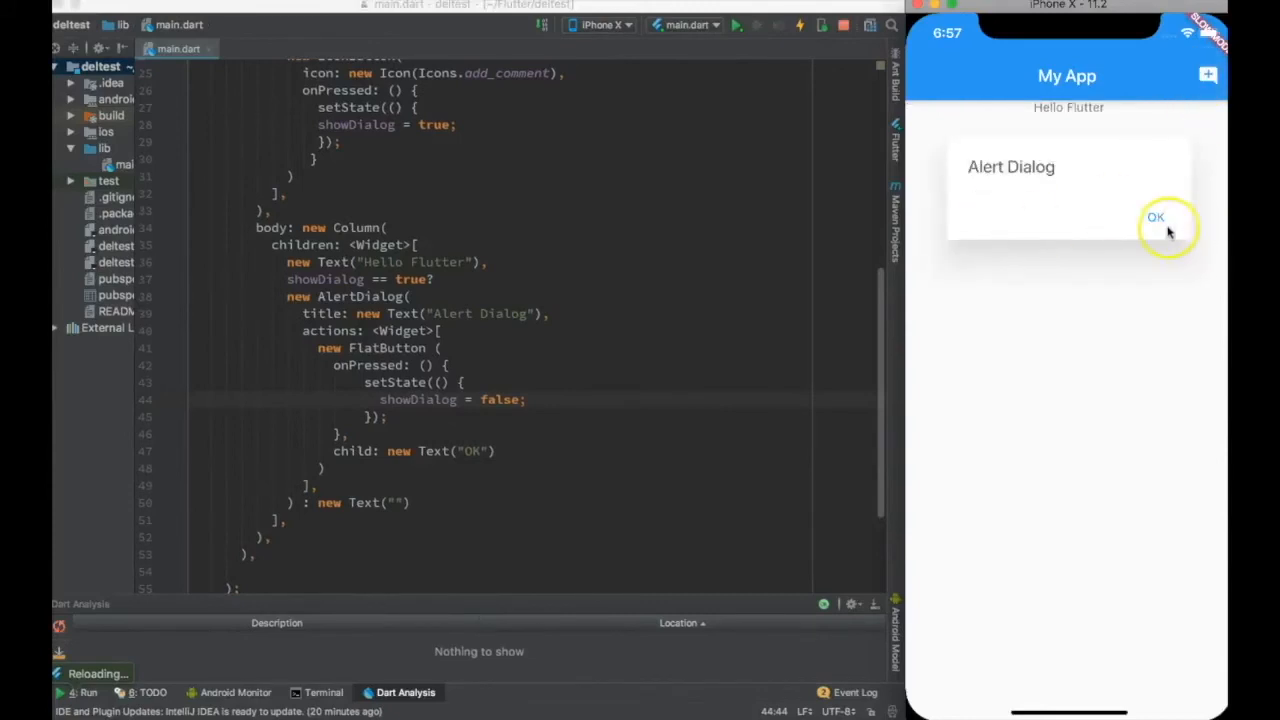
mouse_move(1097, 218)
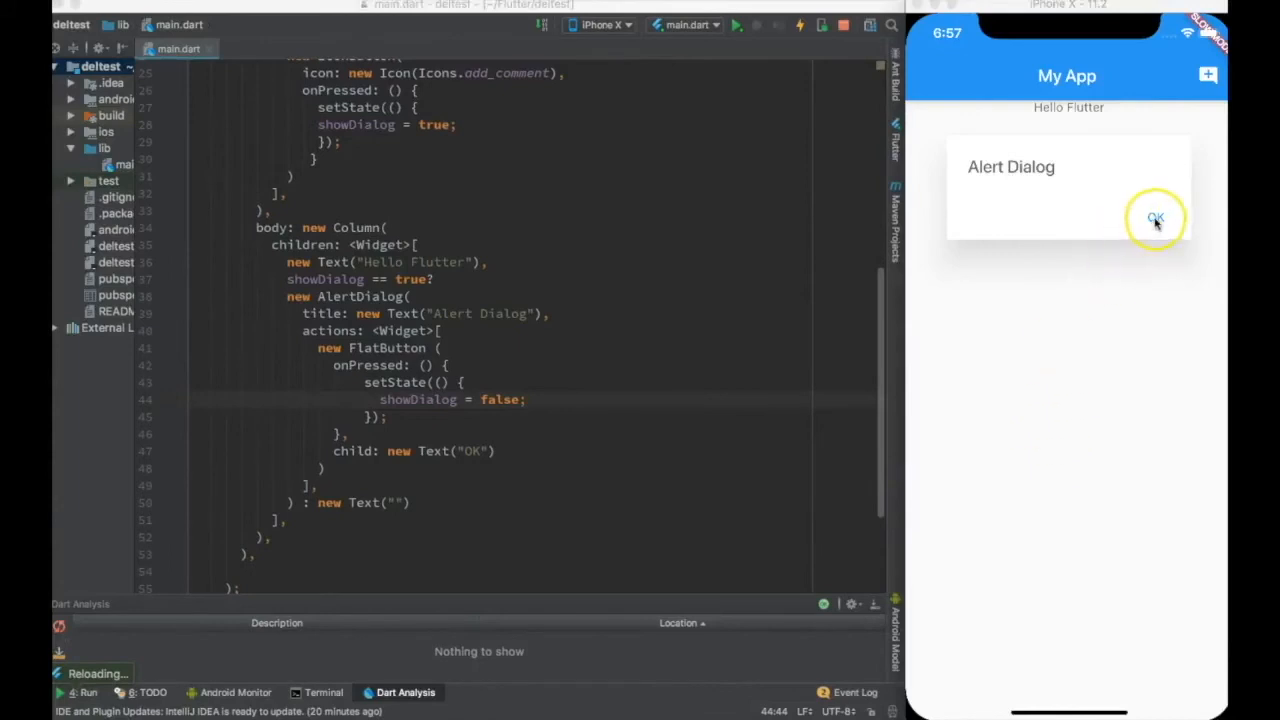
click(1155, 218)
text(content:)
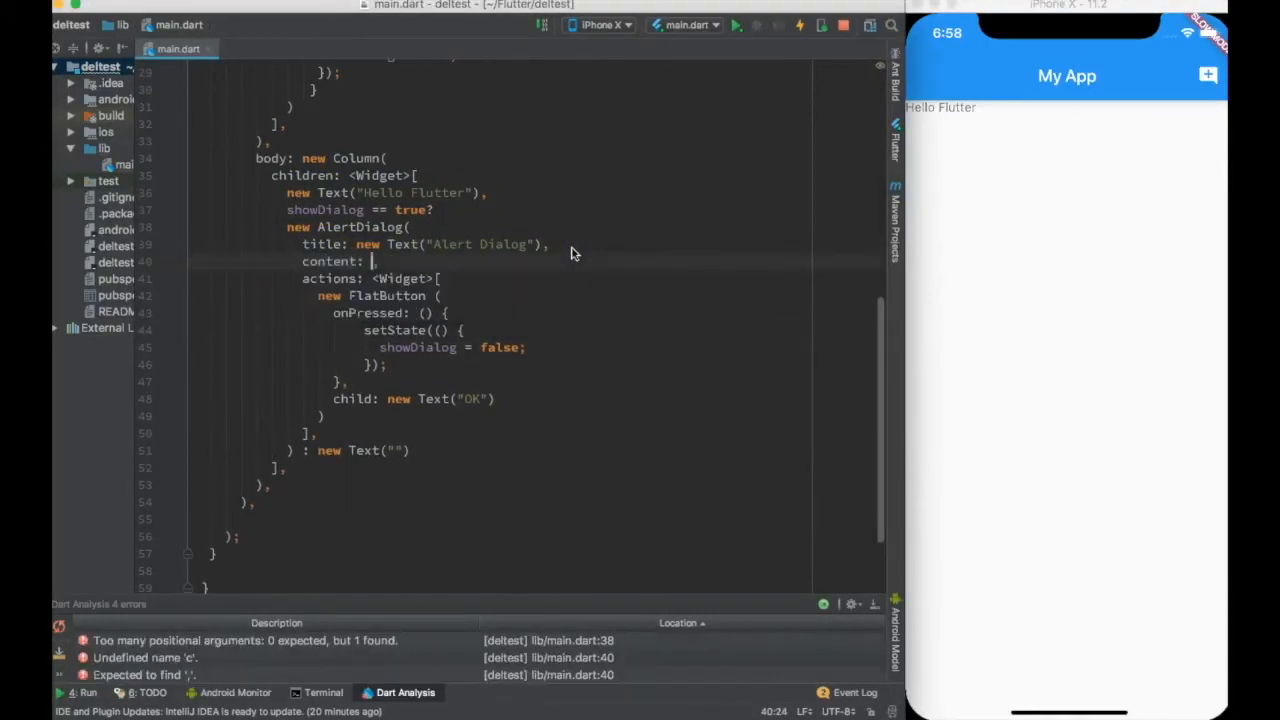
Set content to a TextField: collapsed "ADD XYZ" hint, maxLines 3, onSubmitted(String text) {}.
key(backspace)
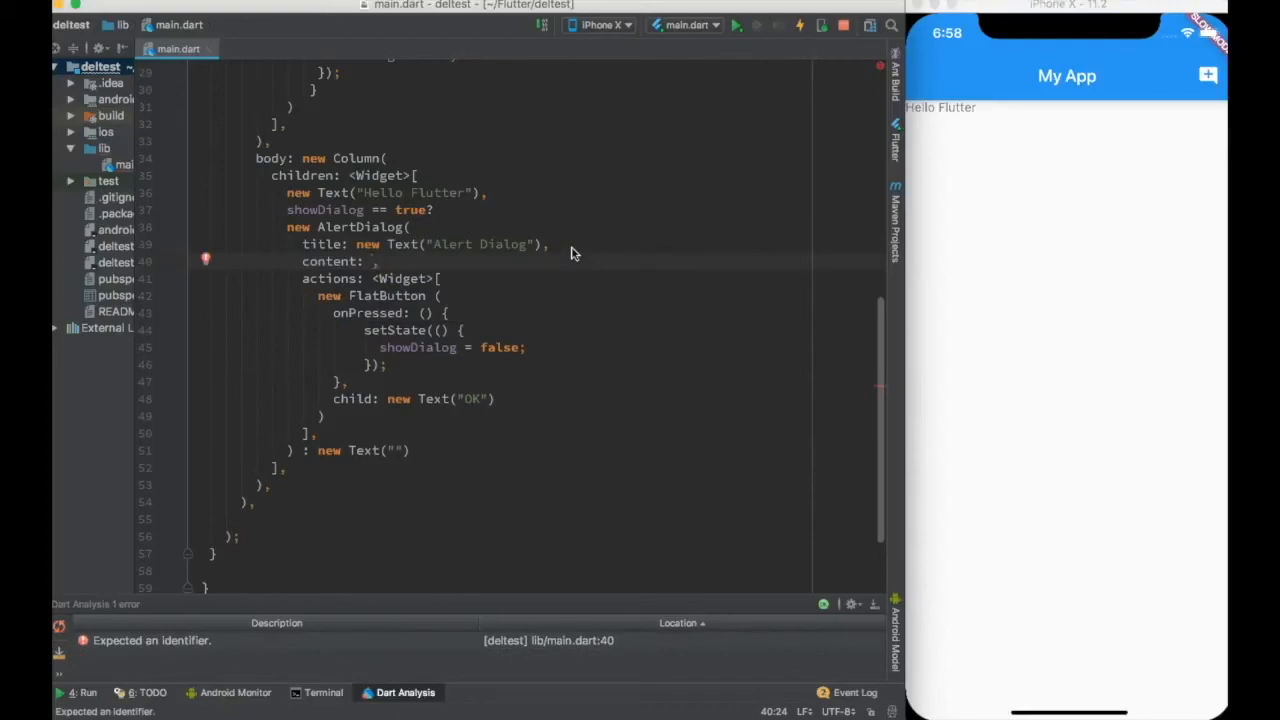
text(new Tex)
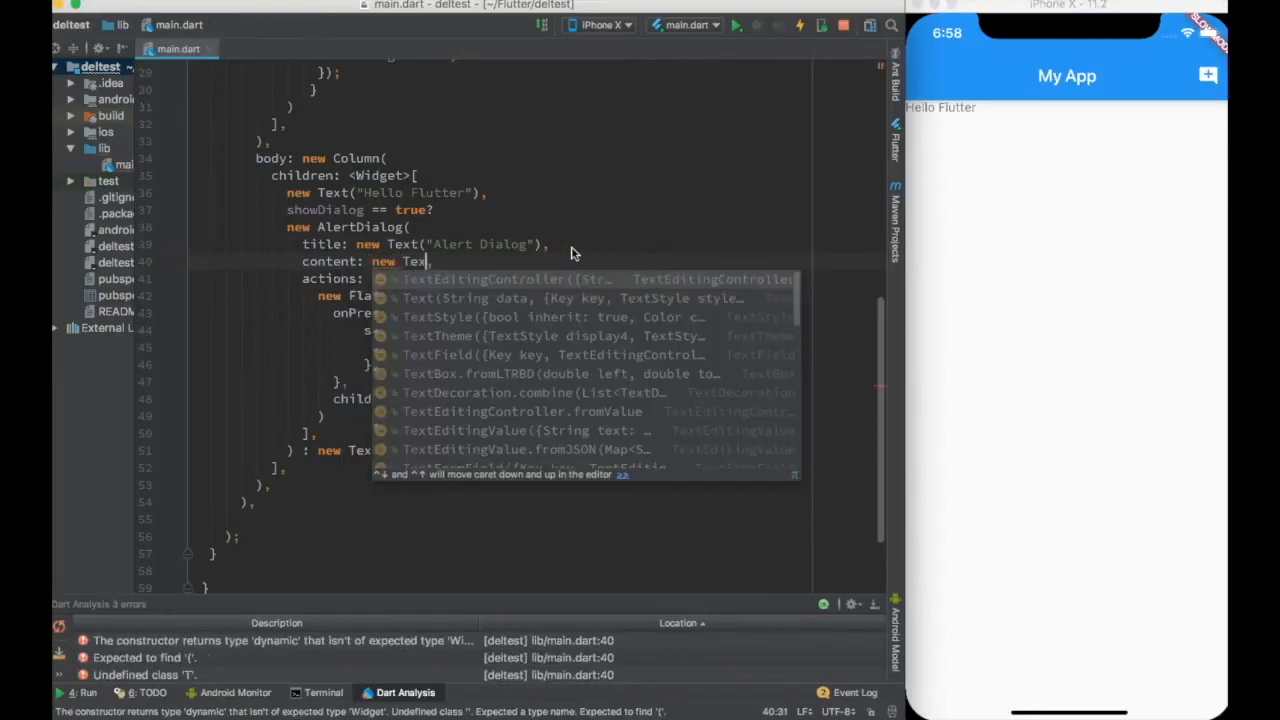
text(Fiel)
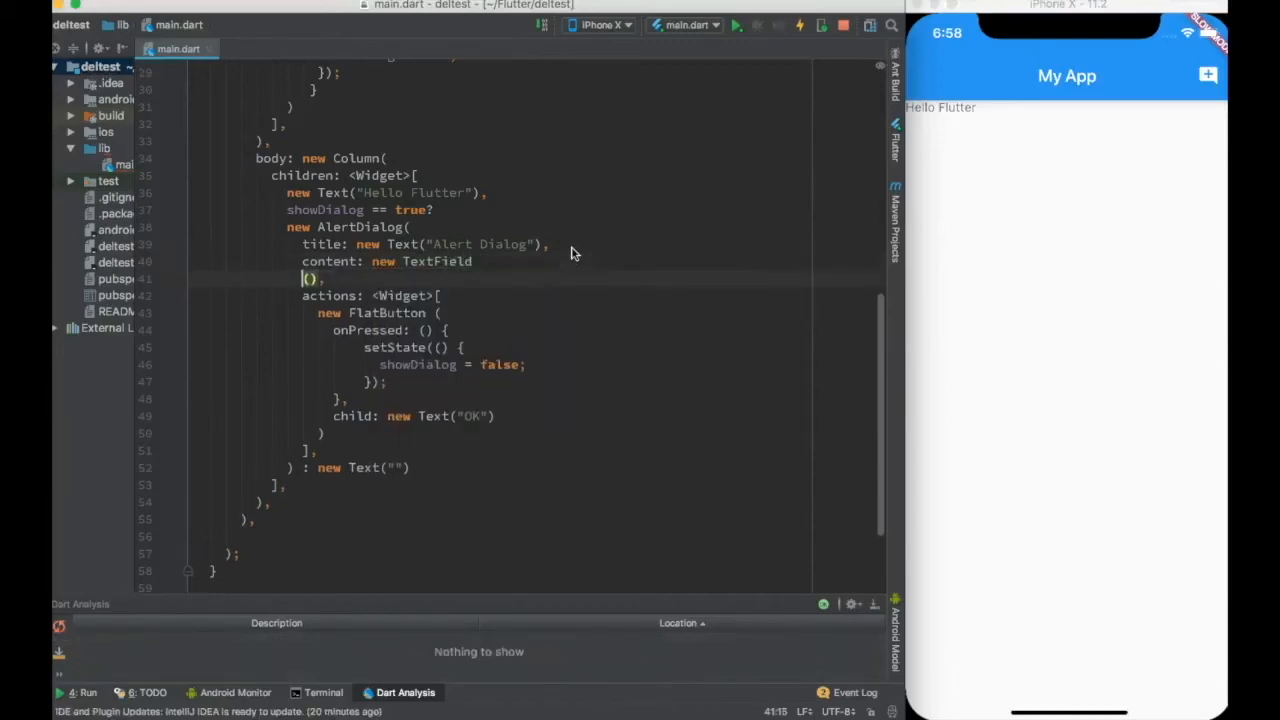
text(decoration: new InputDecoration)
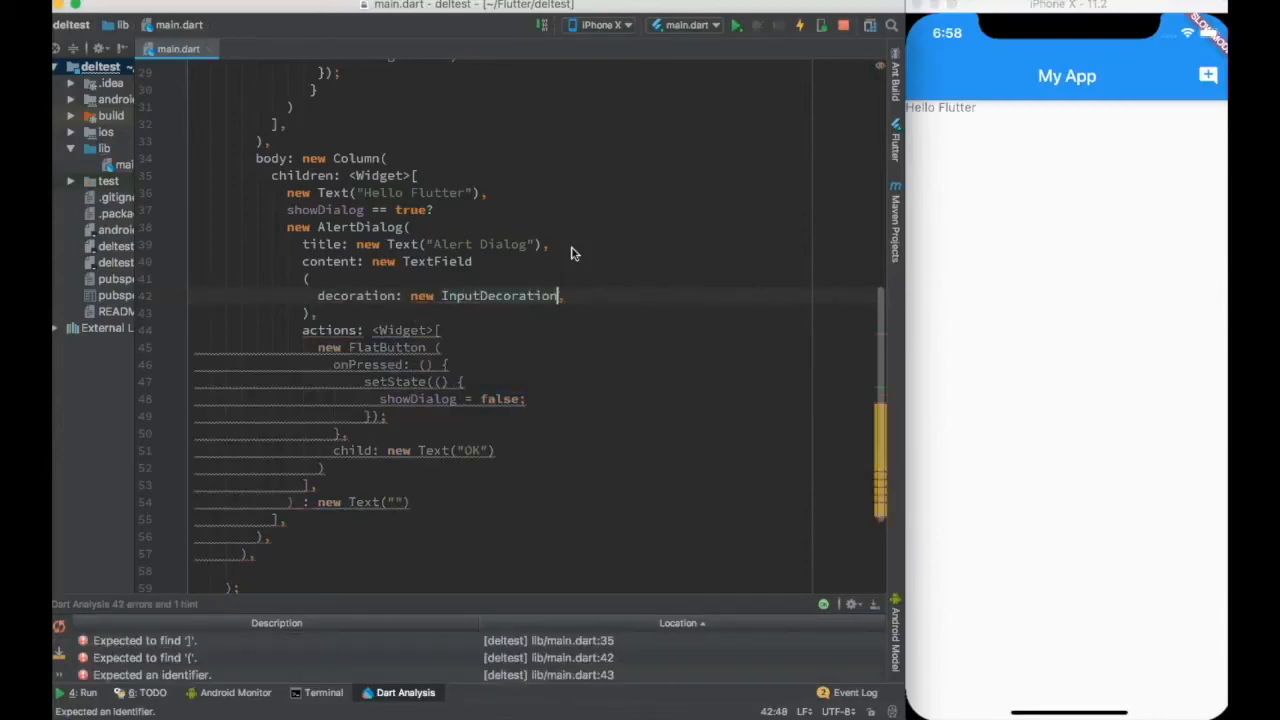
text(.collapsed(hintText: null))
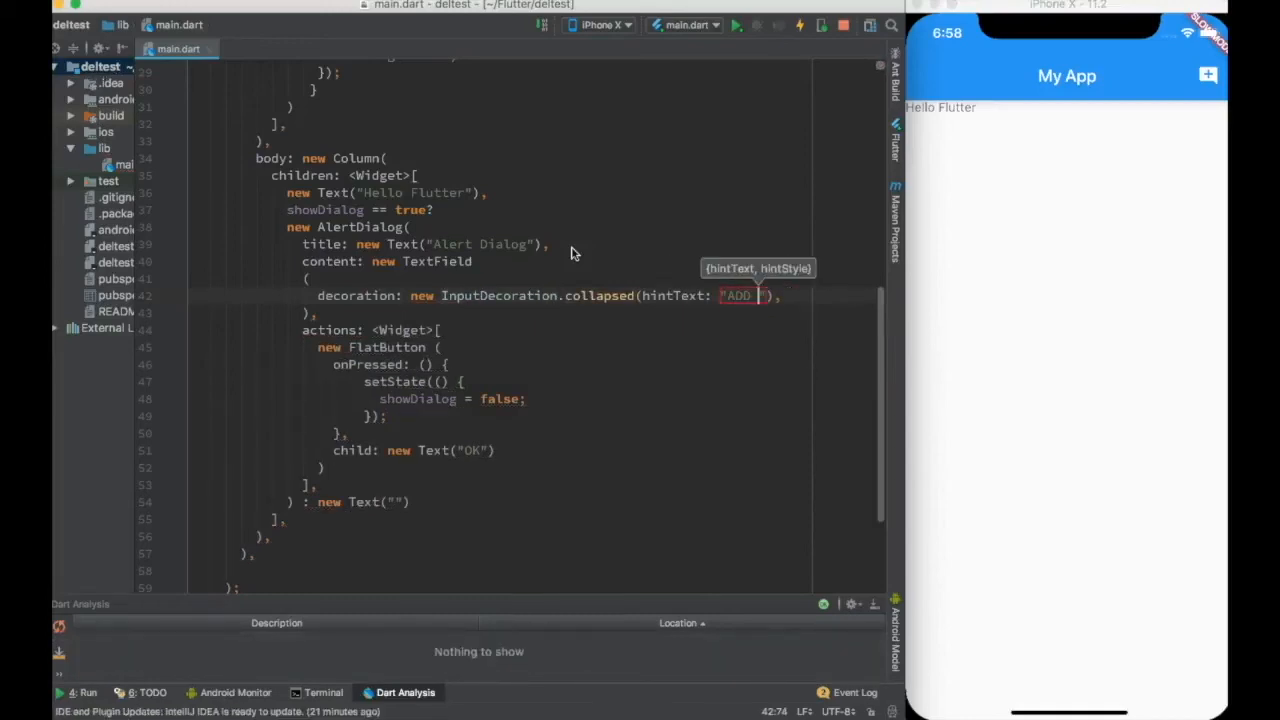
text(XYZ)
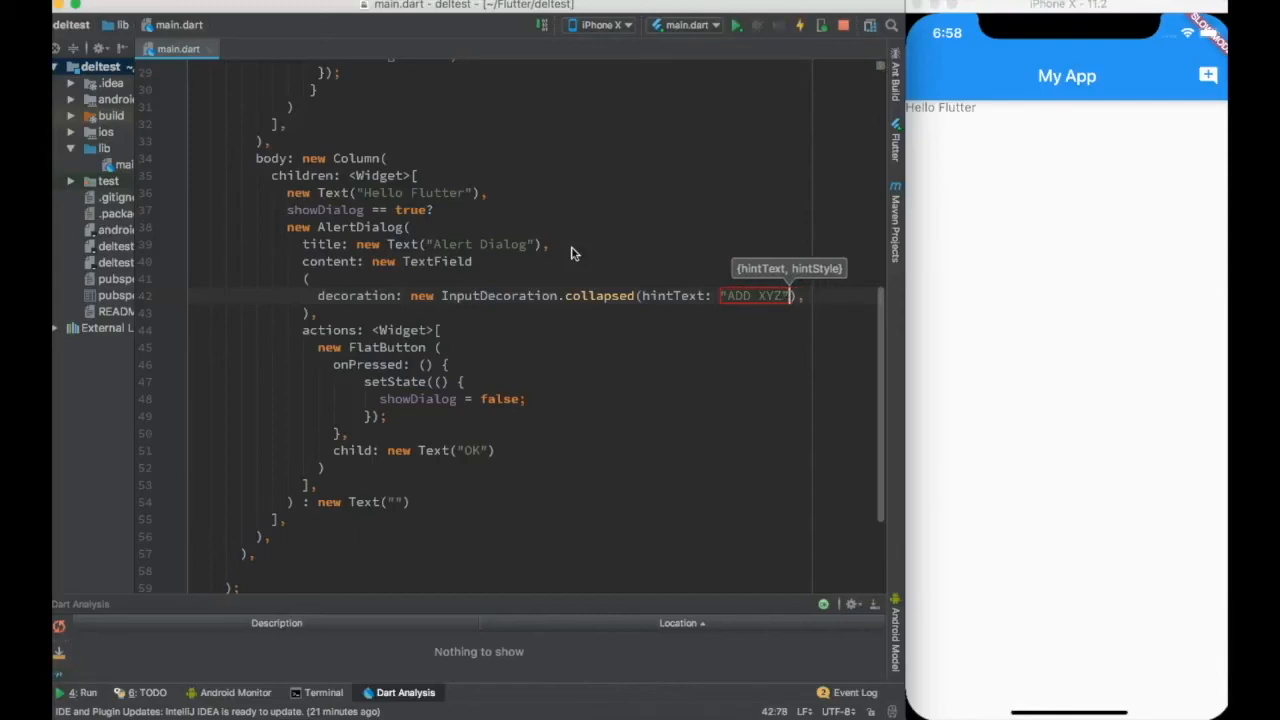
text(maxLines: 3,)
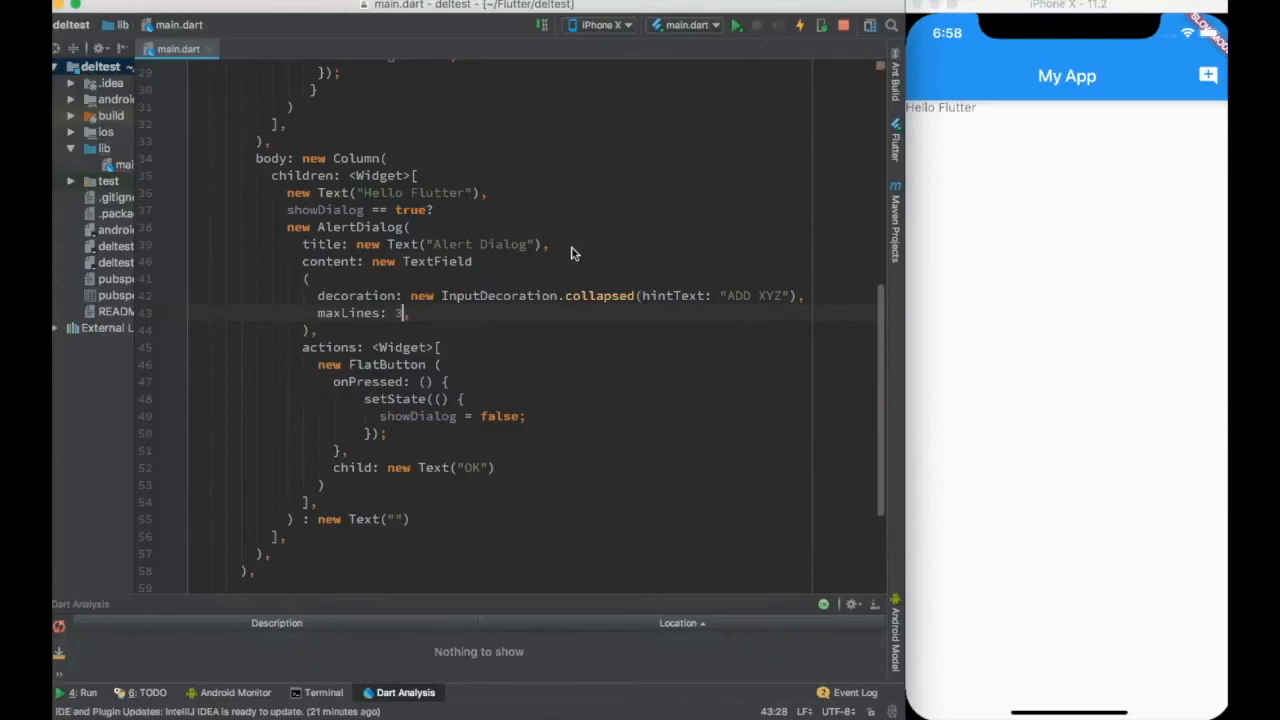
key(Return)
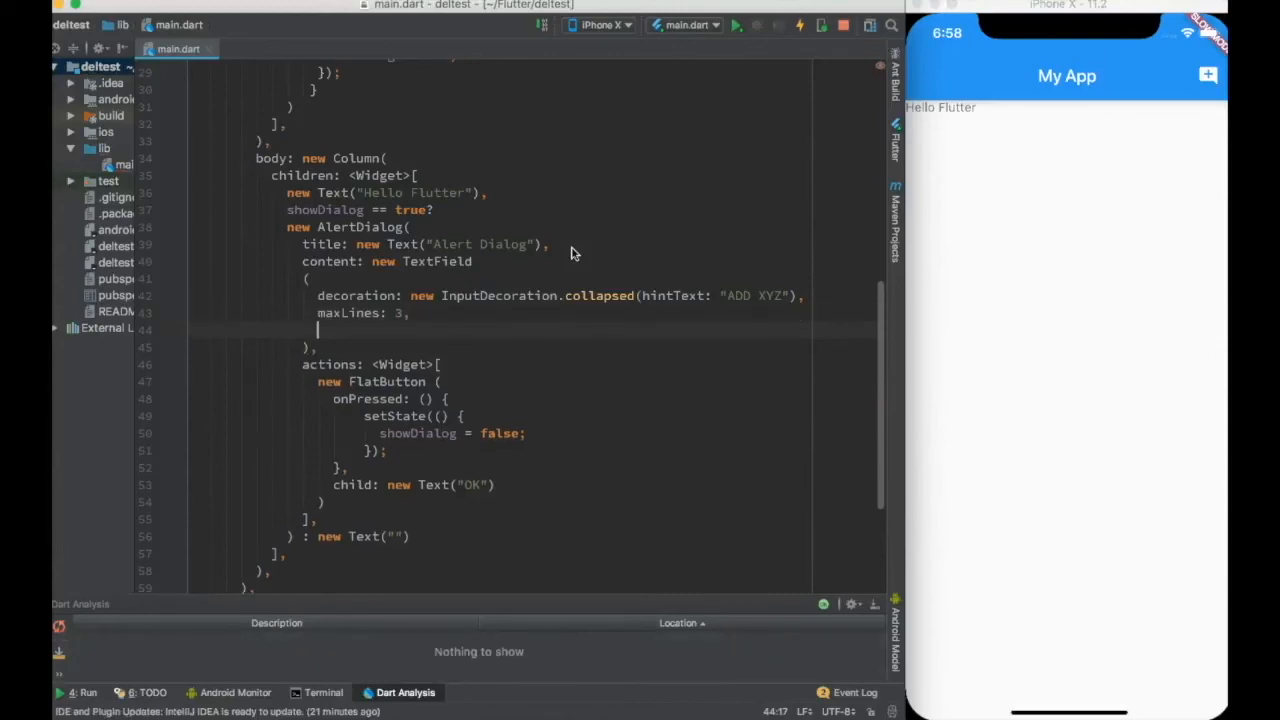
text(onSubmitted: (),)
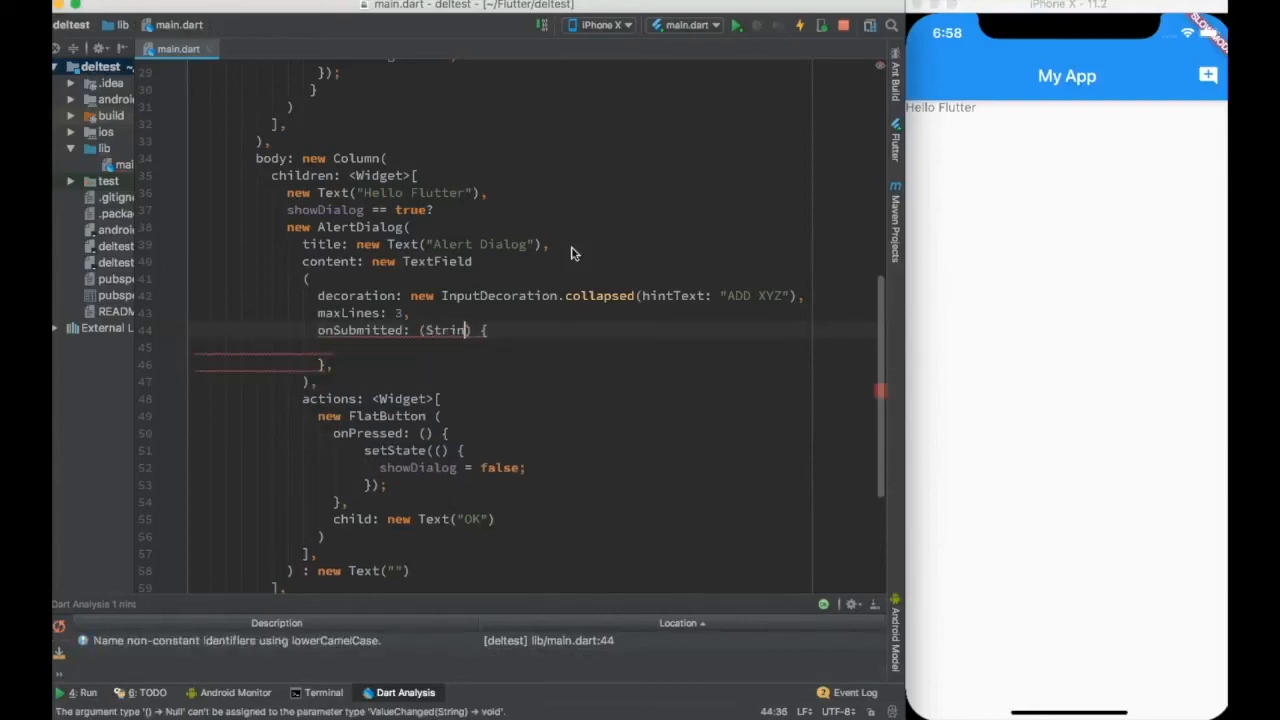
text(text)
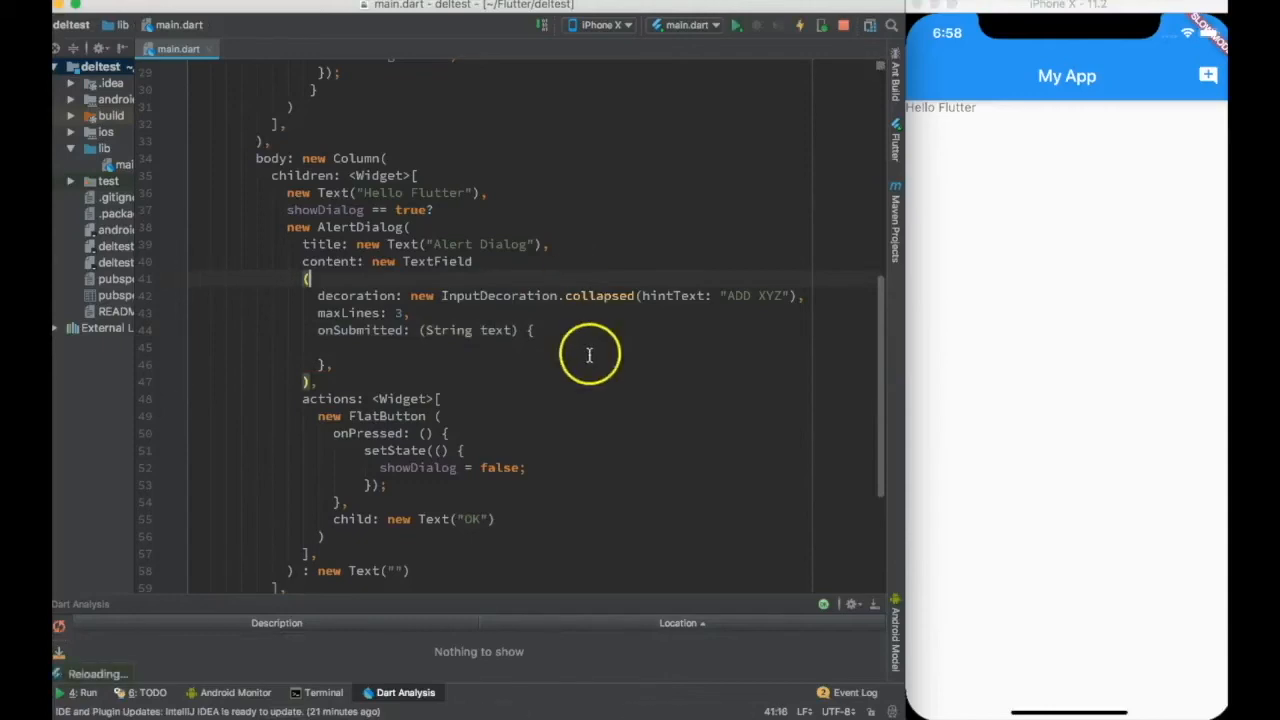
mouse_move(1083, 168)
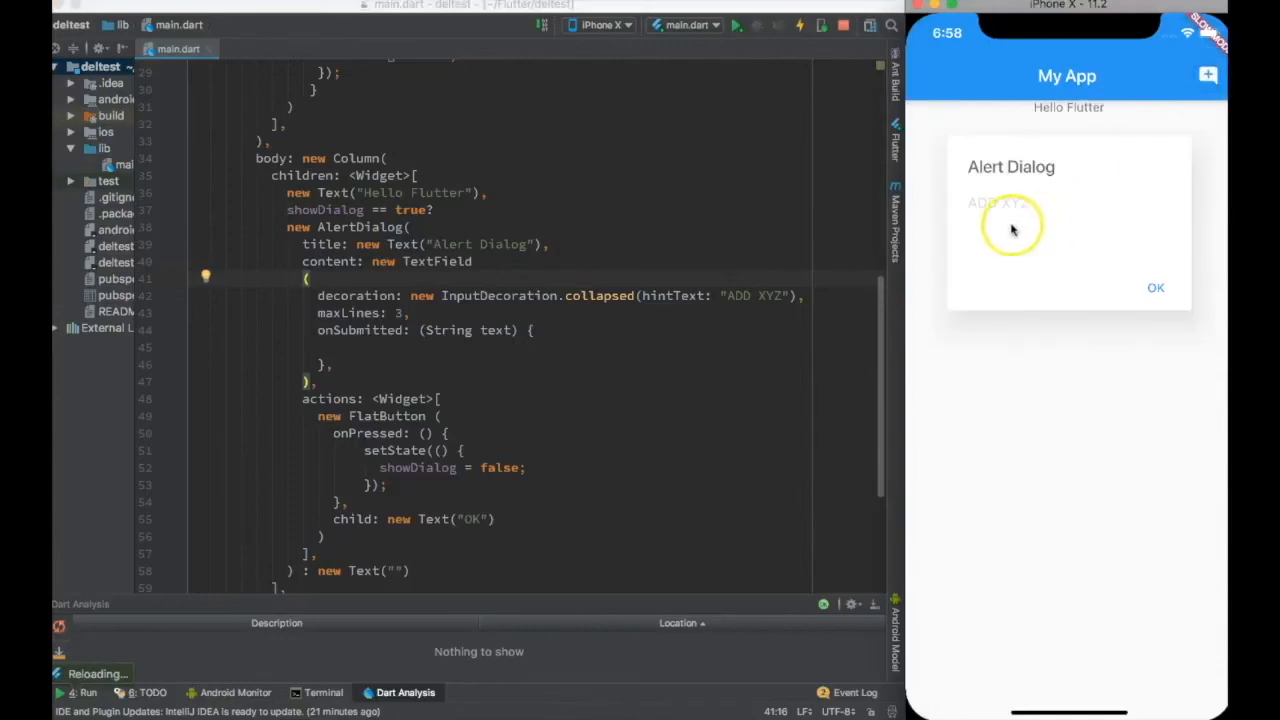
Type sample text such as "Asdsadasdfas" into the dialog's ADD XYZ field.
text(Asdsadasdfas)
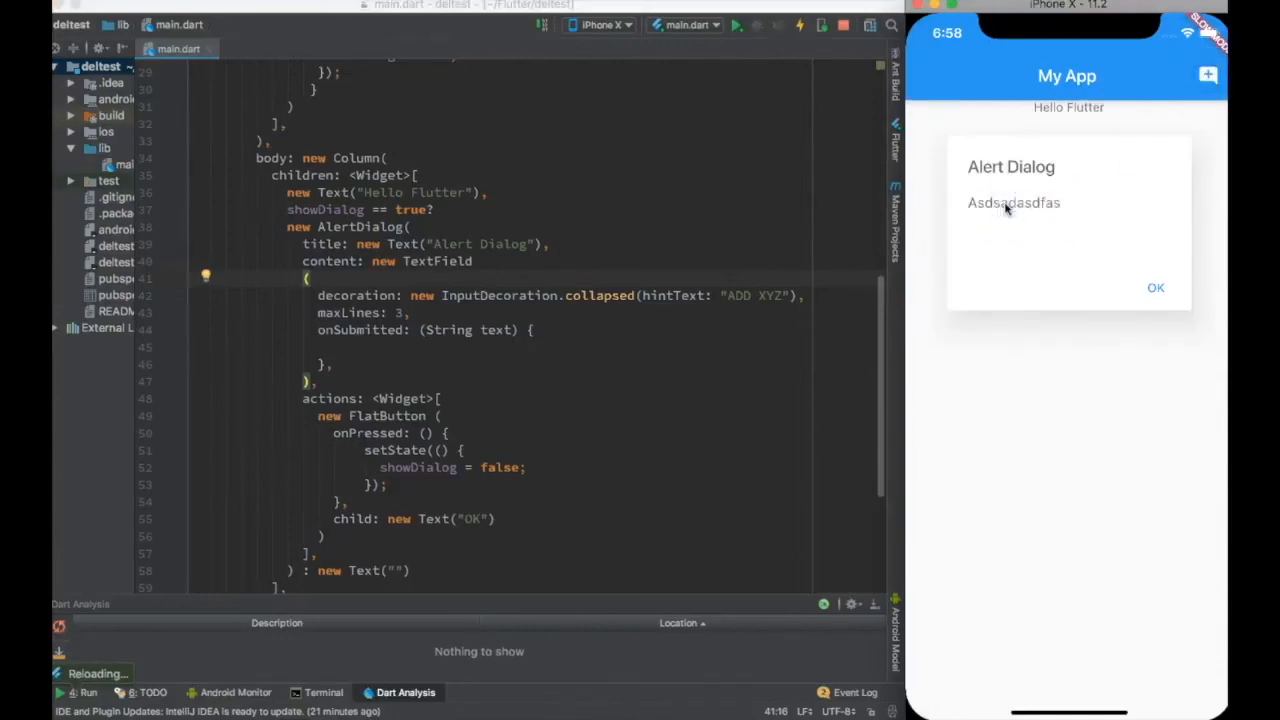
text(asdsad)
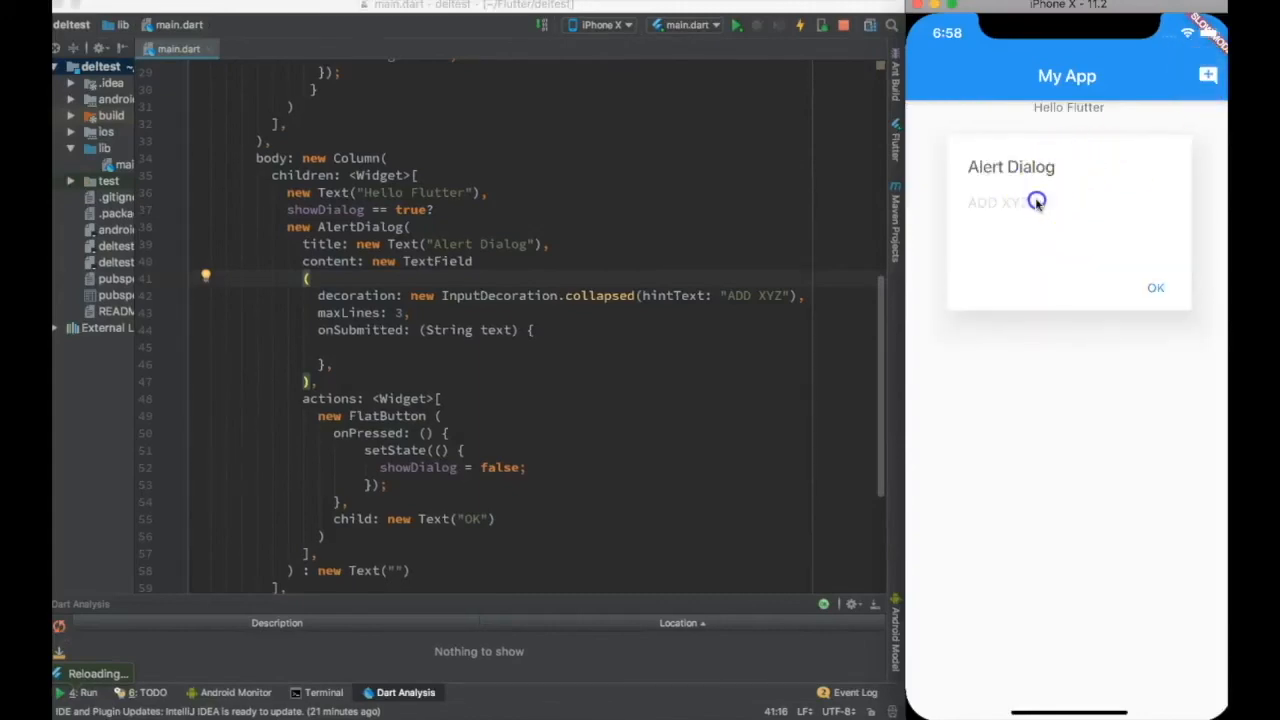
text(Asdsadsad)
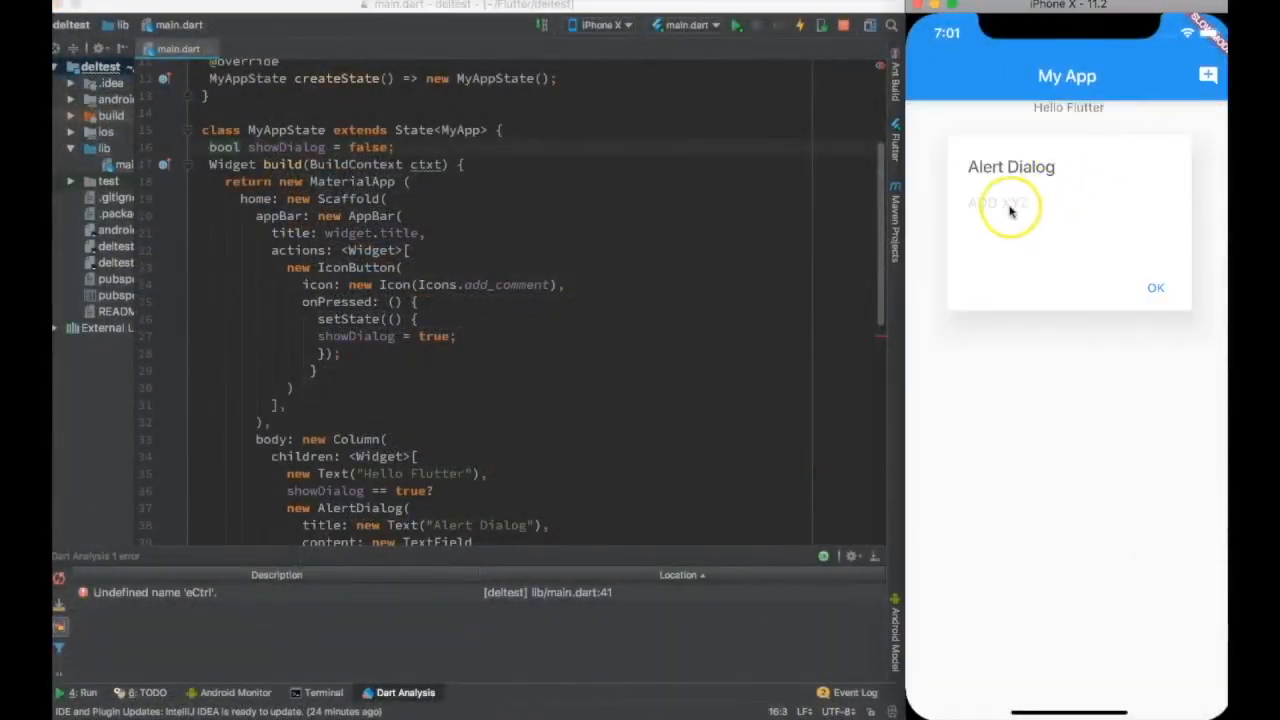
Type Hello, tap OK to close the dialog, then select the controller: eCtrl line.
text(Hello)
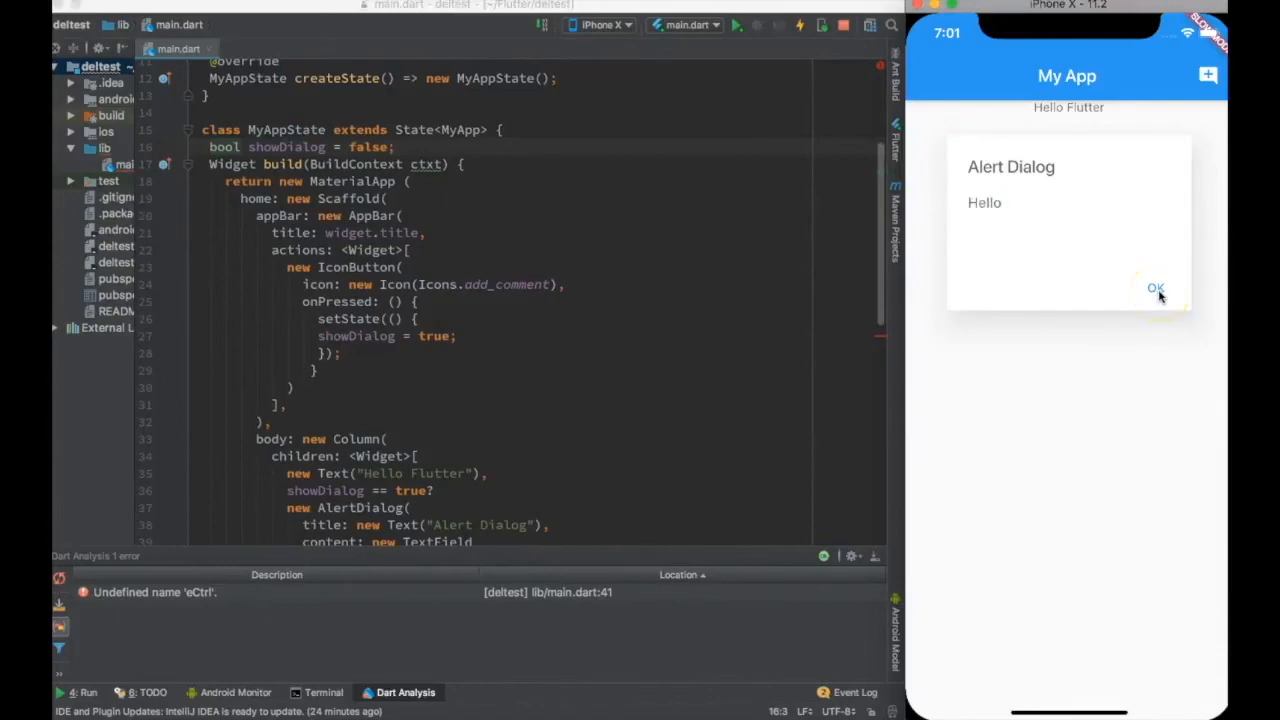
click(1156, 289)
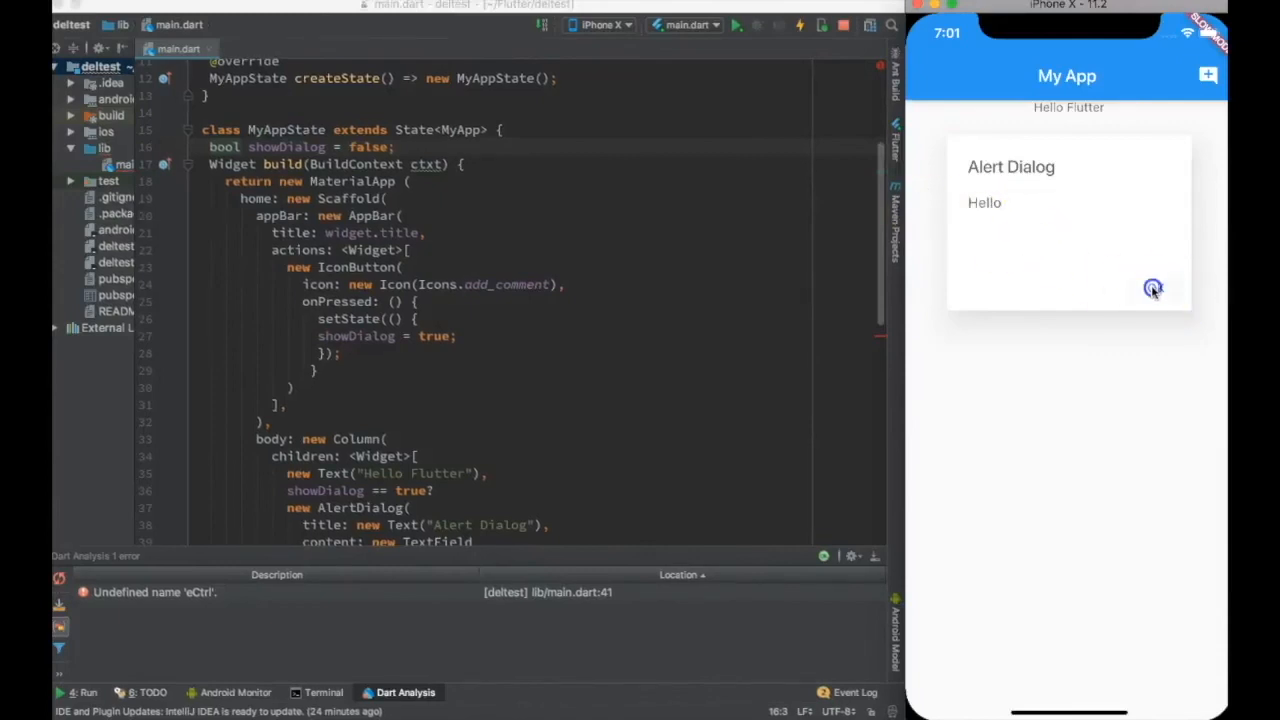
scroll(down, 3)
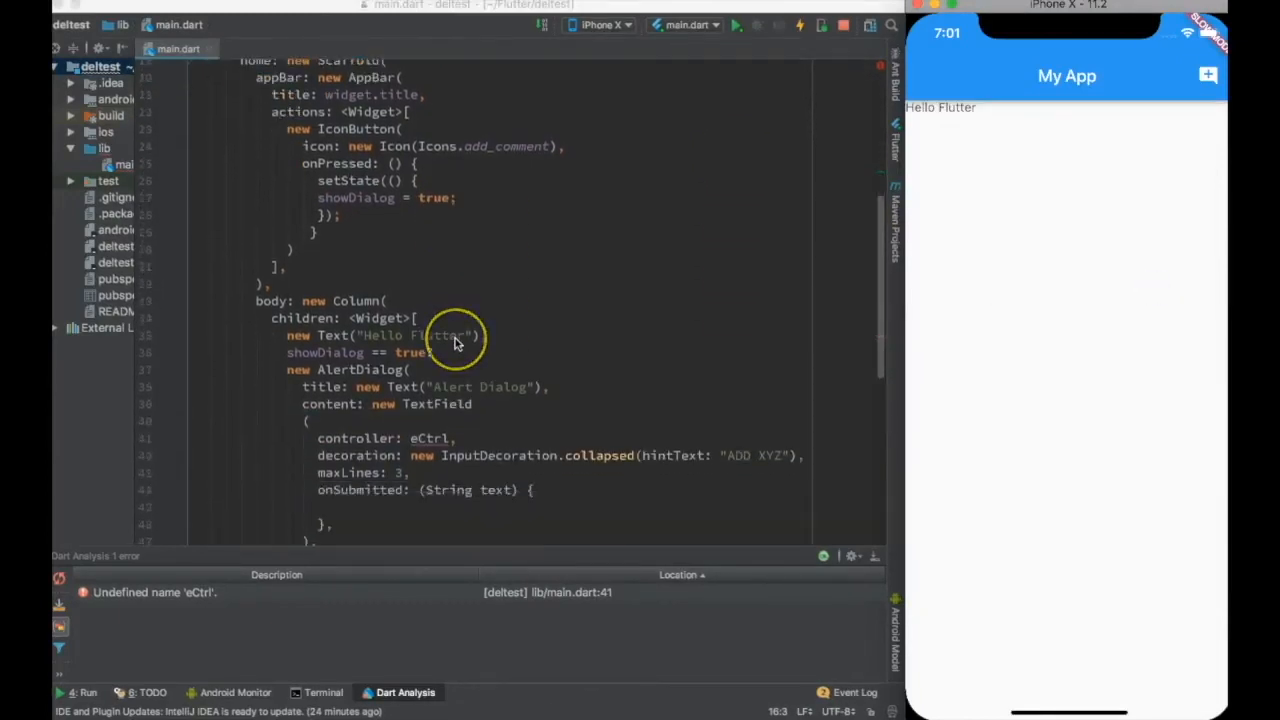
scroll(down, 3)
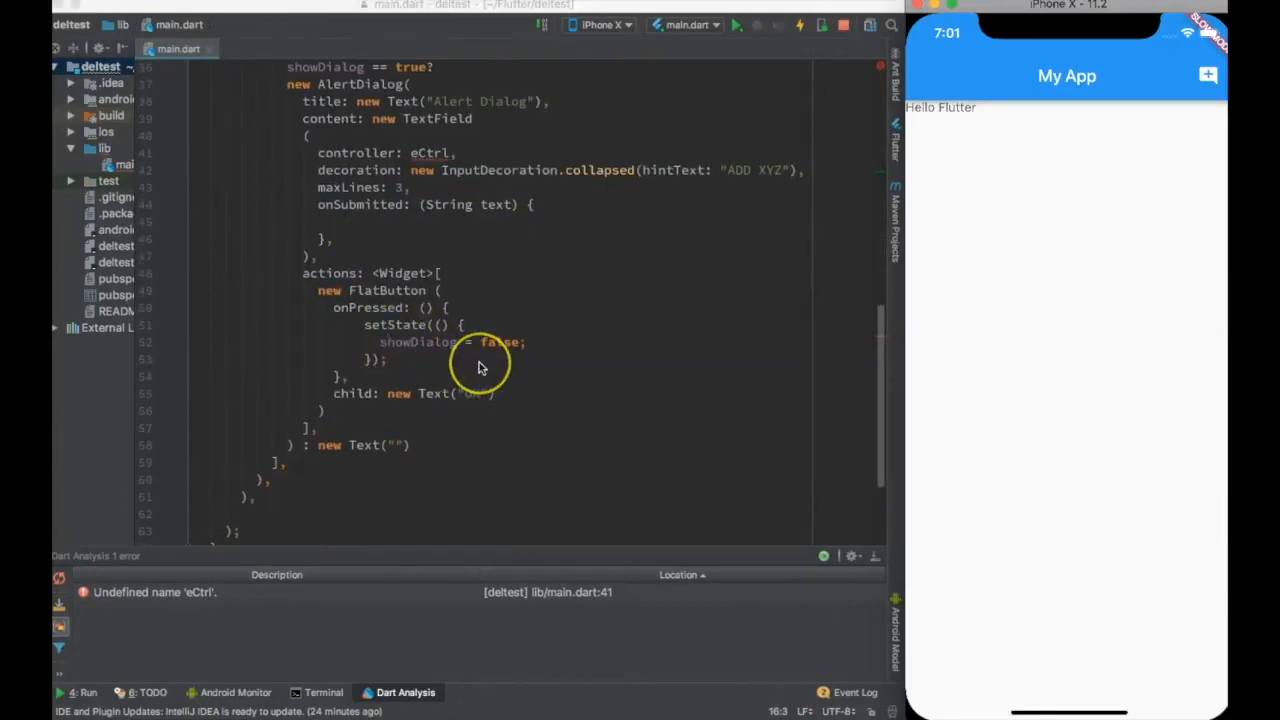
scroll(up, 3)
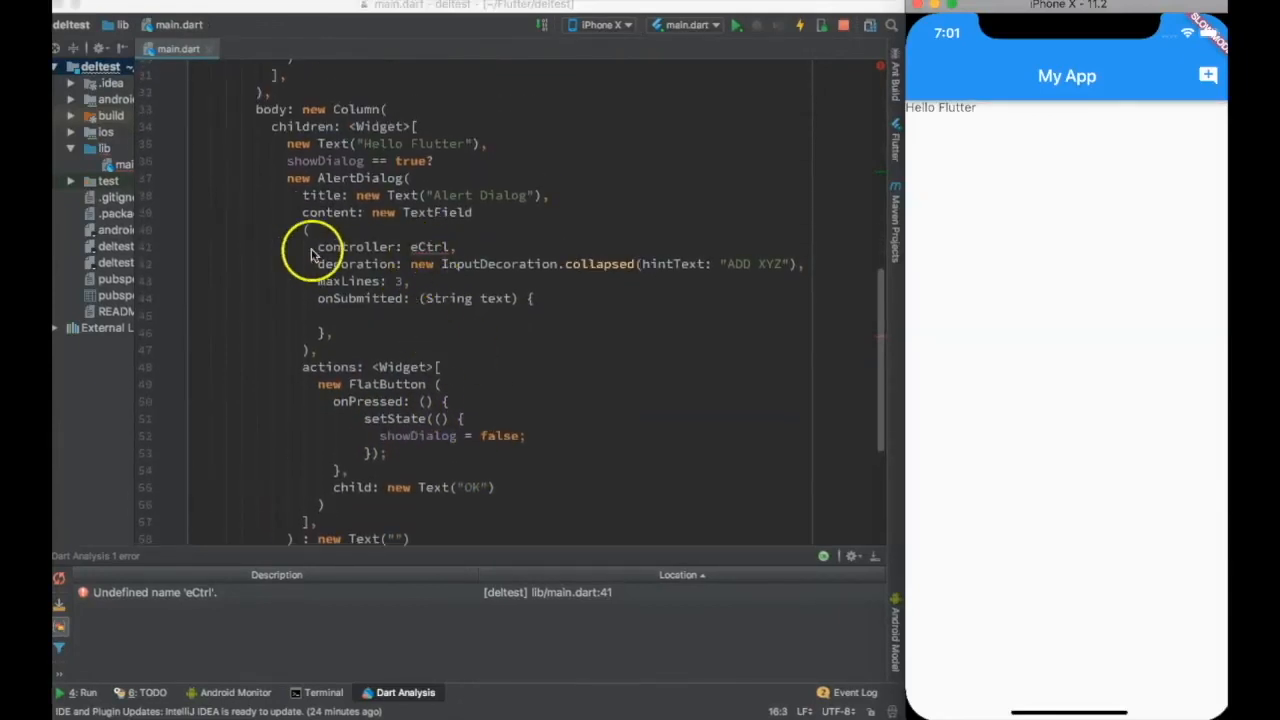
double_click(385, 246)
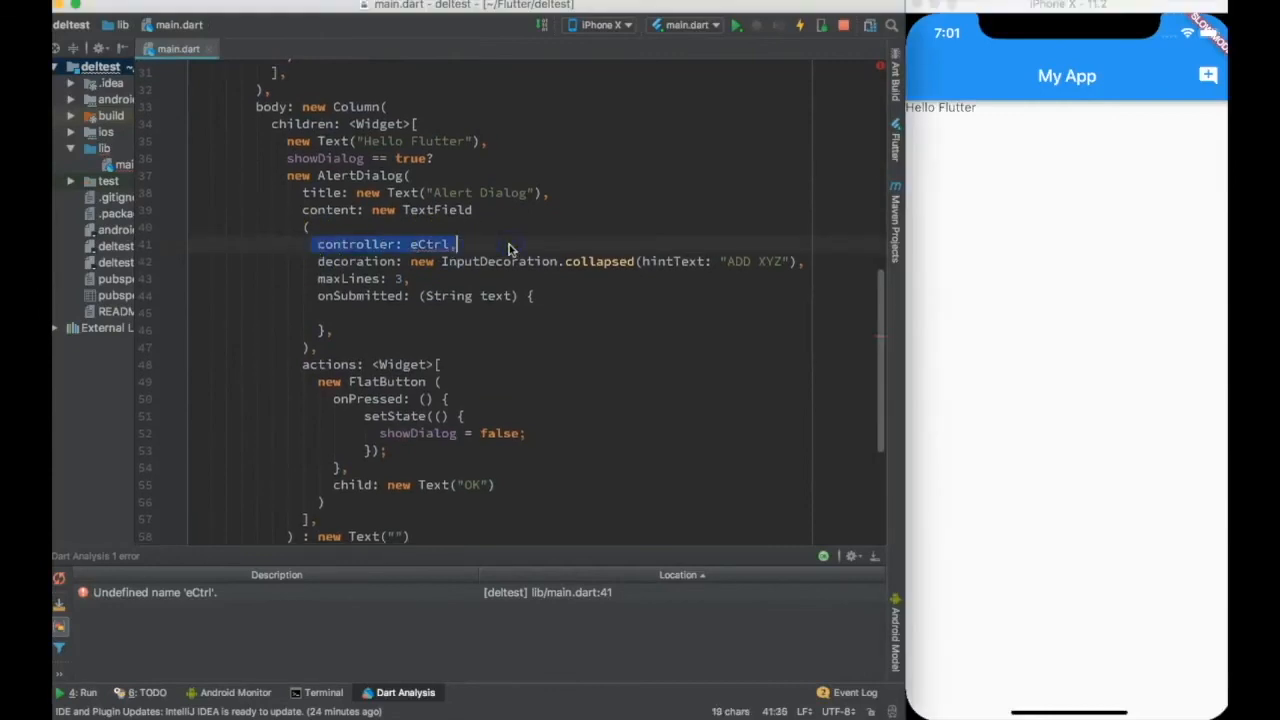
scroll(up, 3)
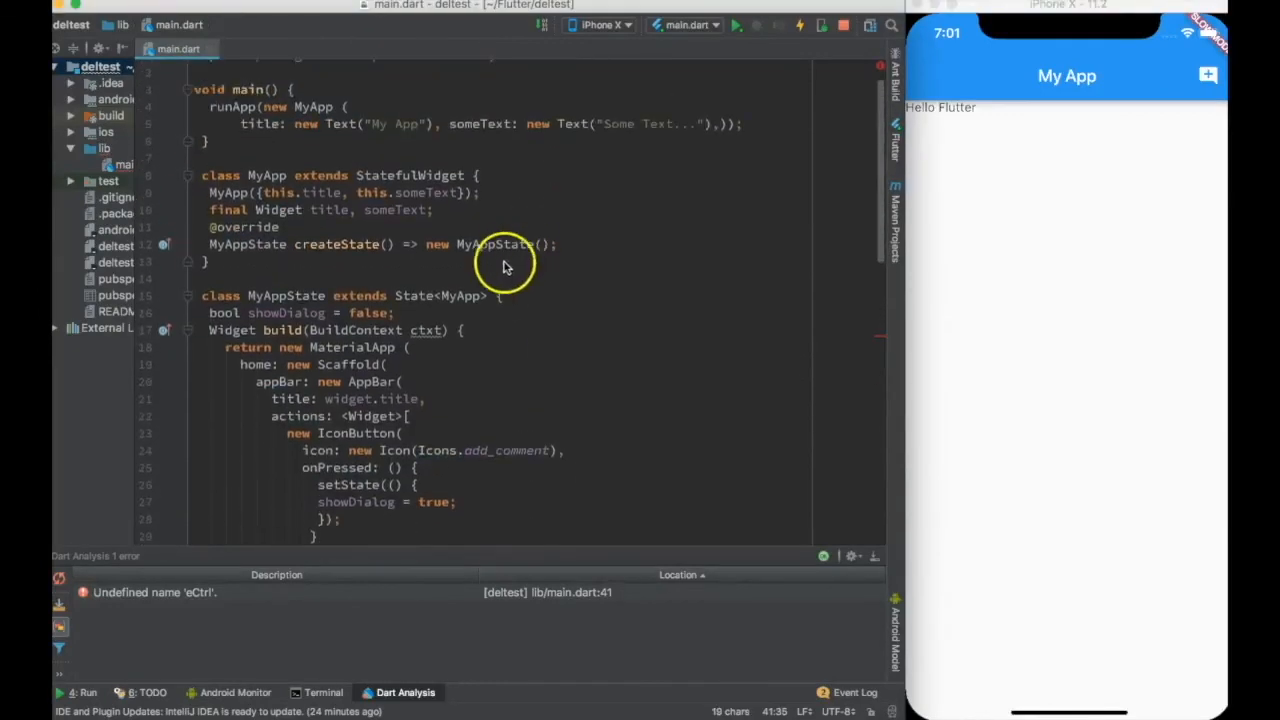
Declare 'TextEditingController eCtrl = new TextEditingController();' in MyAppState.
text(TextEditingController eCtrl = new)
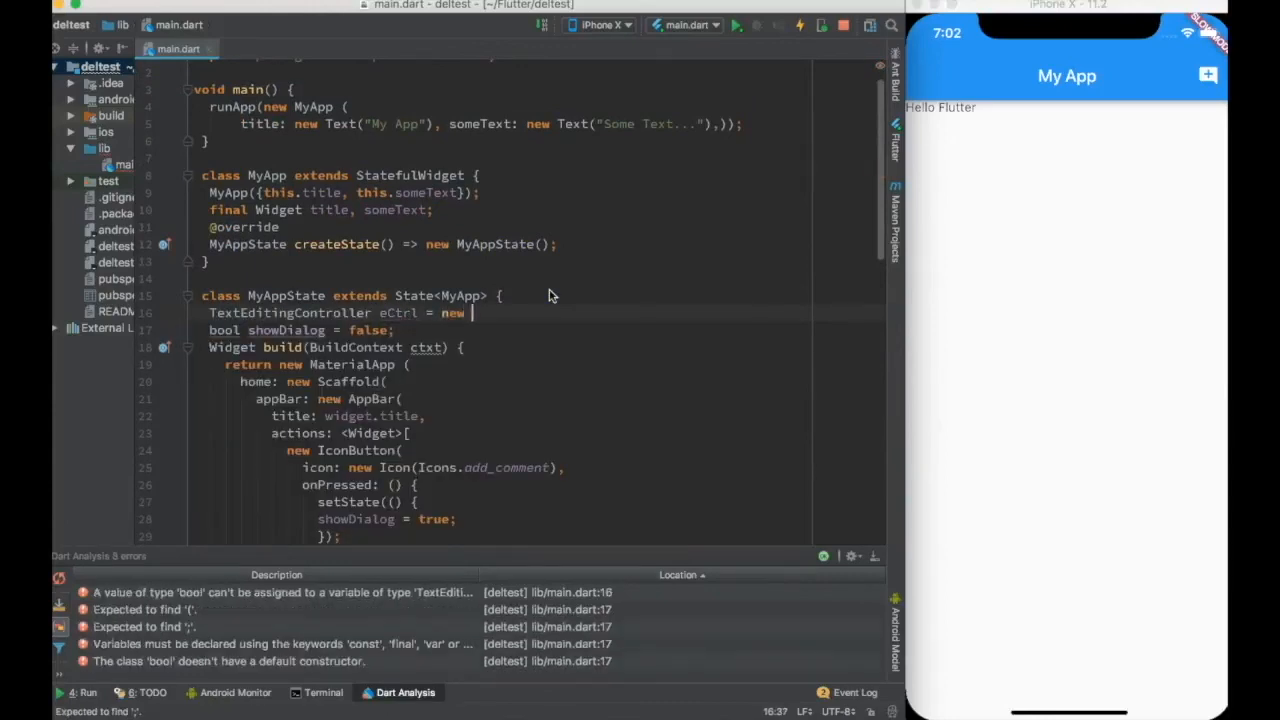
text(TextEditingController();)
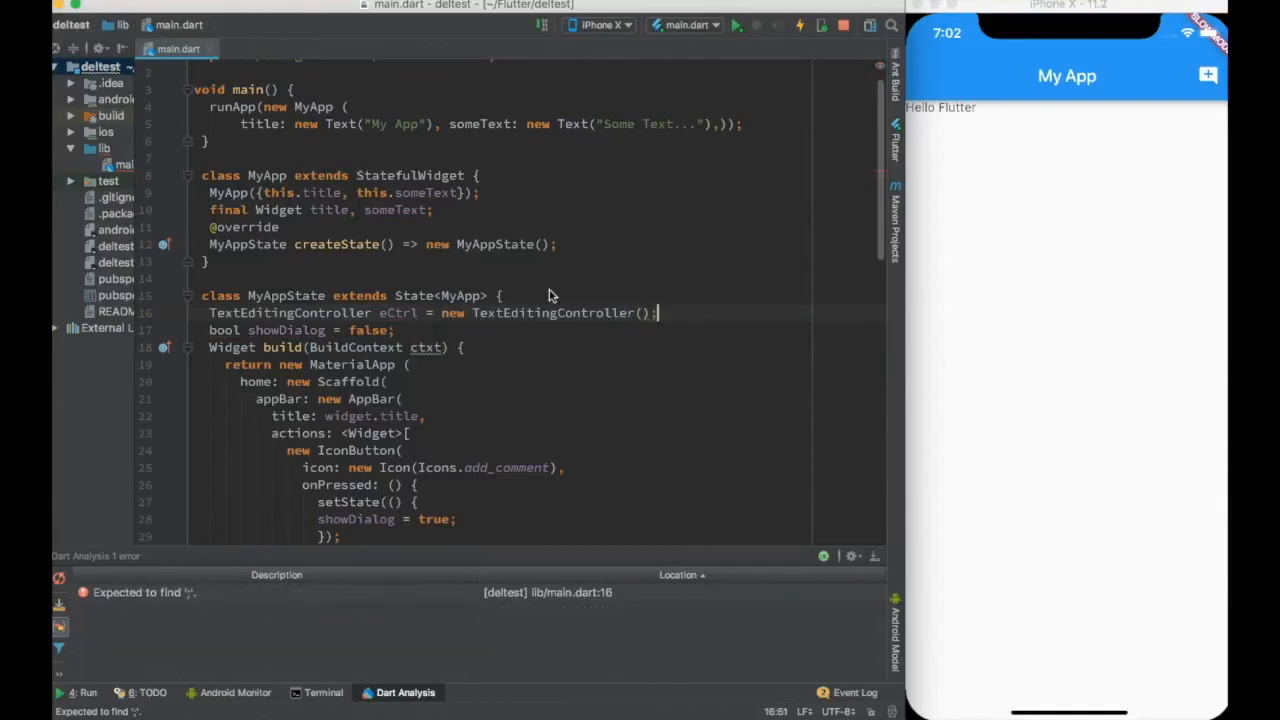
scroll(down, 3)
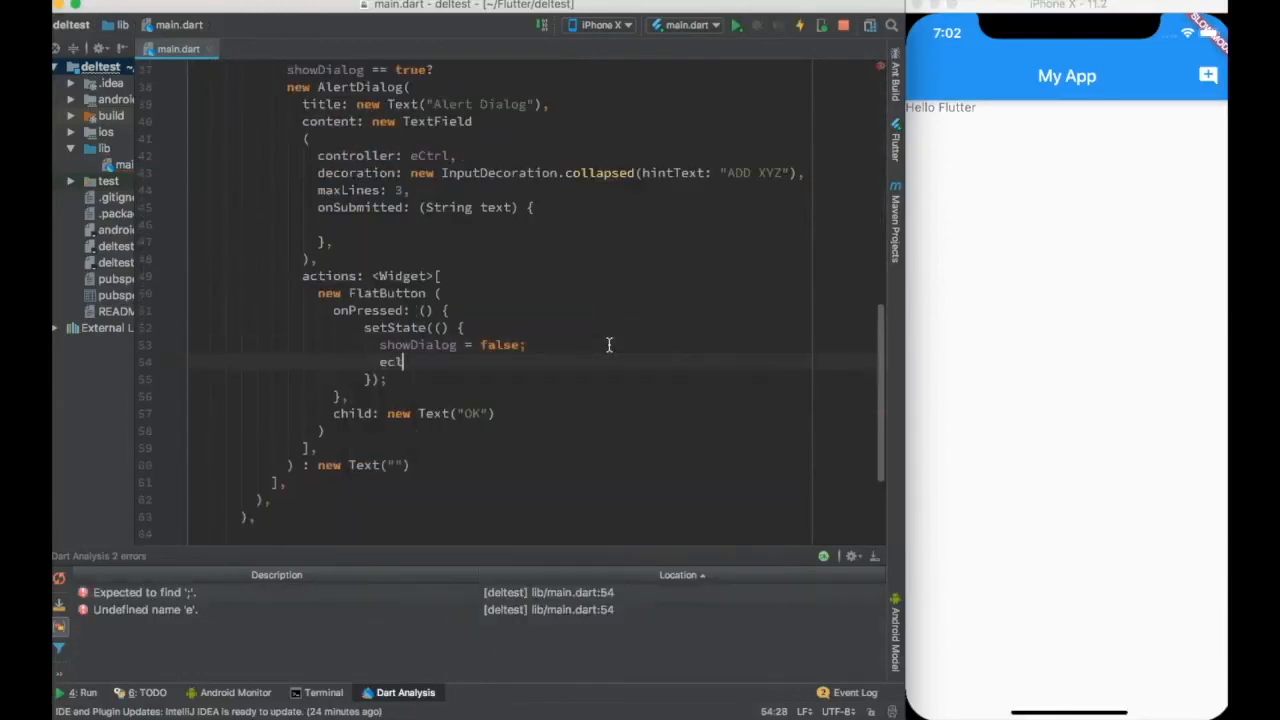
Add eCtrl.clear() to the OK button's setState, then try the alert dialog in the app.
text(C)
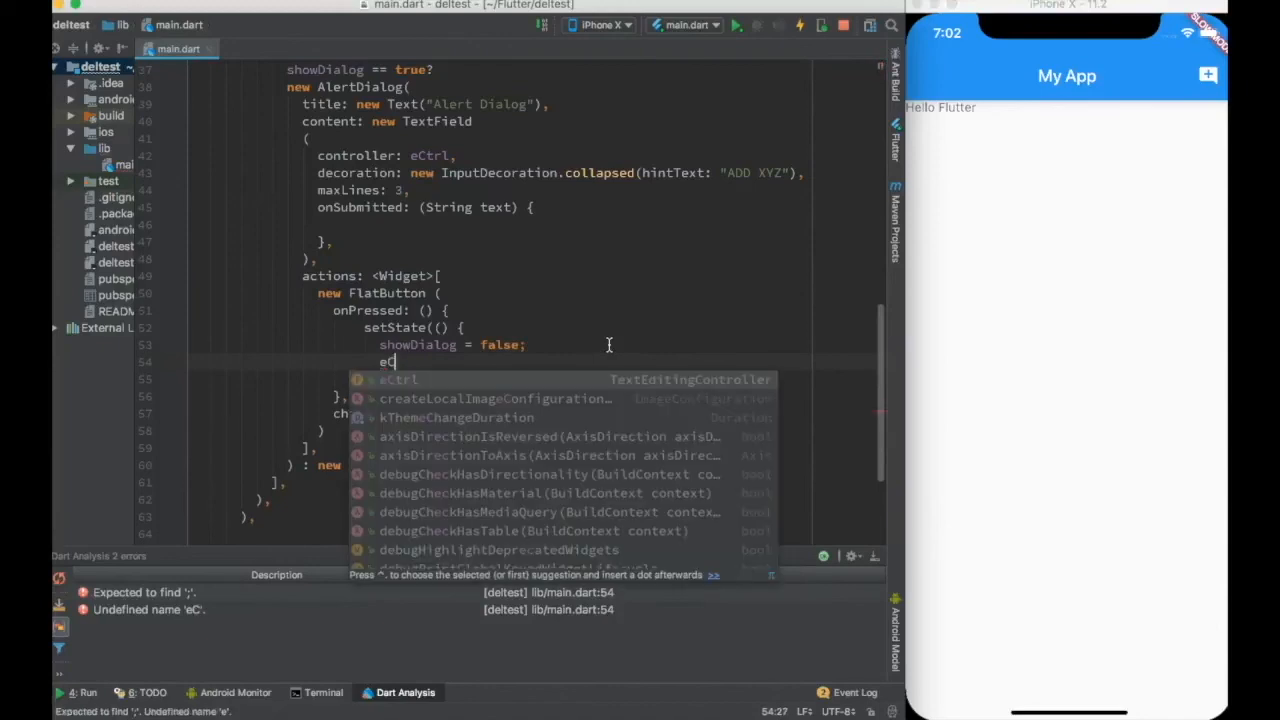
text(trl.clear();)
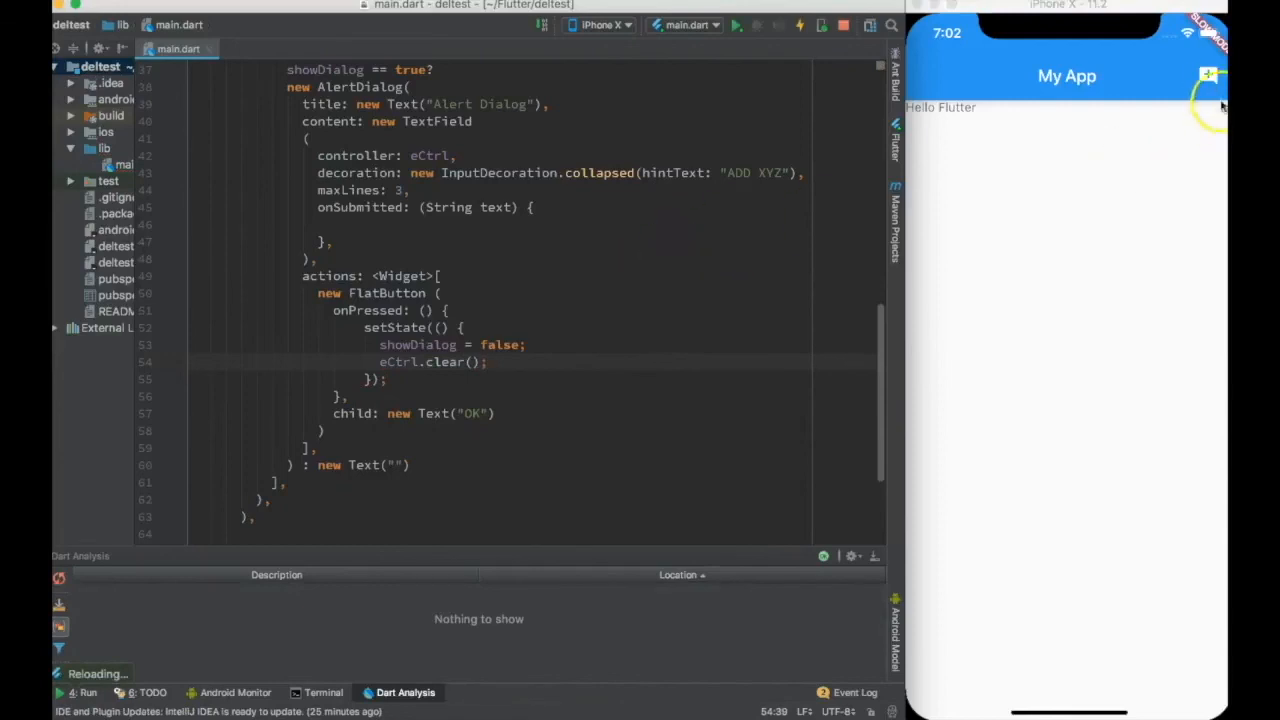
click(1207, 75)
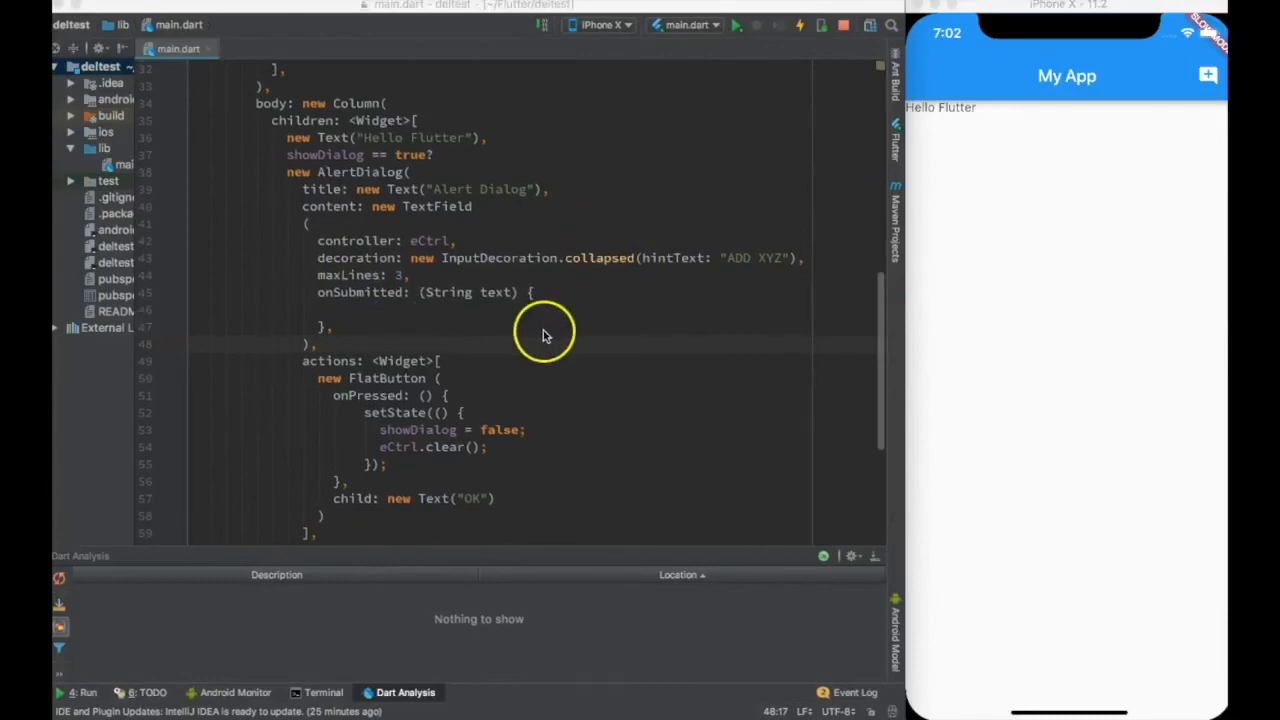
scroll(down, 3)
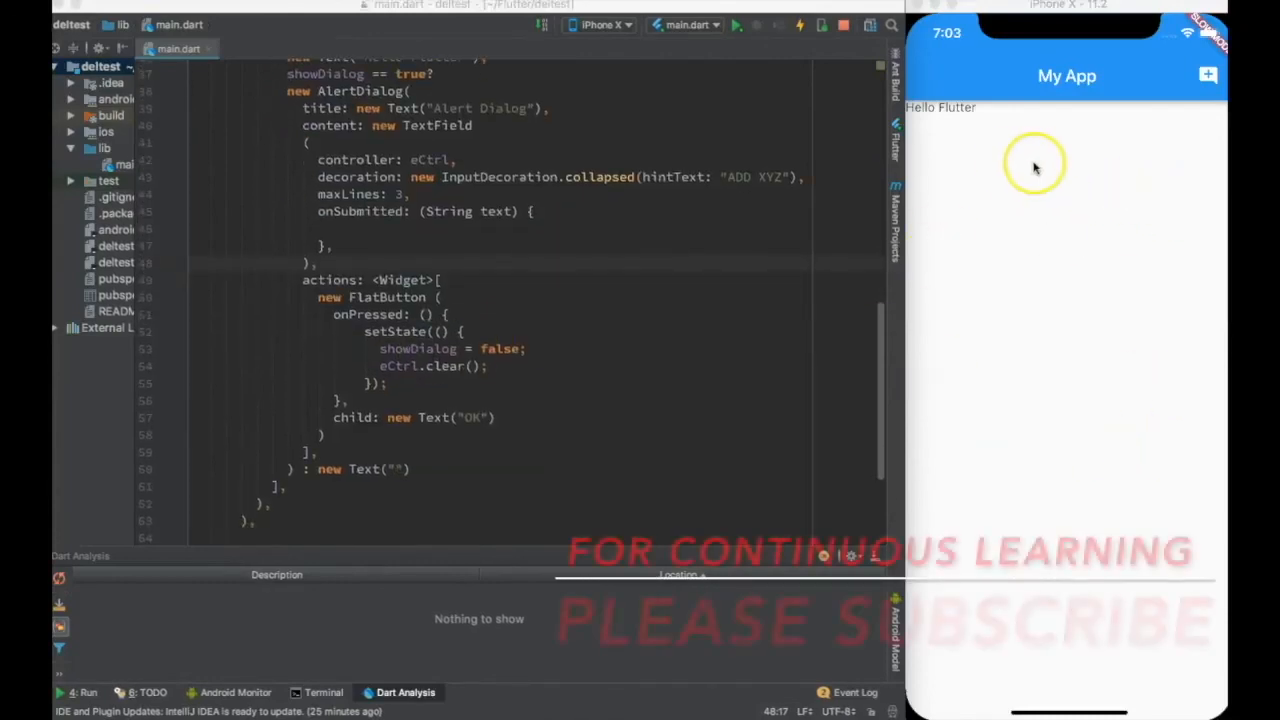